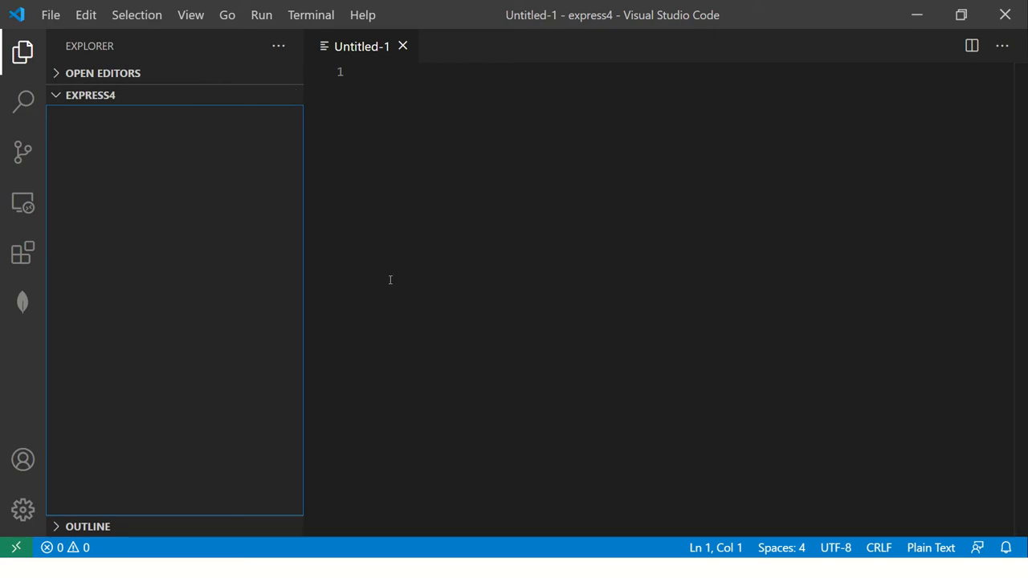
Run npx express-generator from a terminal opened on the express4 folder
{"action": "right_click", "coordinate": [174, 321]}
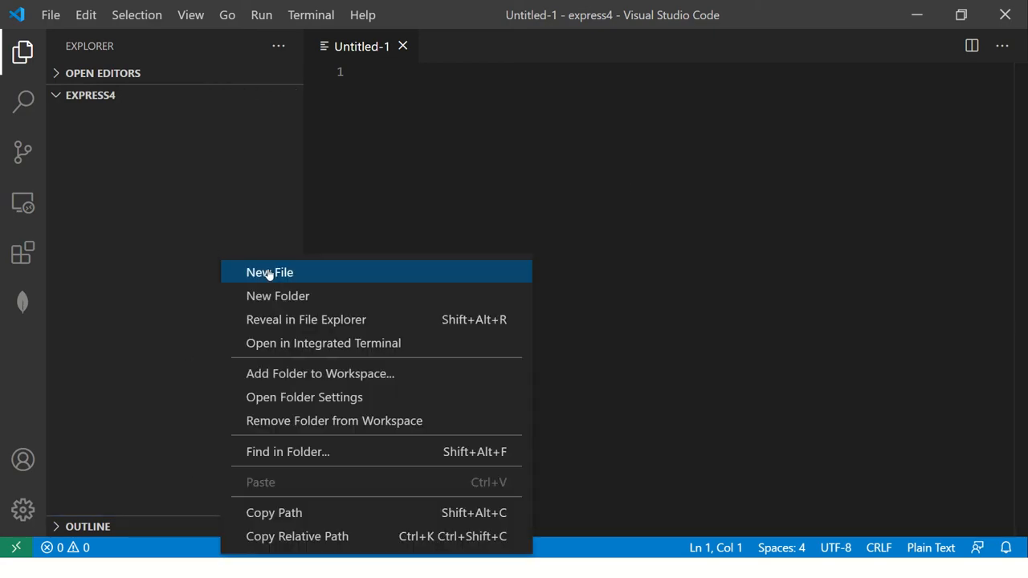
{"action": "left_click", "coordinate": [270, 273]}
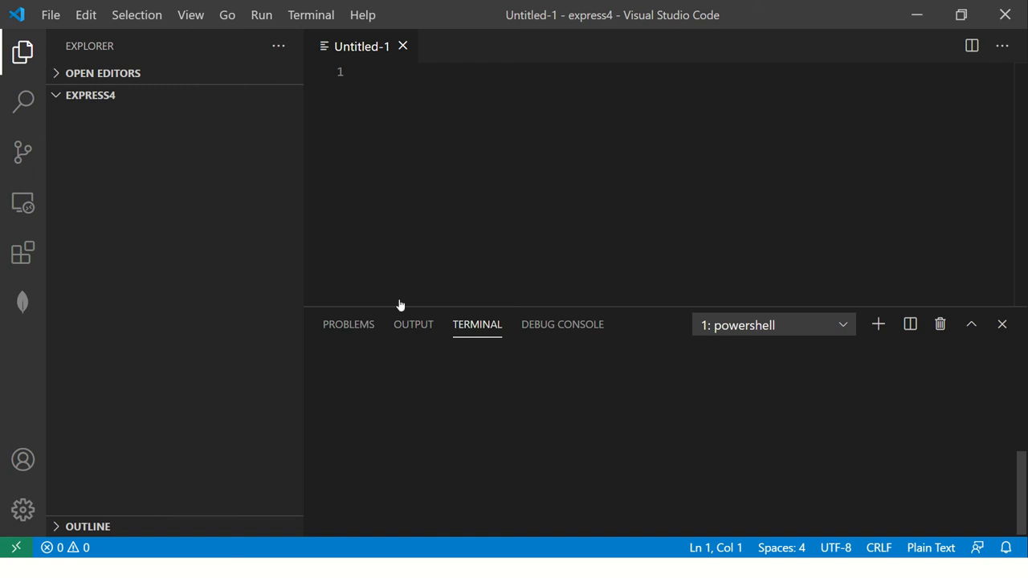
{"action": "mouse_move", "coordinate": [519, 396]}
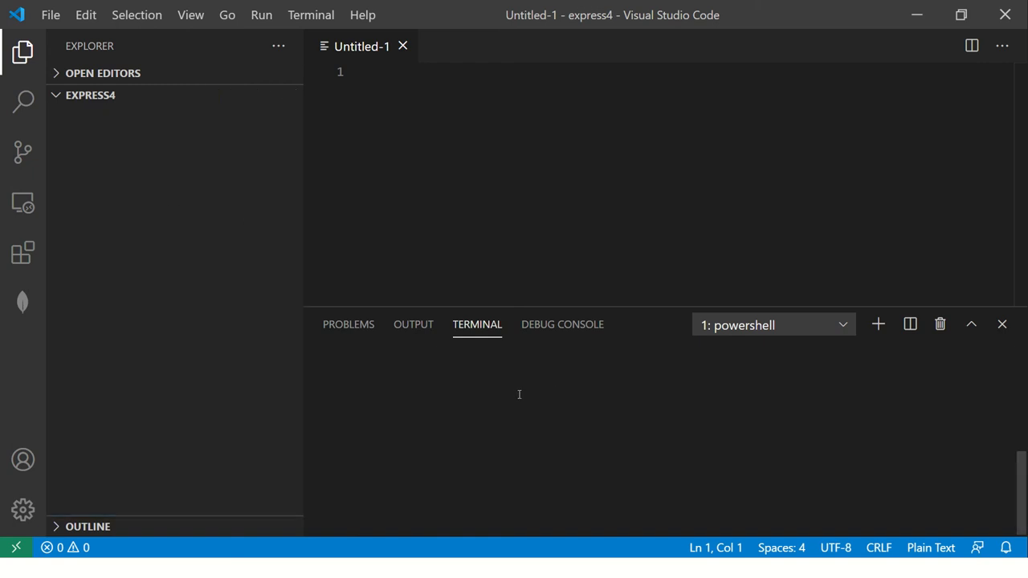
{"action": "type", "text": "npx e"}
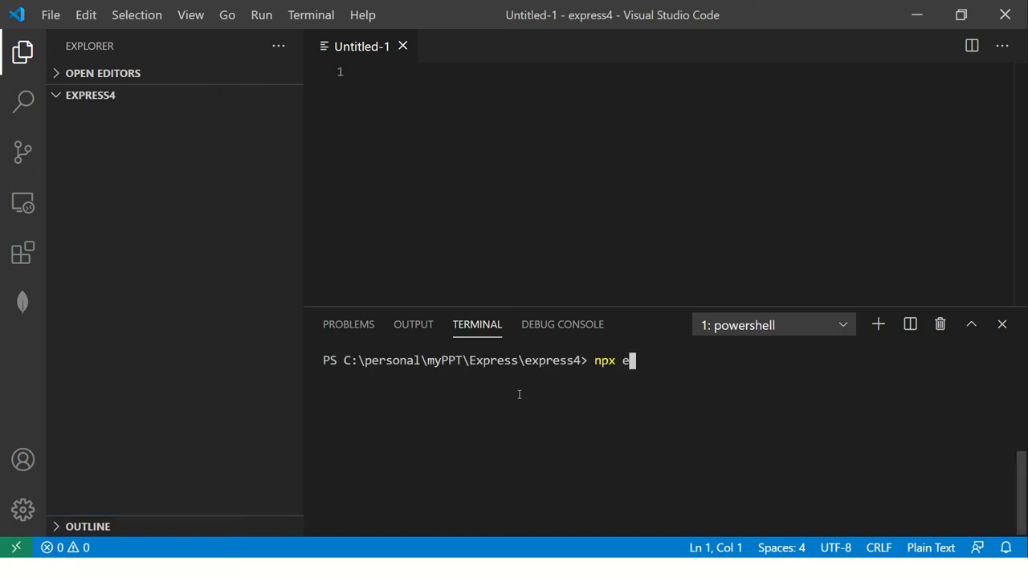
{"action": "type", "text": "x"}
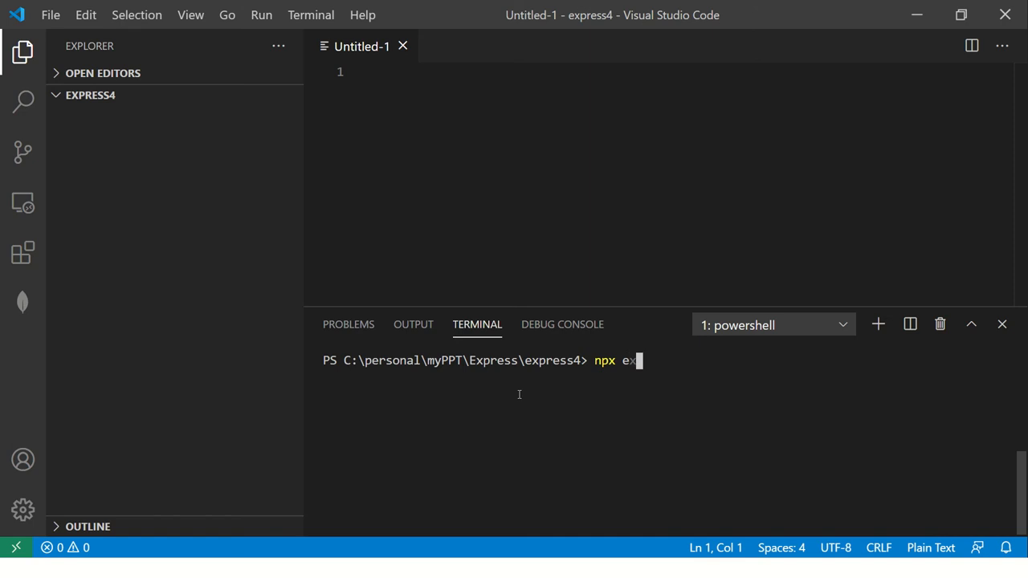
{"action": "type", "text": "press"}
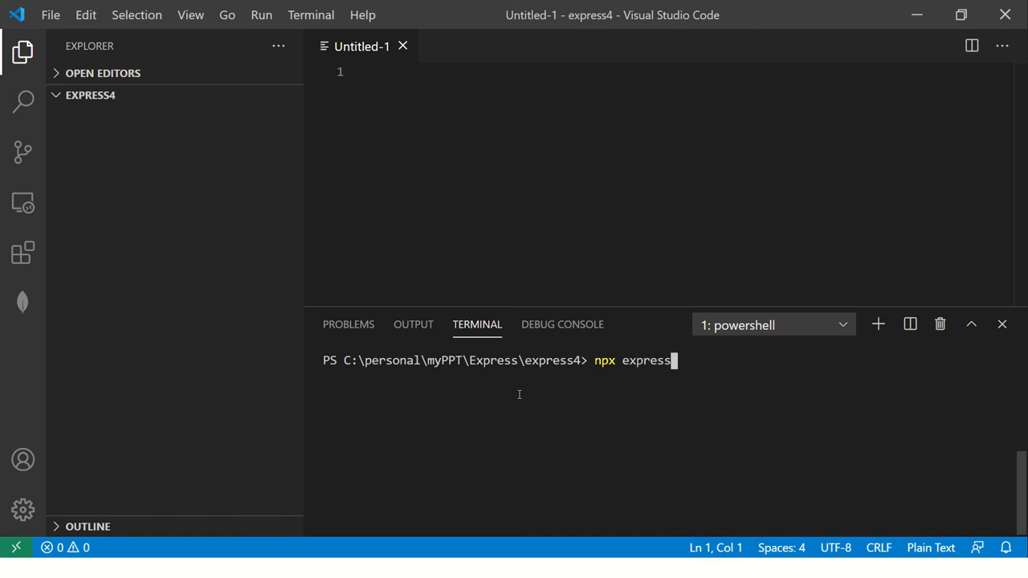
{"action": "type", "text": "-generator"}
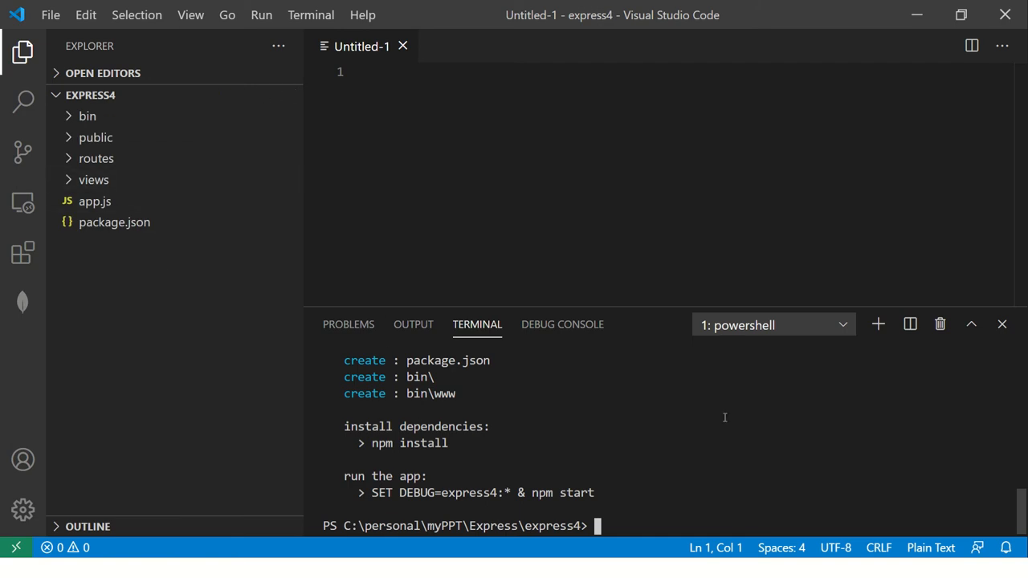
Run npm i to install dependencies, then npm run start to launch the server
{"action": "type", "text": "npm i"}
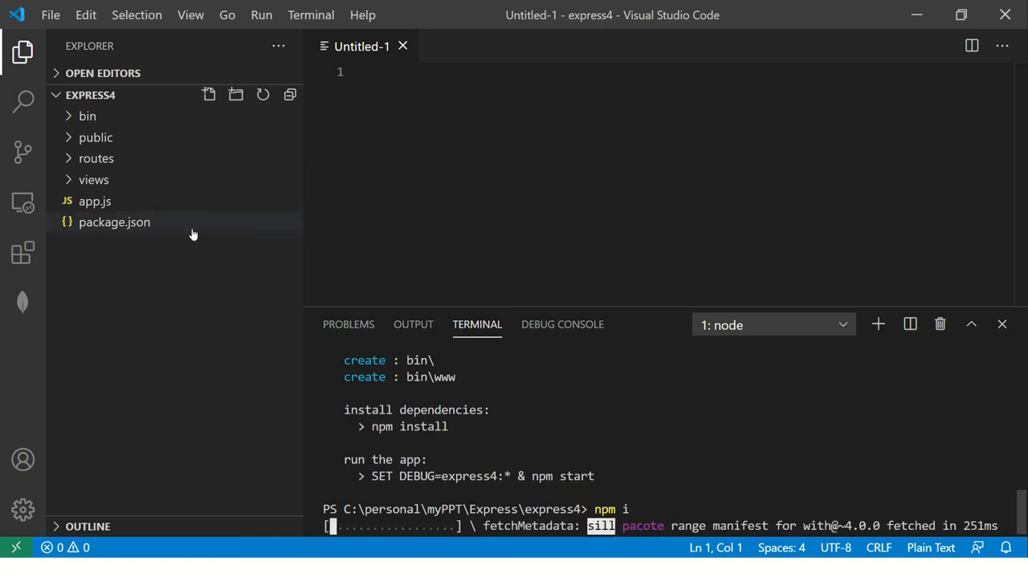
{"action": "mouse_move", "coordinate": [199, 159]}
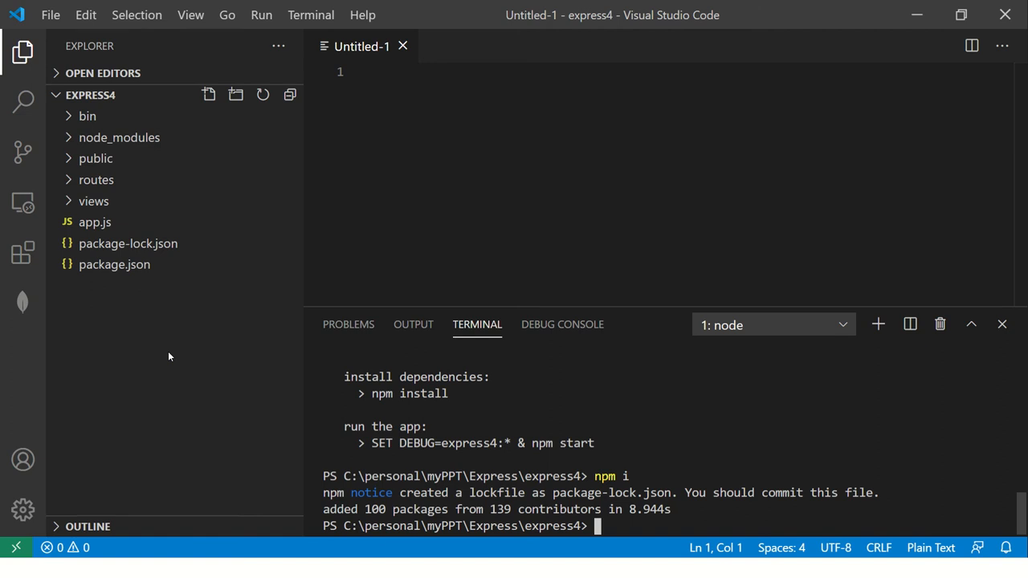
{"action": "mouse_move", "coordinate": [151, 354]}
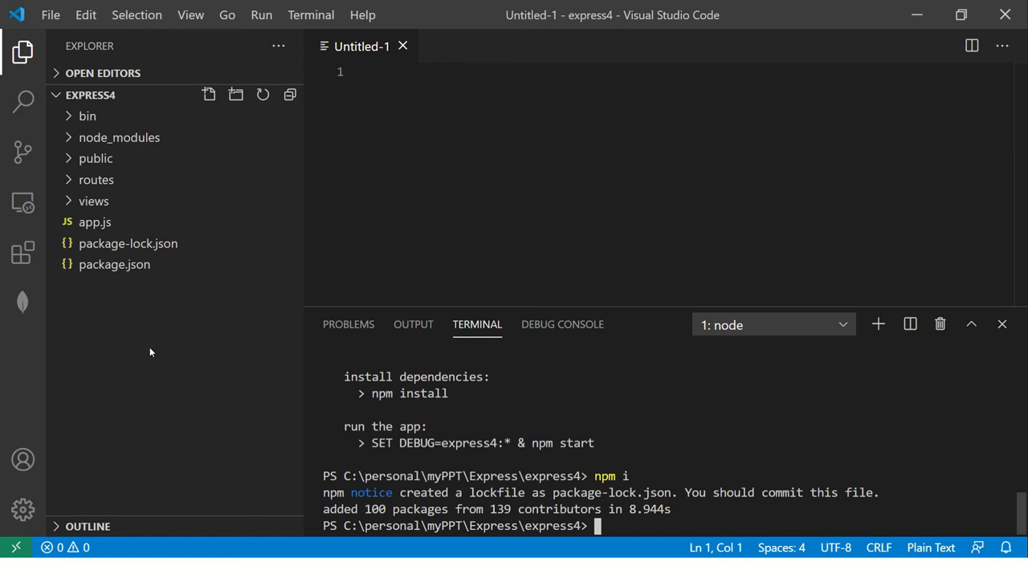
{"action": "mouse_move", "coordinate": [249, 279]}
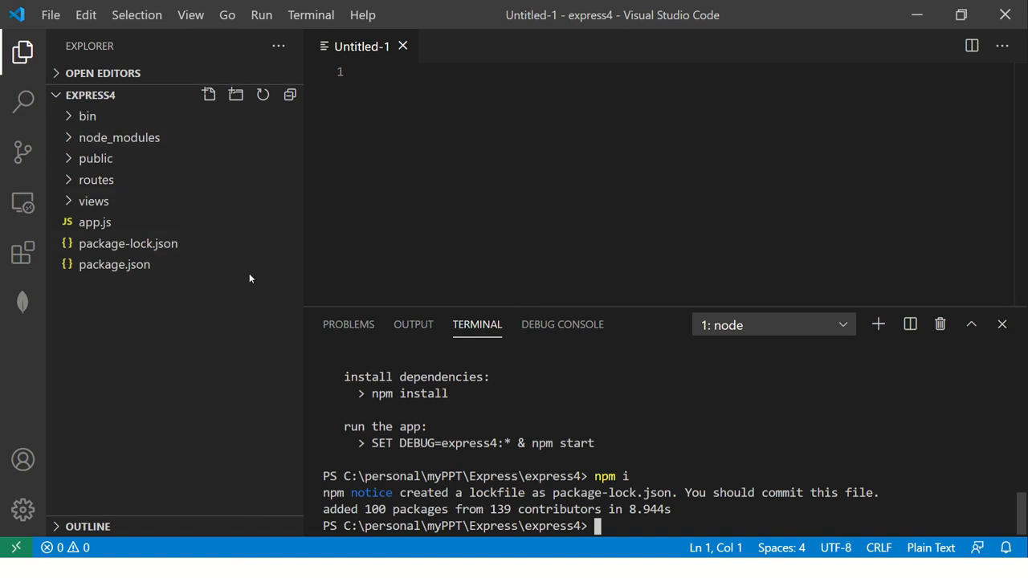
{"action": "type", "text": "npm run start"}
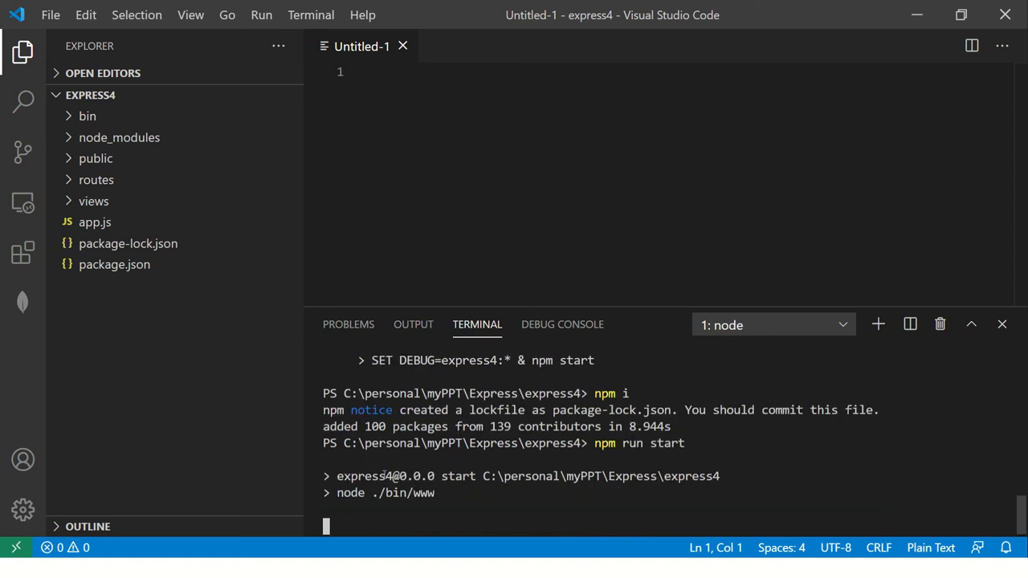
View the bin/www startup script showing the default port 3000
{"action": "left_click", "coordinate": [87, 116]}
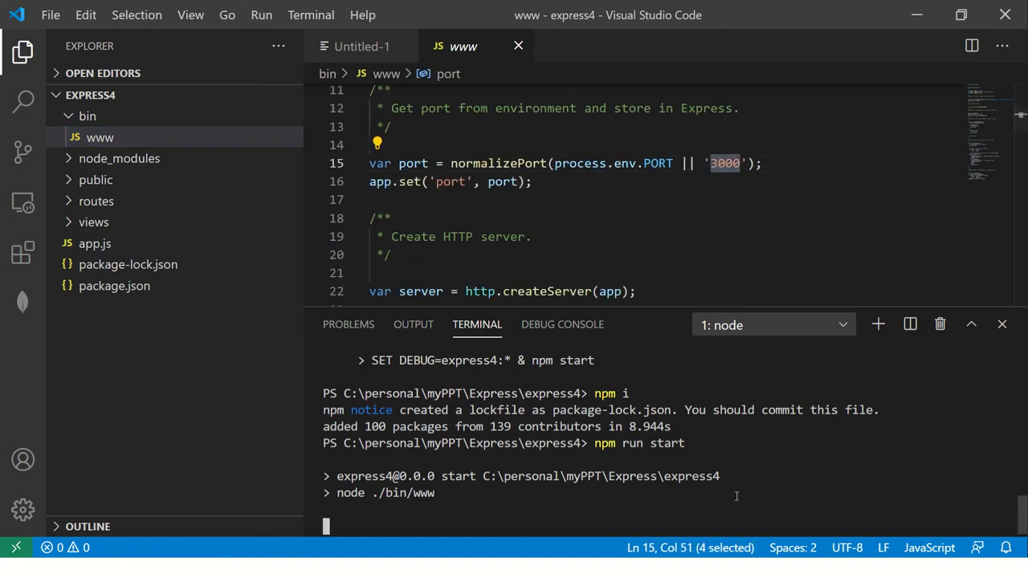
{"action": "left_click", "coordinate": [765, 164]}
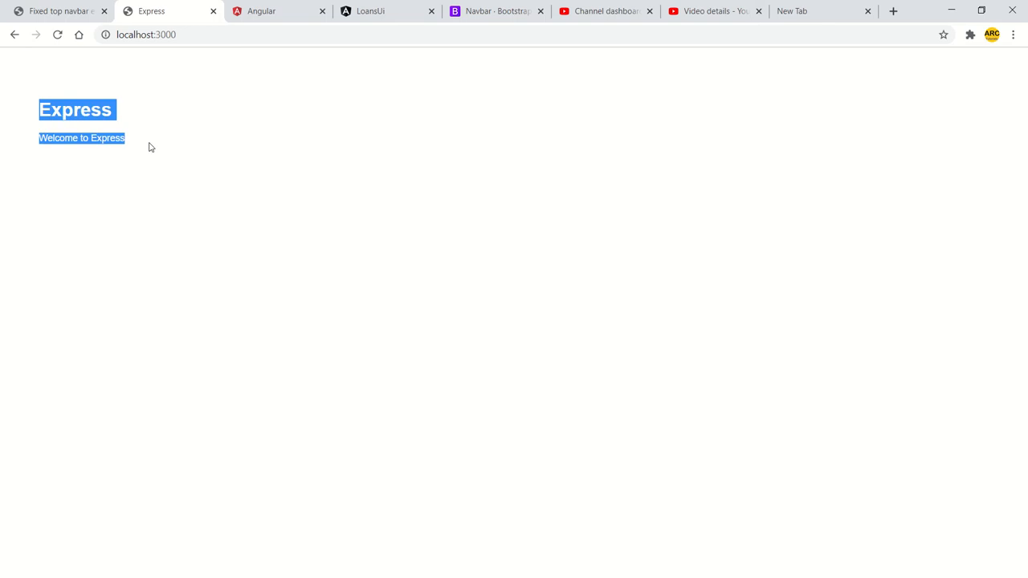
Visit localhost:3000 in Chrome to see the Welcome to Express page
{"action": "left_click", "coordinate": [203, 159]}
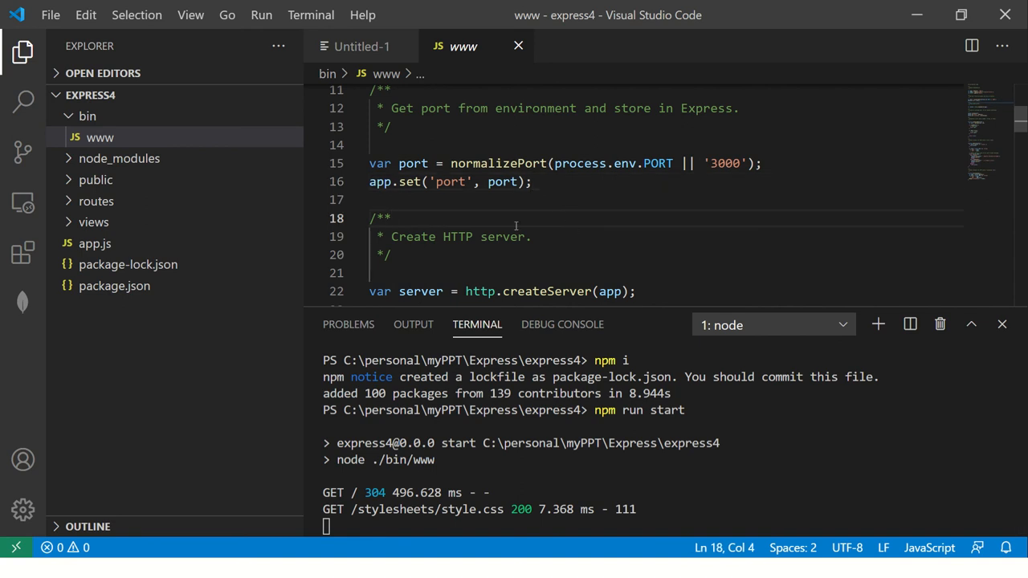
{"action": "mouse_move", "coordinate": [672, 254]}
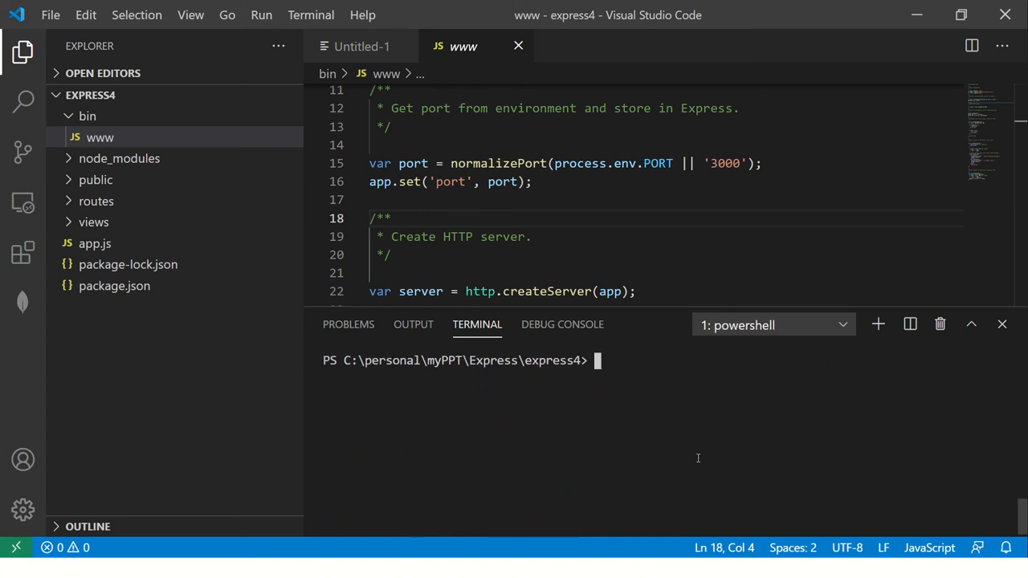
Run npm i mongoose --save and check package.json lists the mongoose dependency
{"action": "type", "text": "n"}
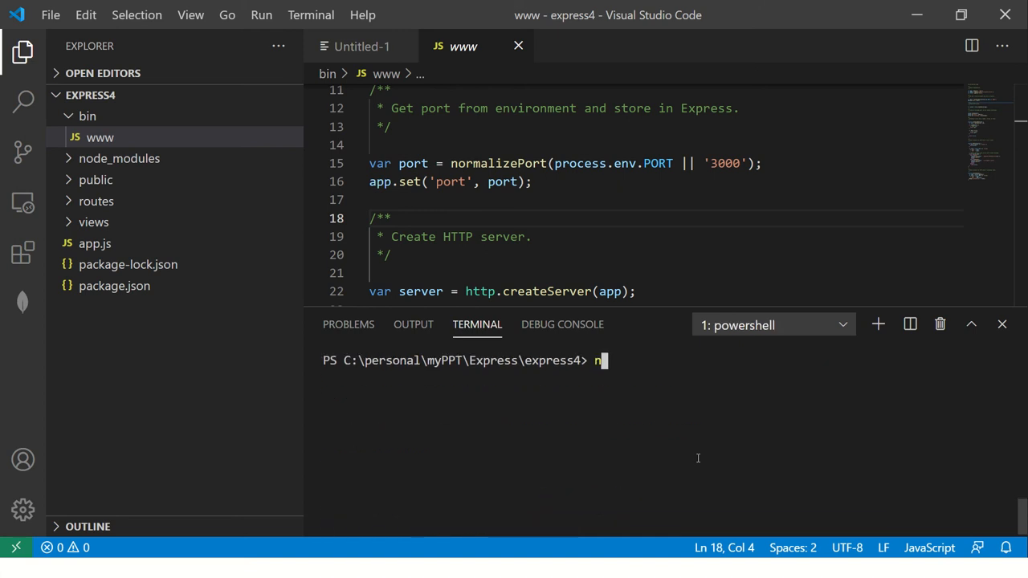
{"action": "type", "text": "pm i m"}
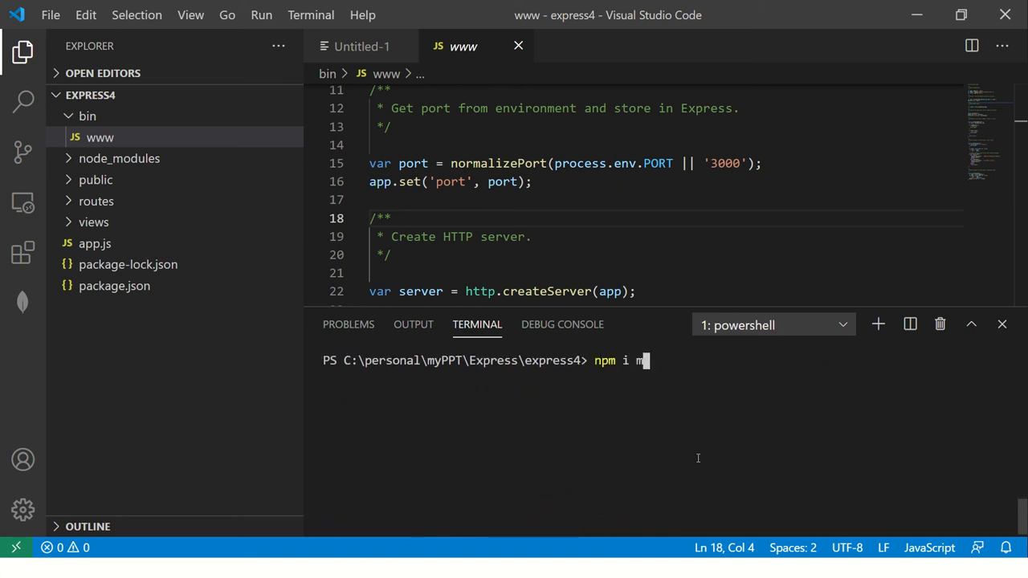
{"action": "type", "text": "ongoose --sav"}
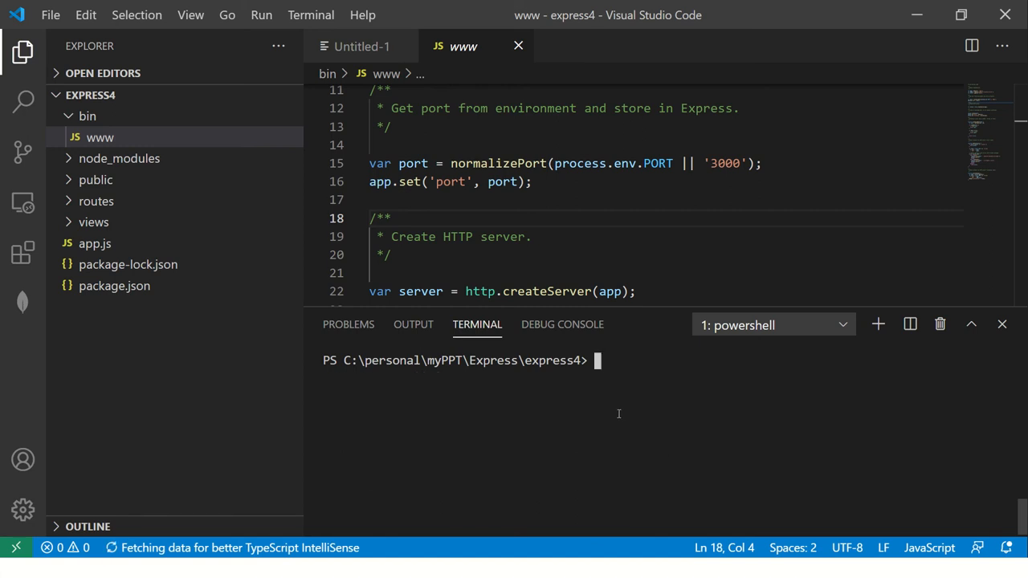
{"action": "left_click", "coordinate": [114, 286]}
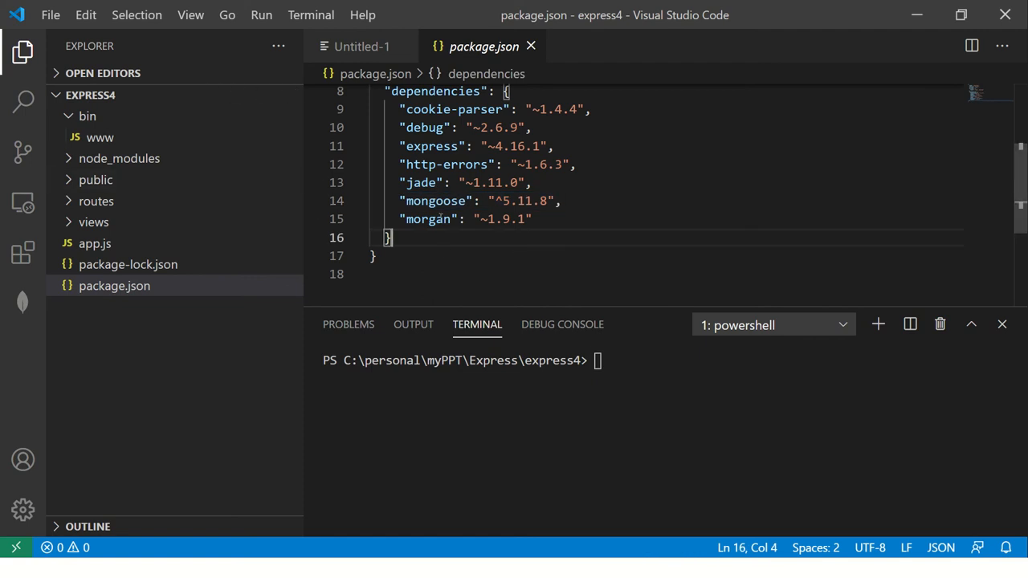
Add var mongoose = require('mongoose'); in app.js after the morgan require
{"action": "left_click", "coordinate": [93, 244]}
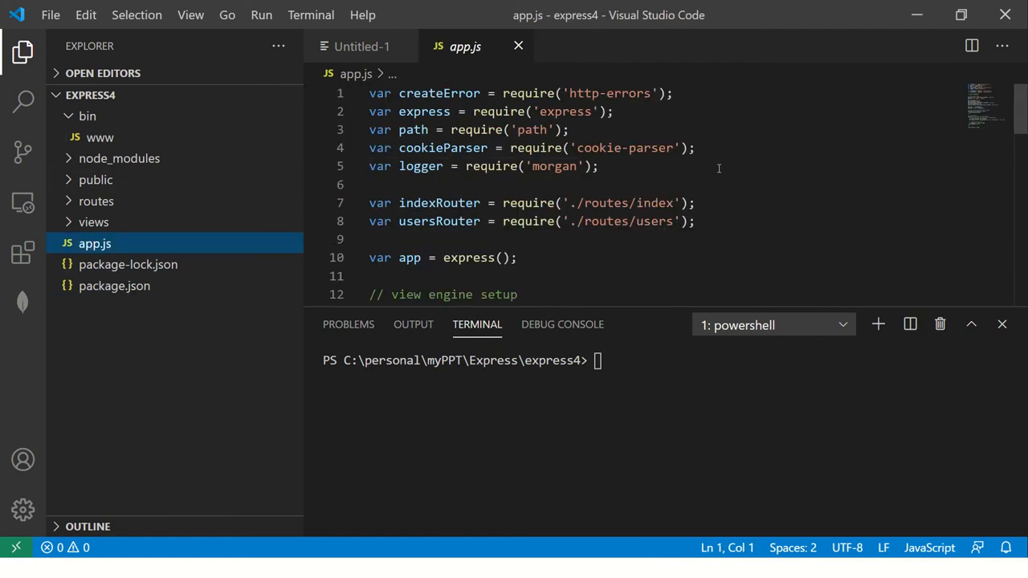
{"action": "left_click", "coordinate": [598, 165]}
{"action": "type", "text": "var"}
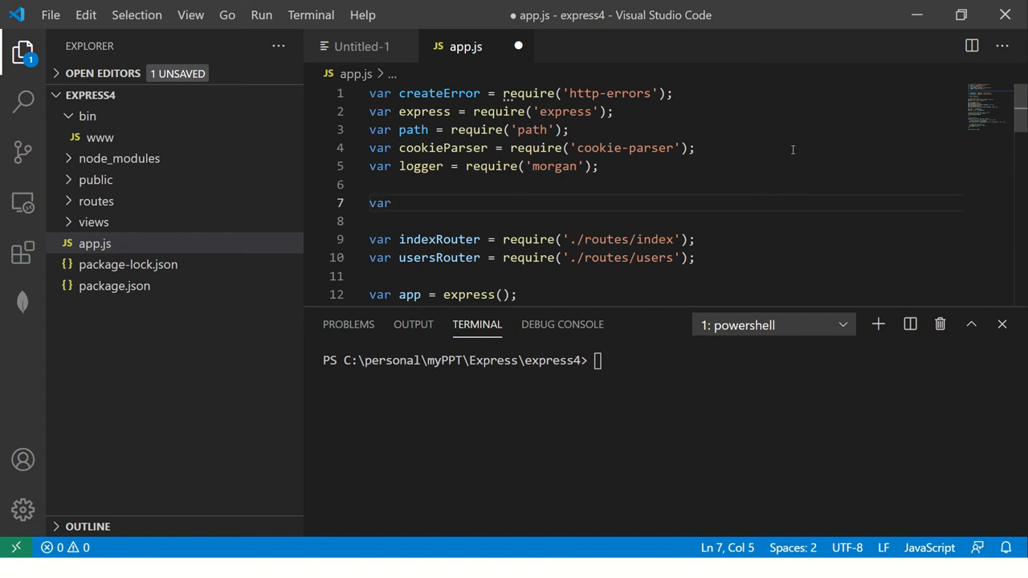
{"action": "type", "text": "mongoose ="}
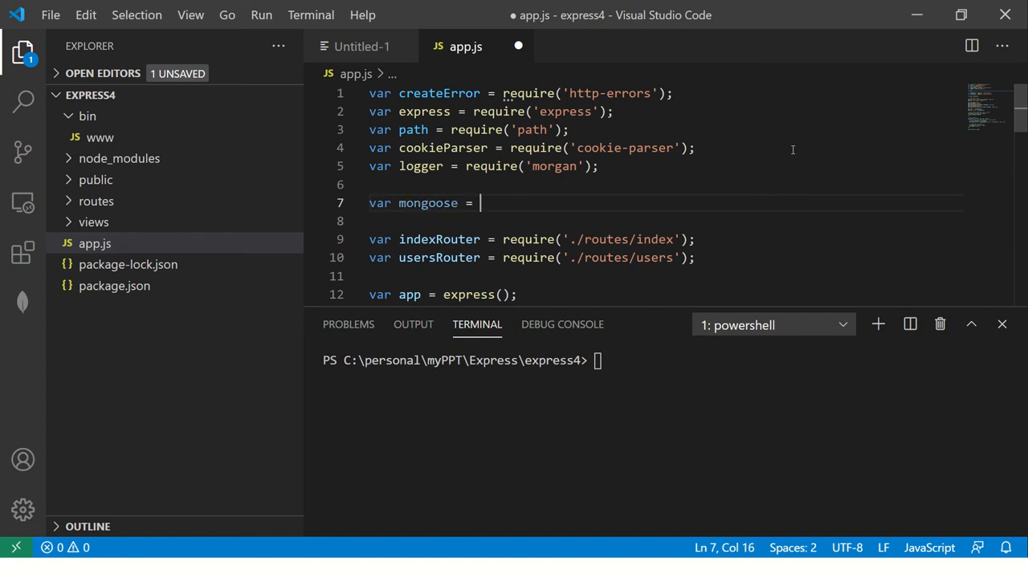
{"action": "type", "text": "req"}
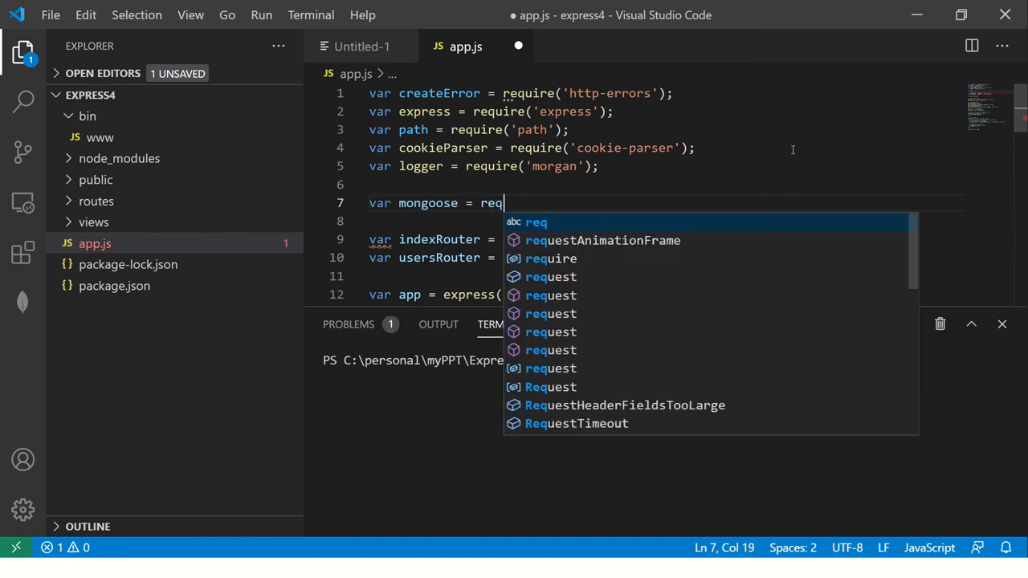
{"action": "type", "text": "uire("}
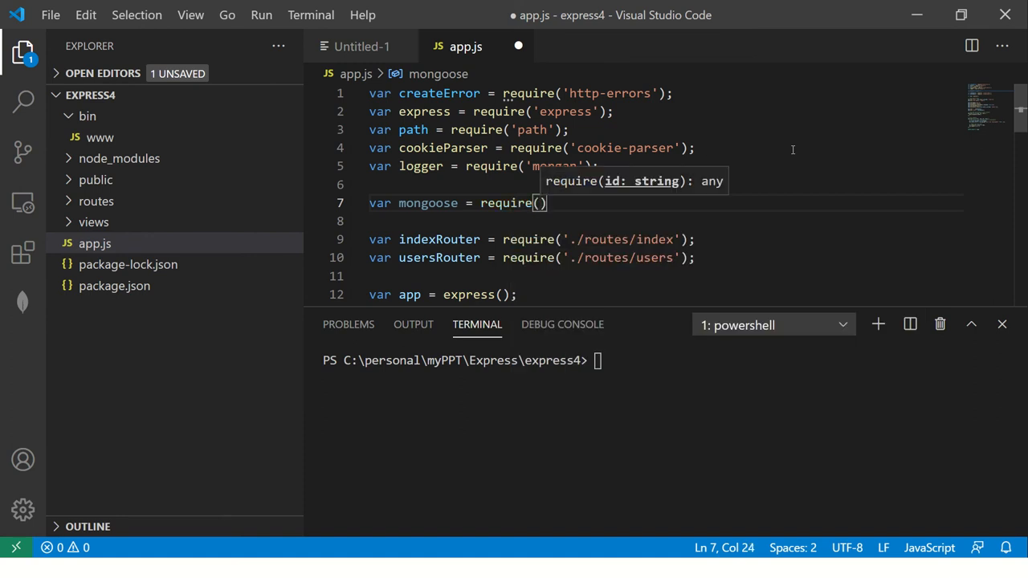
{"action": "type", "text": "'mon"}
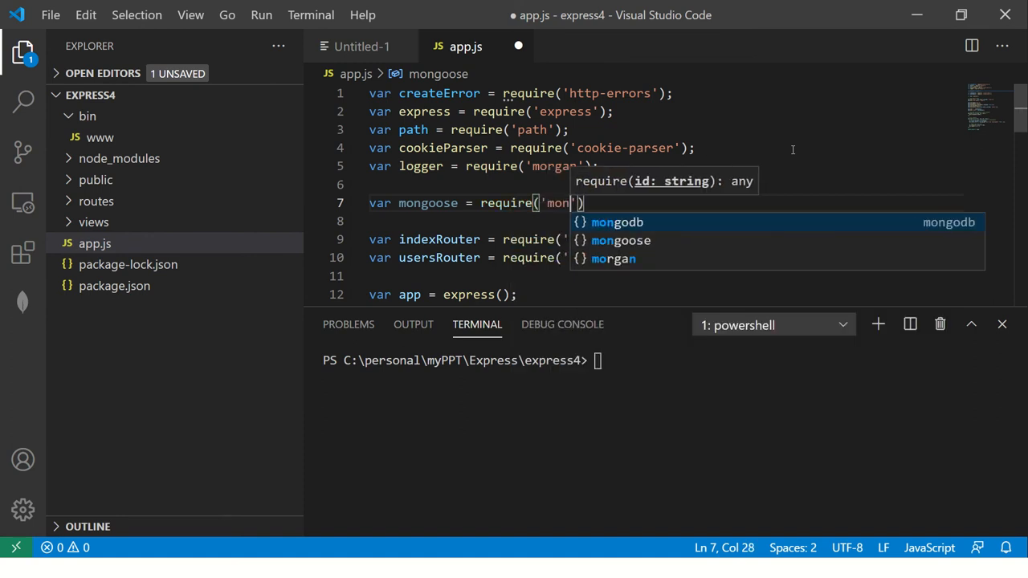
{"action": "type", "text": "goose"}
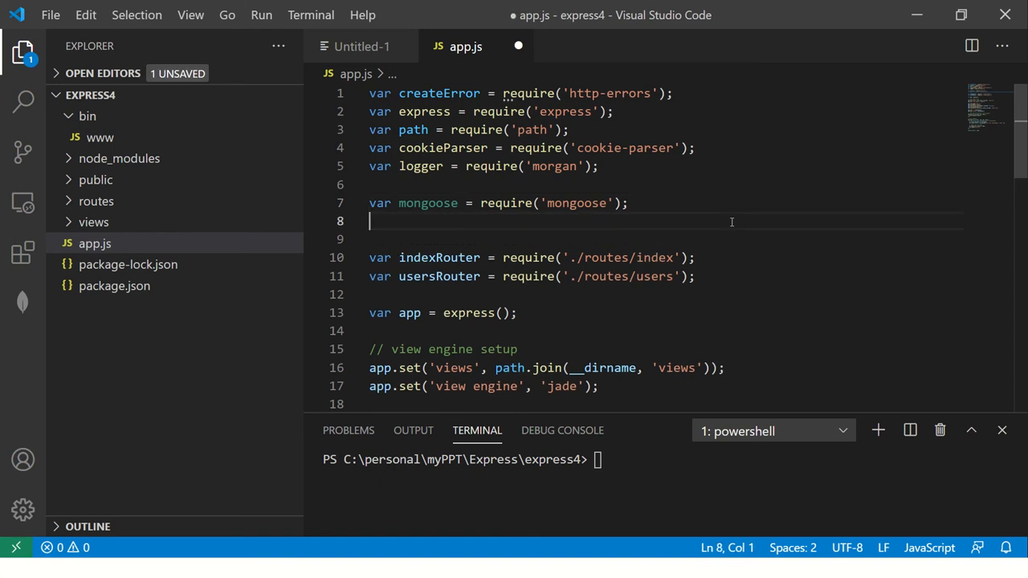
Start var studentSchema = mongoose.Schema({ with studentId: Number, firstName and lastName: String
{"action": "key", "text": "Enter"}
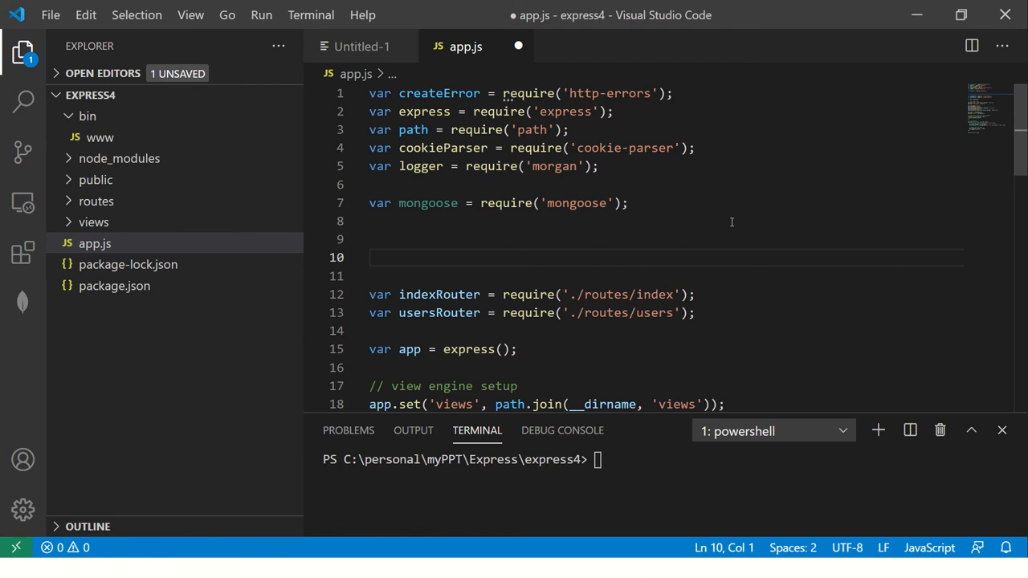
{"action": "type", "text": "var stu"}
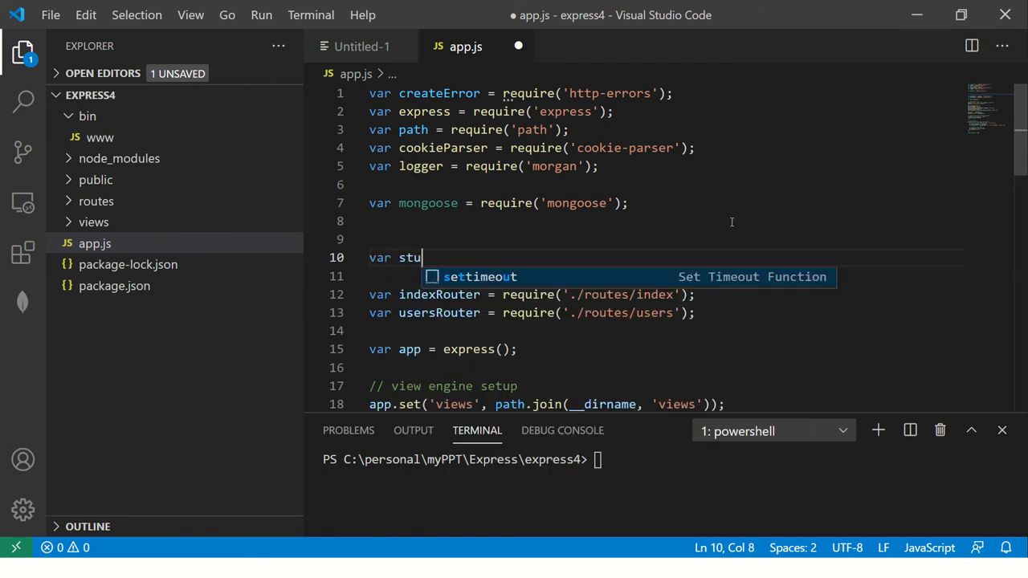
{"action": "type", "text": "dents"}
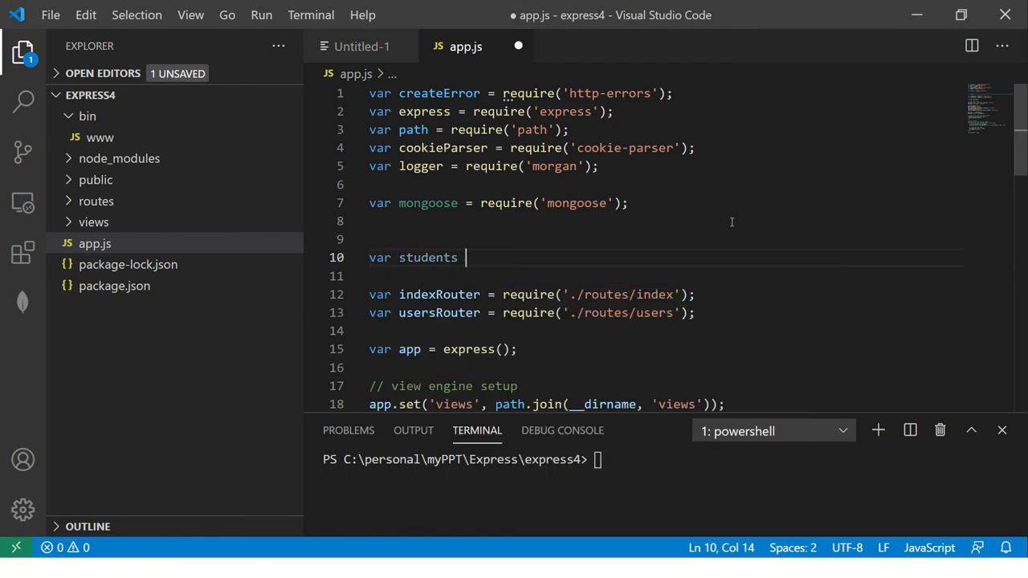
{"action": "type", "text": "Sc"}
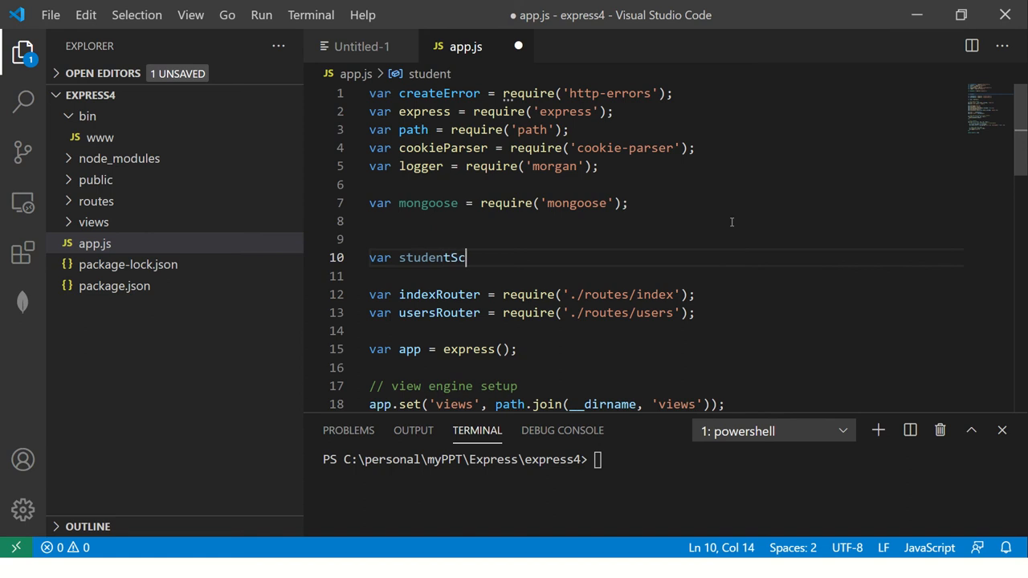
{"action": "type", "text": "hema"}
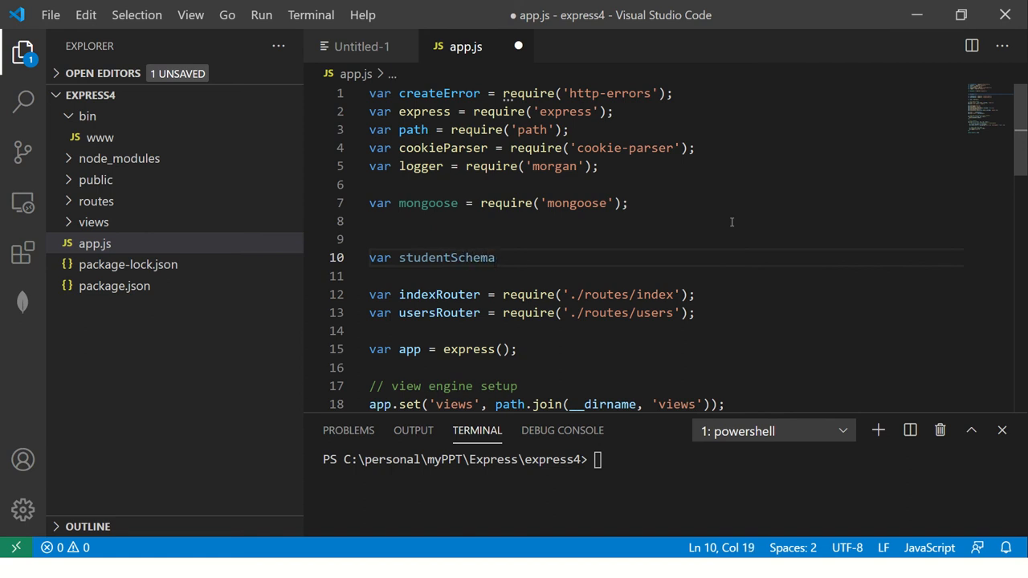
{"action": "type", "text": "="}
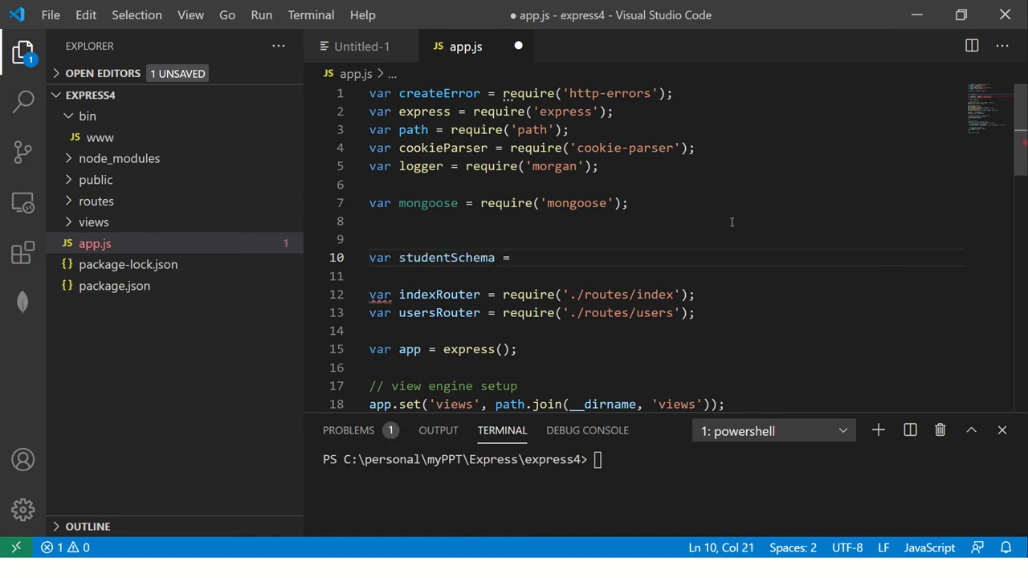
{"action": "type", "text": "mongoose.sc"}
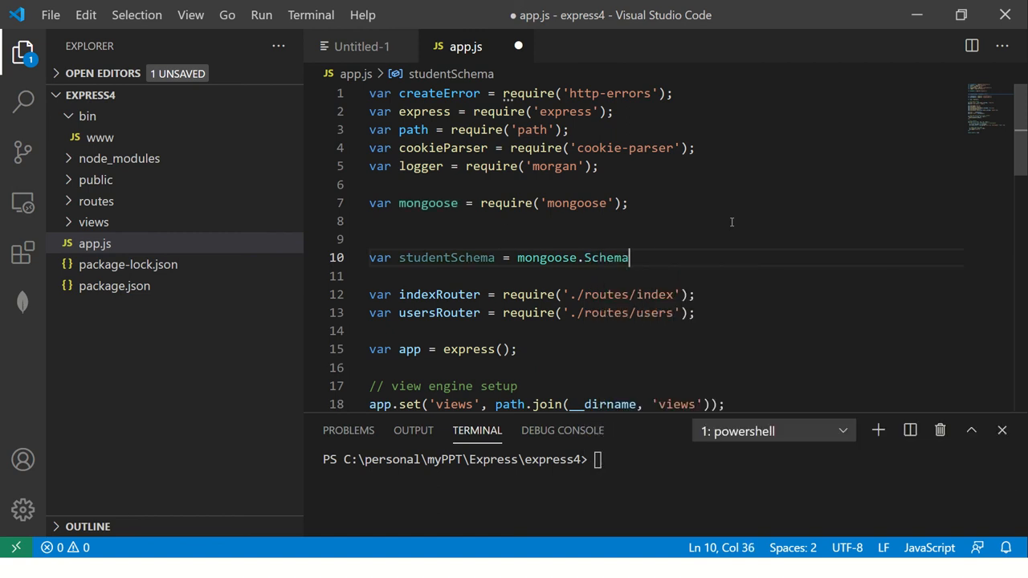
{"action": "type", "text": "()"}
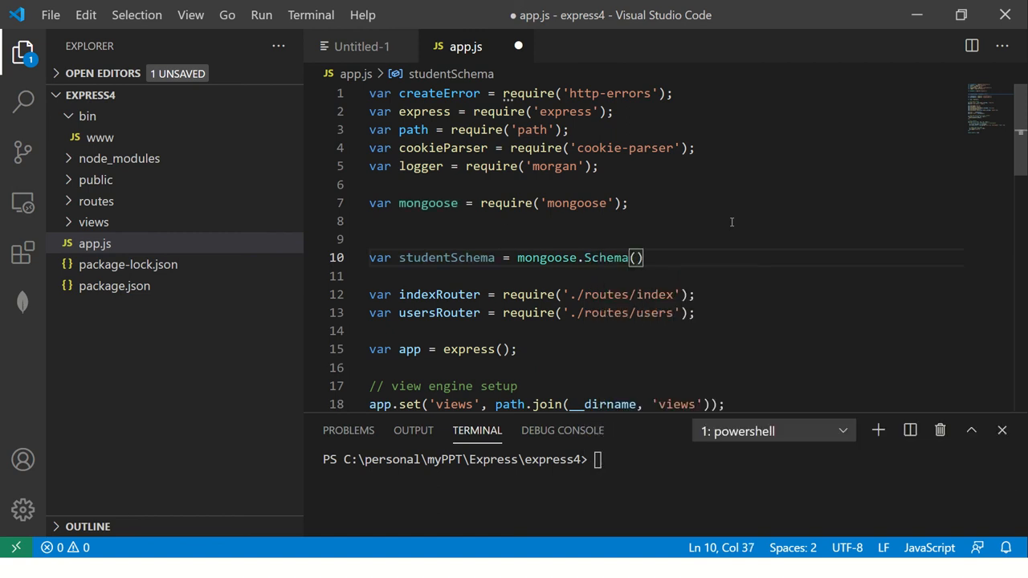
{"action": "type", "text": "{"}
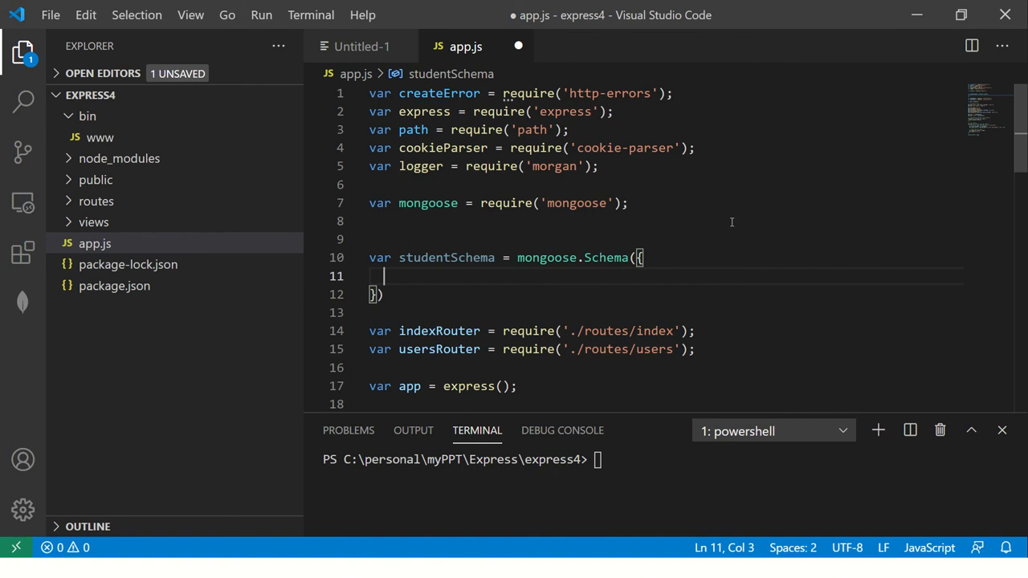
{"action": "type", "text": "name"}
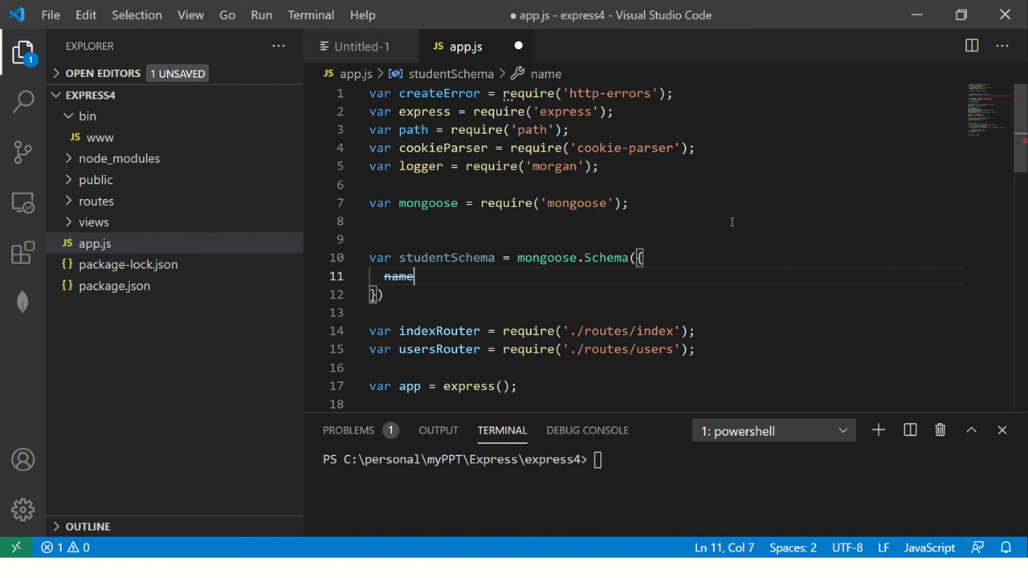
{"action": "type", "text": "studetn"}
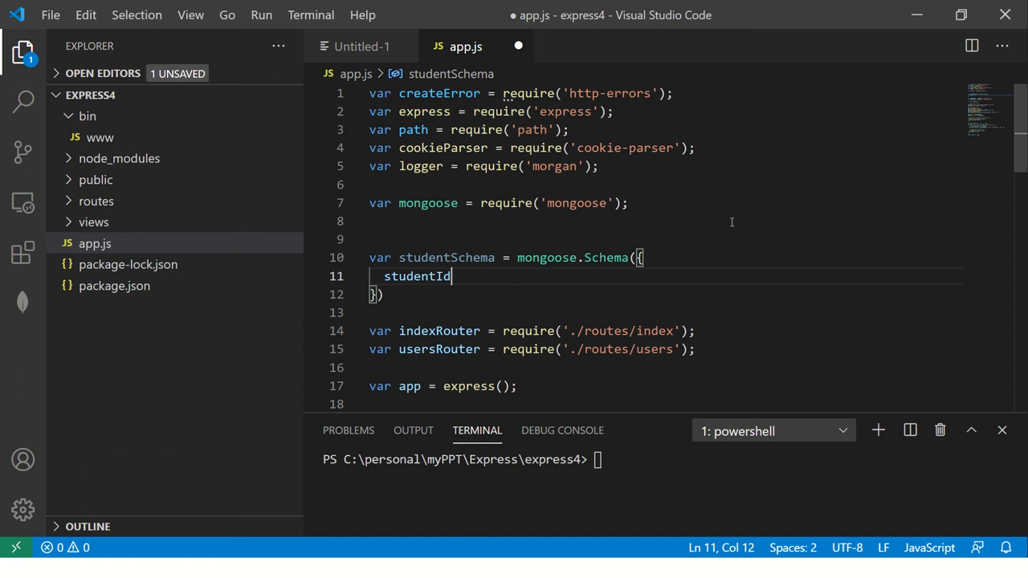
{"action": "type", "text": ": Number,"}
{"action": "type", "text": "firstName"}
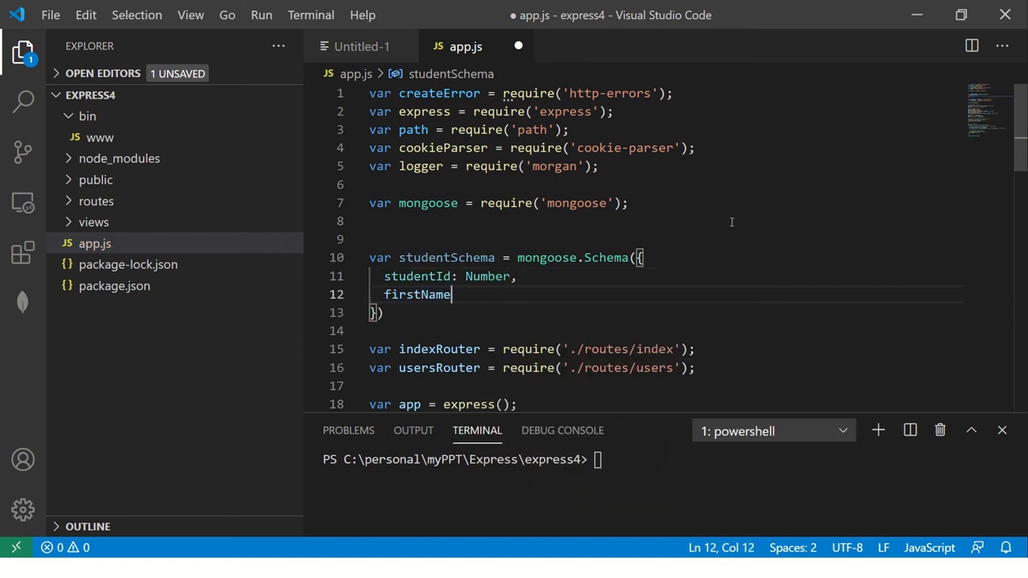
{"action": "type", "text": ": String,"}
{"action": "type", "text": "lastNam"}
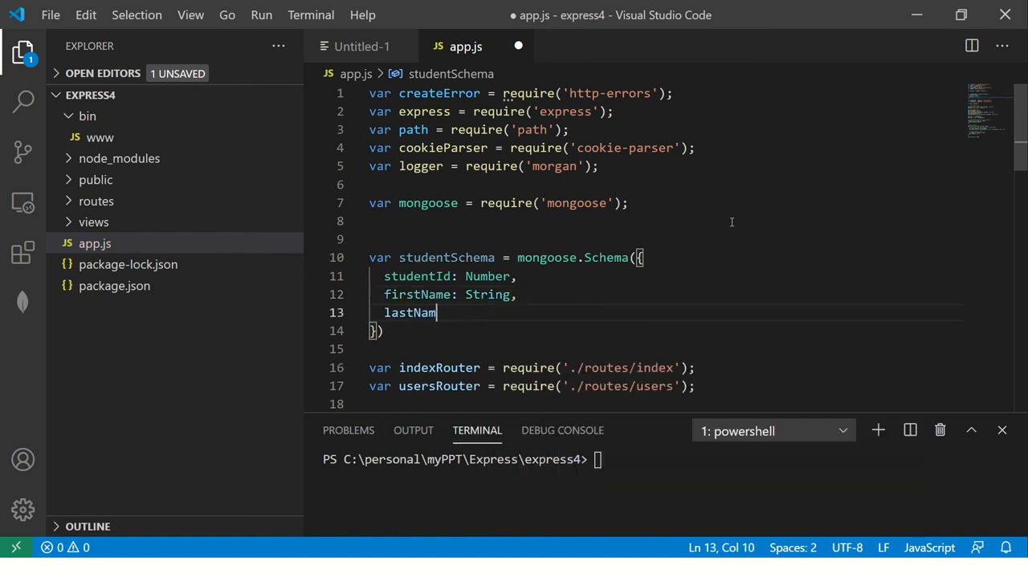
{"action": "type", "text": "e: String,"}
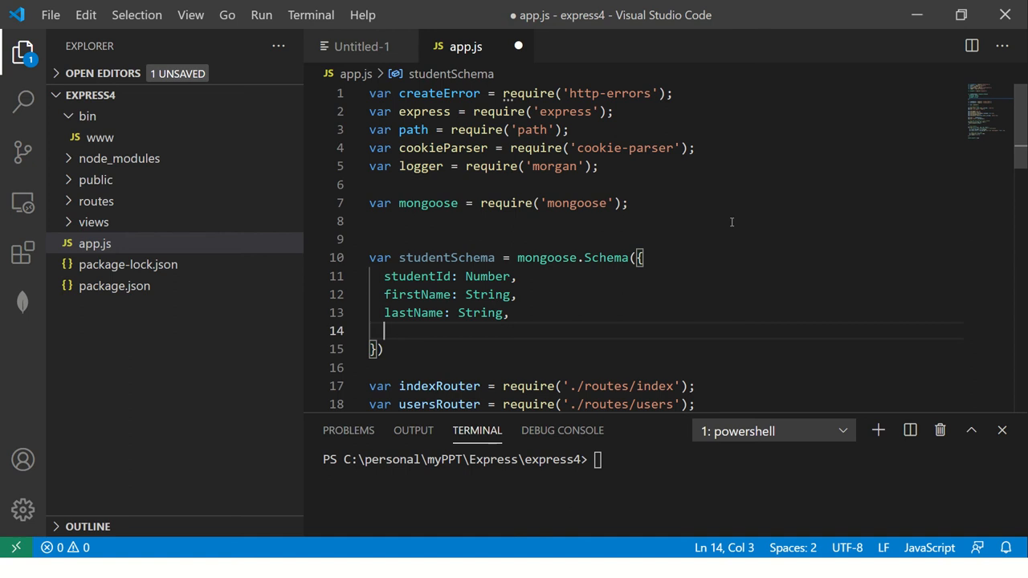
Finish the schema with age: Number, dob: String, department: String, and save app.js
{"action": "type", "text": "age: Number,"}
{"action": "left_click", "coordinate": [665, 349]}
{"action": "type", "text": ";"}
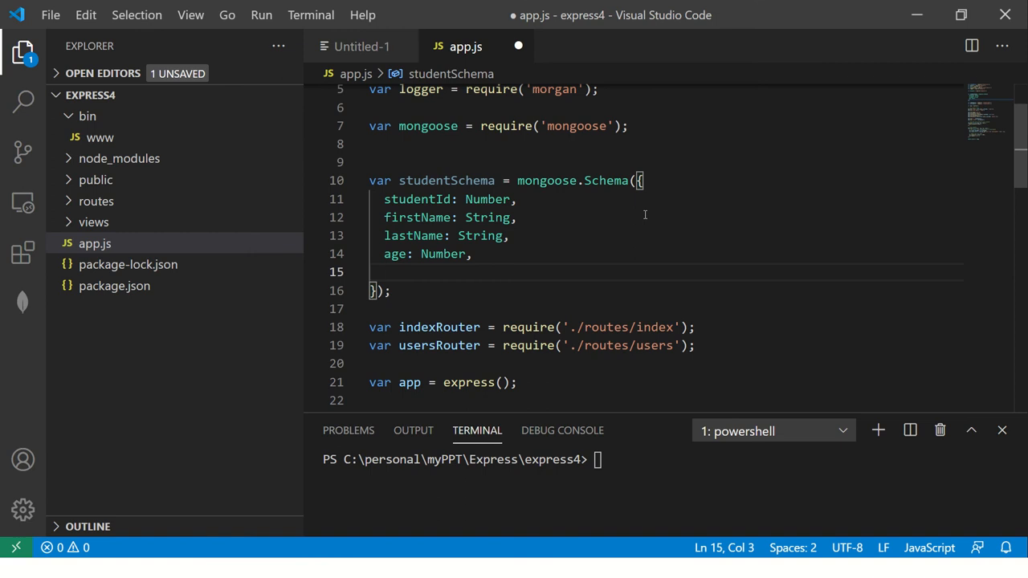
{"action": "type", "text": "dob:"}
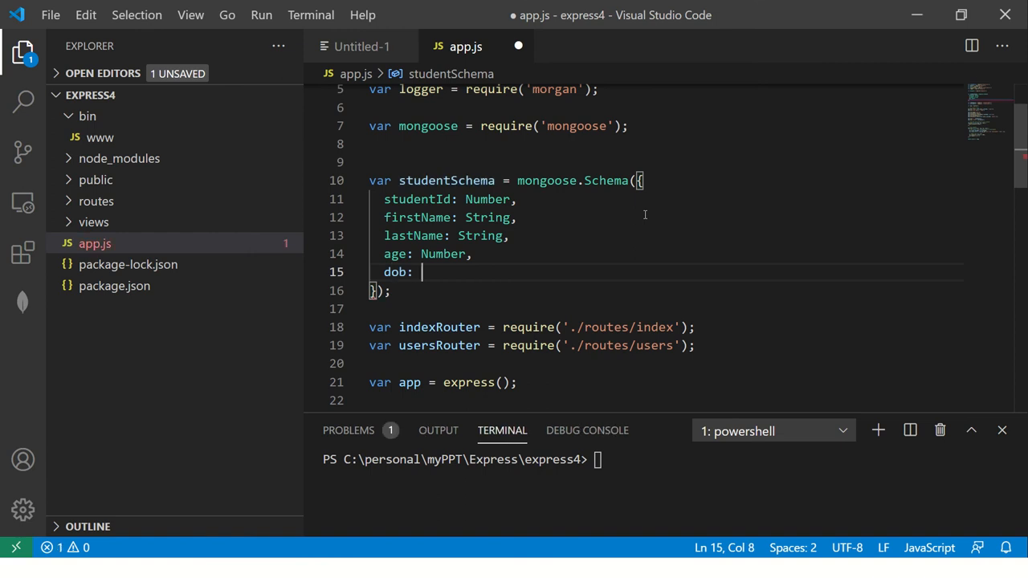
{"action": "type", "text": "String,"}
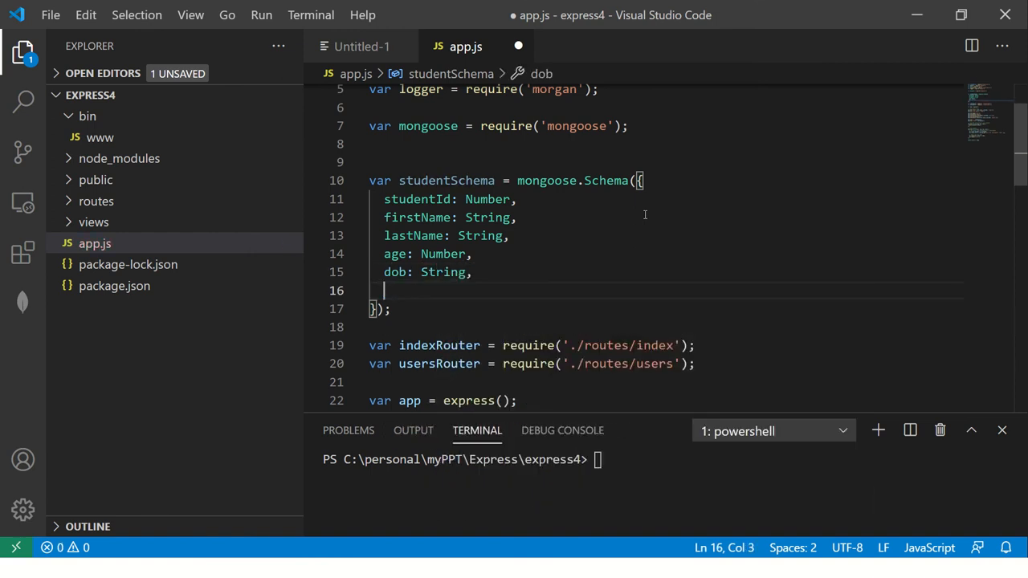
{"action": "type", "text": "depar"}
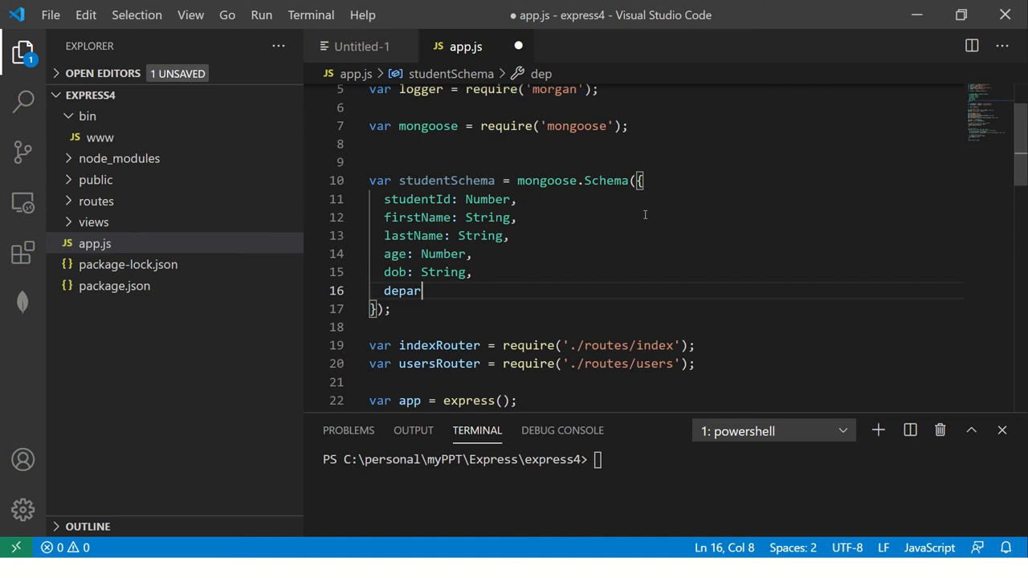
{"action": "type", "text": "tment: St"}
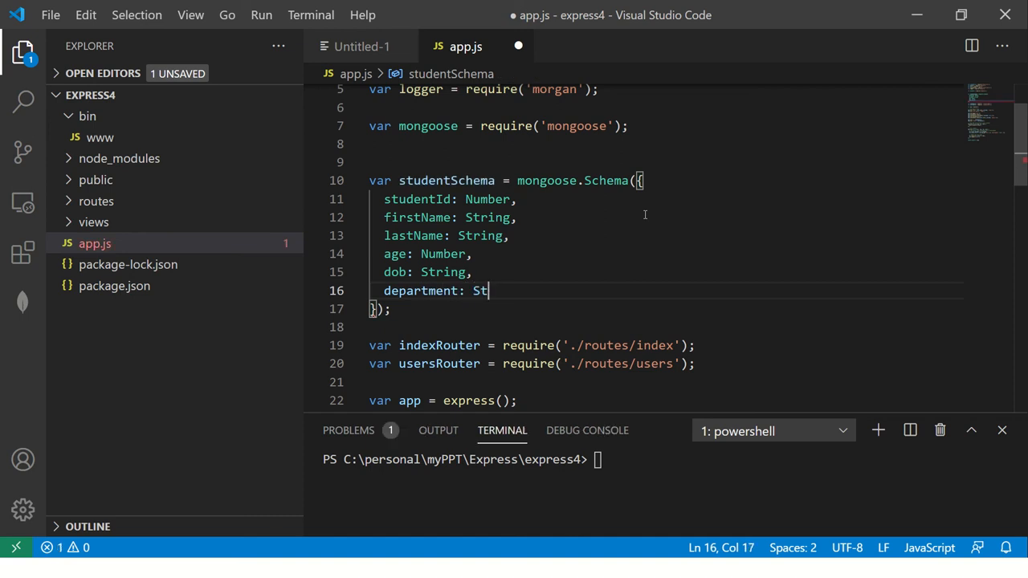
{"action": "type", "text": "ring"}
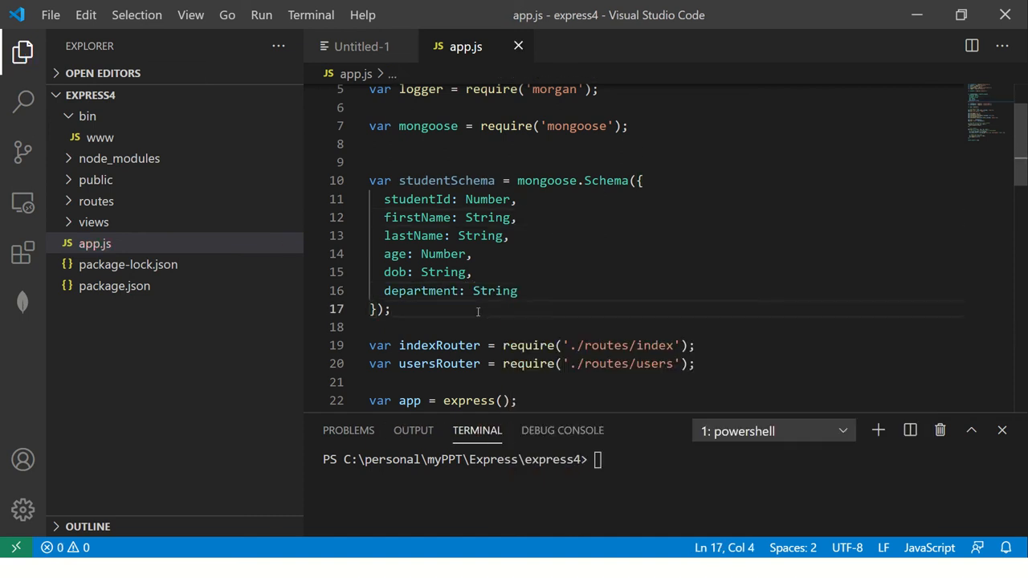
{"action": "key", "text": "Enter"}
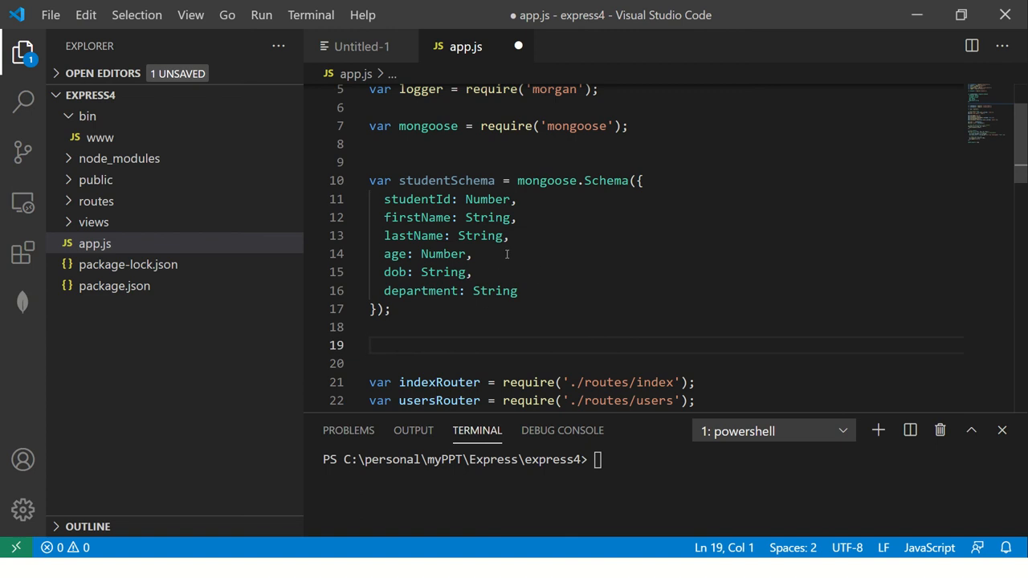
{"action": "key", "text": "ctrl+s"}
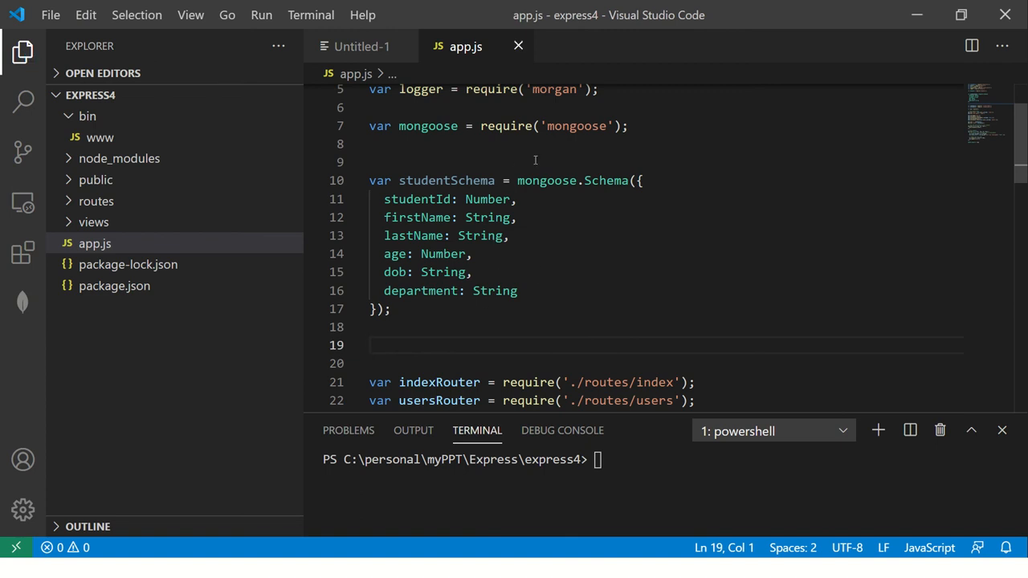
{"action": "left_click", "coordinate": [392, 309]}
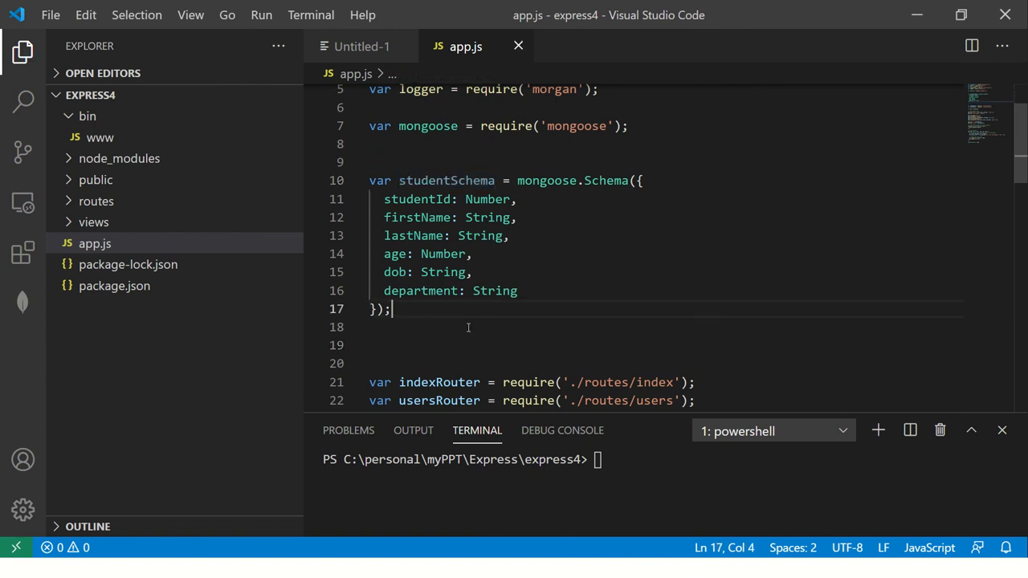
{"action": "left_click", "coordinate": [474, 328]}
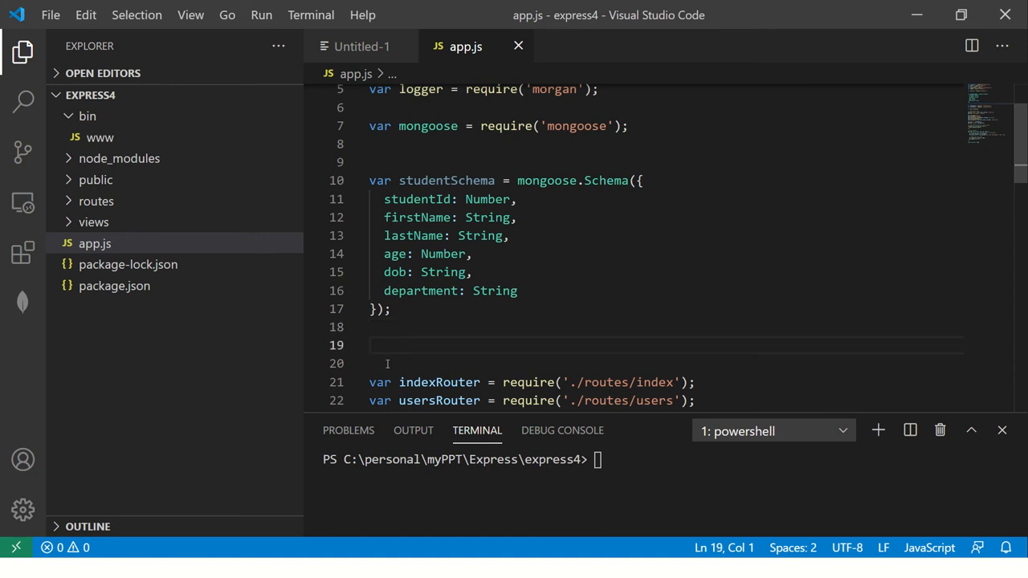
{"action": "type", "text": "var S"}
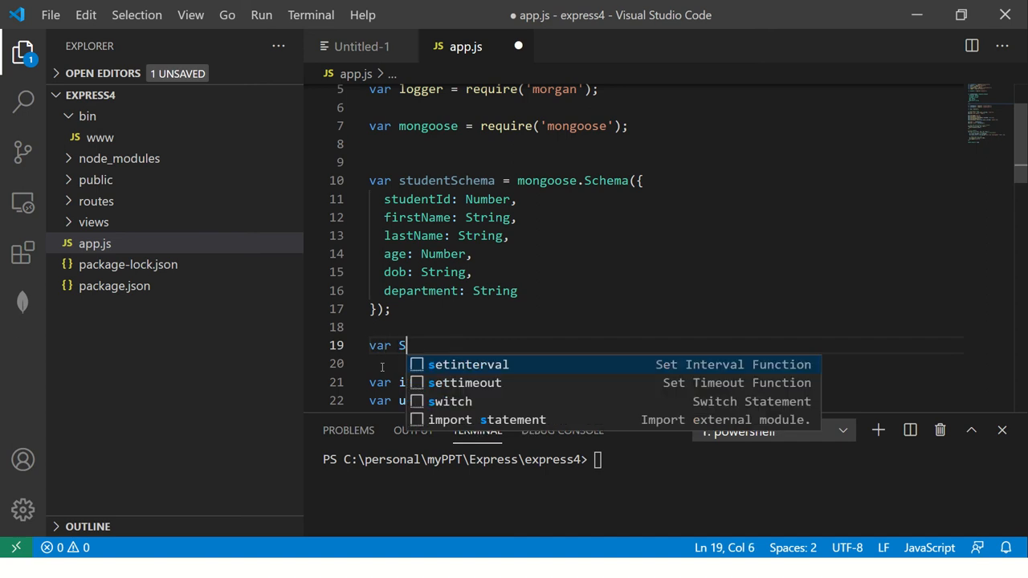
{"action": "type", "text": "tudent ="}
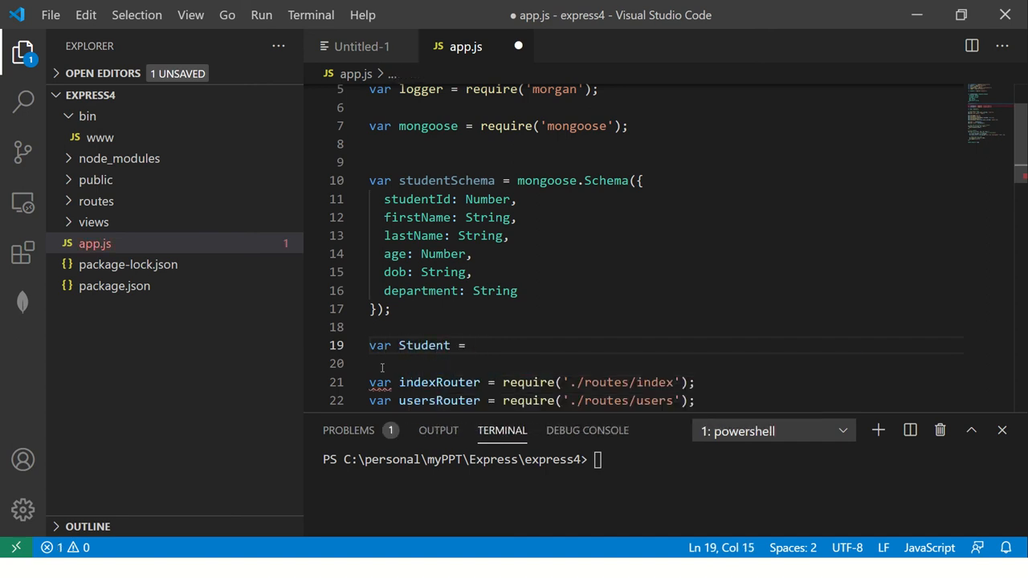
{"action": "type", "text": "mongoose.mongo"}
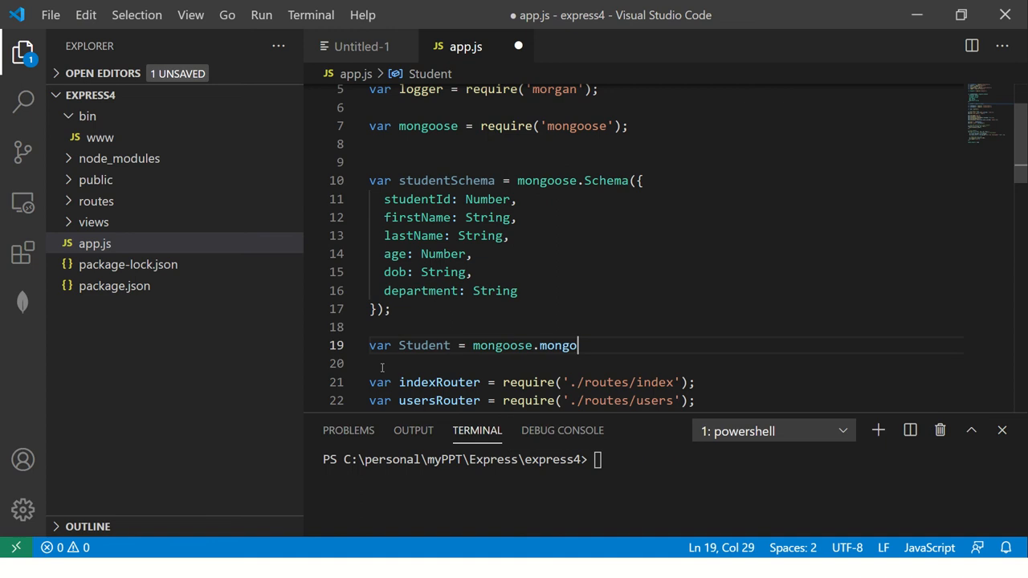
{"action": "key", "text": "Backspace"}
{"action": "type", "text": "del"}
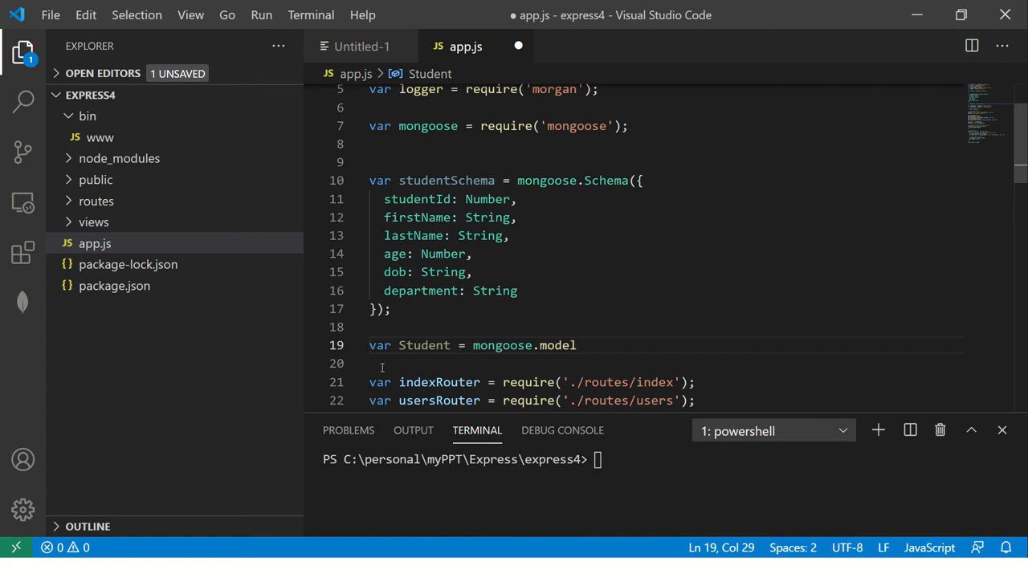
{"action": "type", "text": "("}
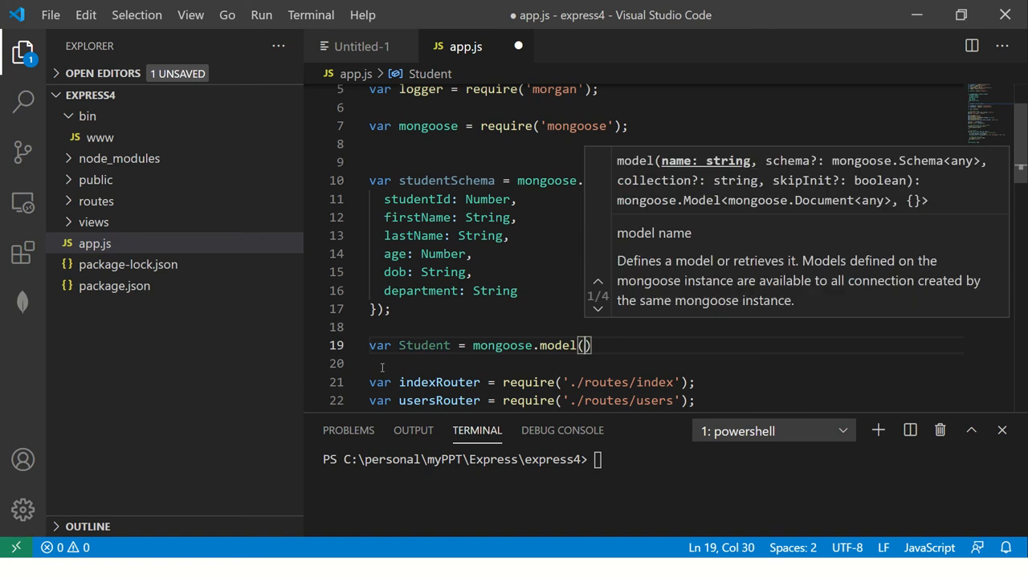
{"action": "type", "text": "\"Student\","}
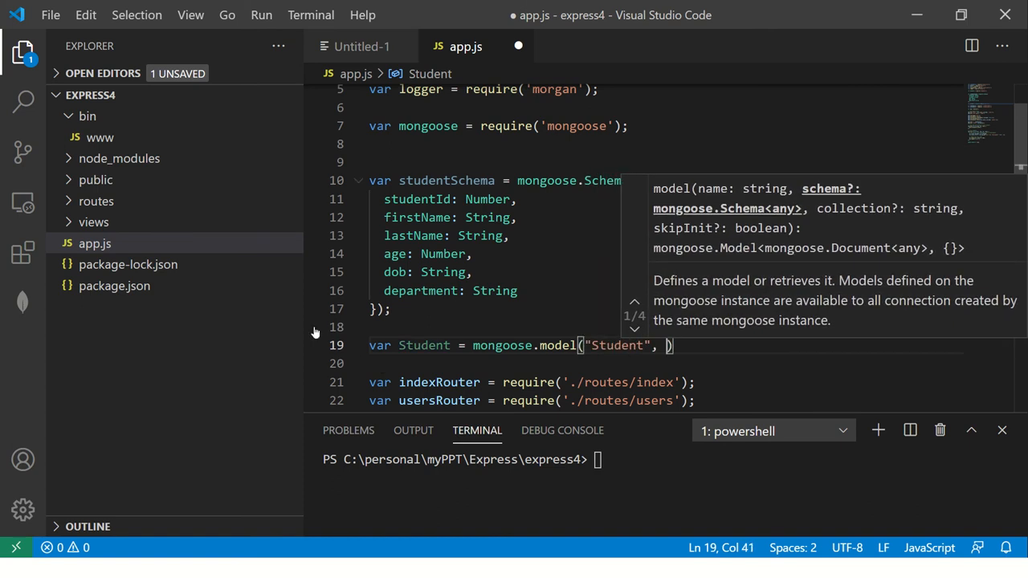
{"action": "double_click", "coordinate": [447, 180]}
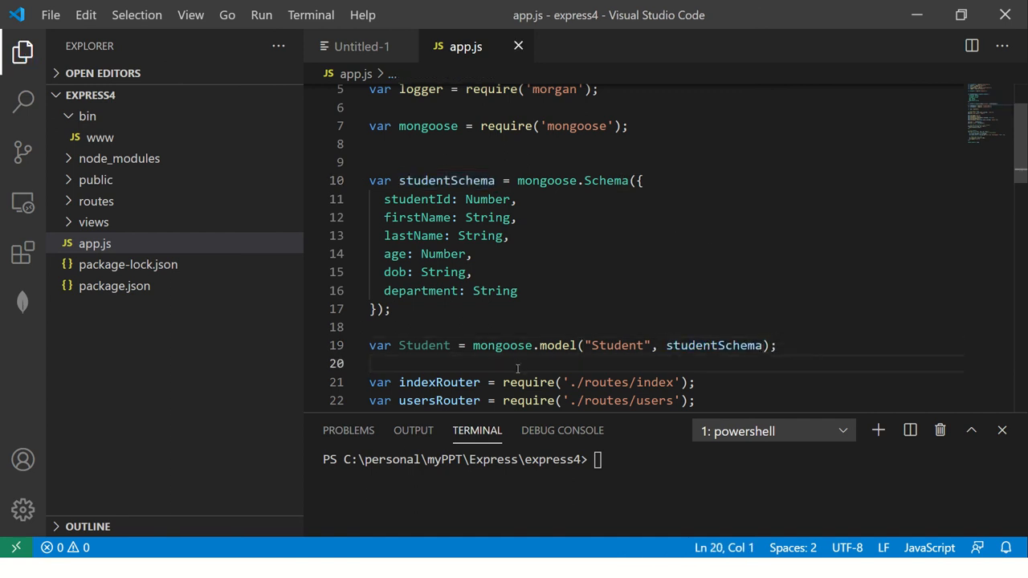
{"action": "mouse_move", "coordinate": [431, 346]}
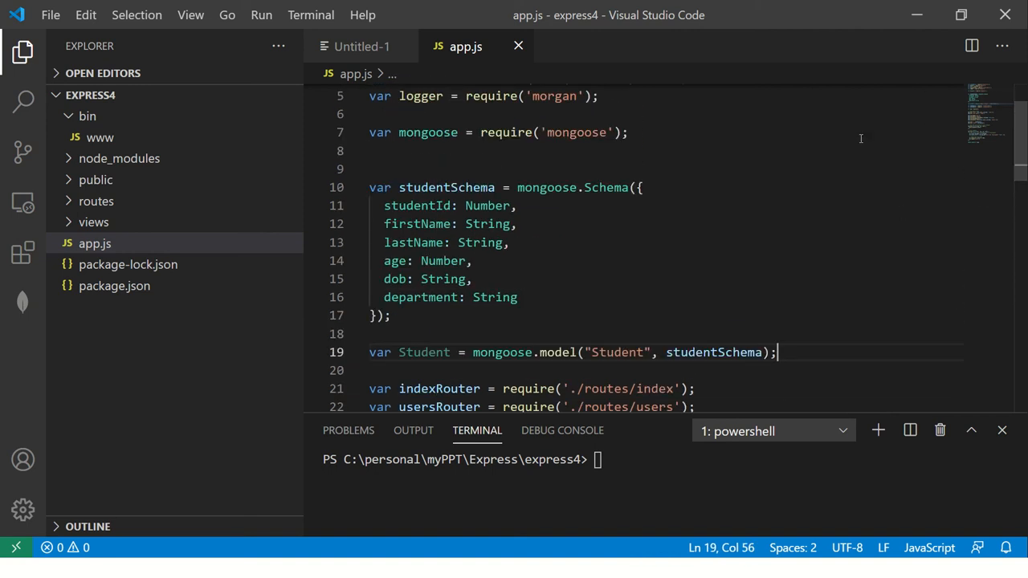
{"action": "left_click", "coordinate": [535, 132]}
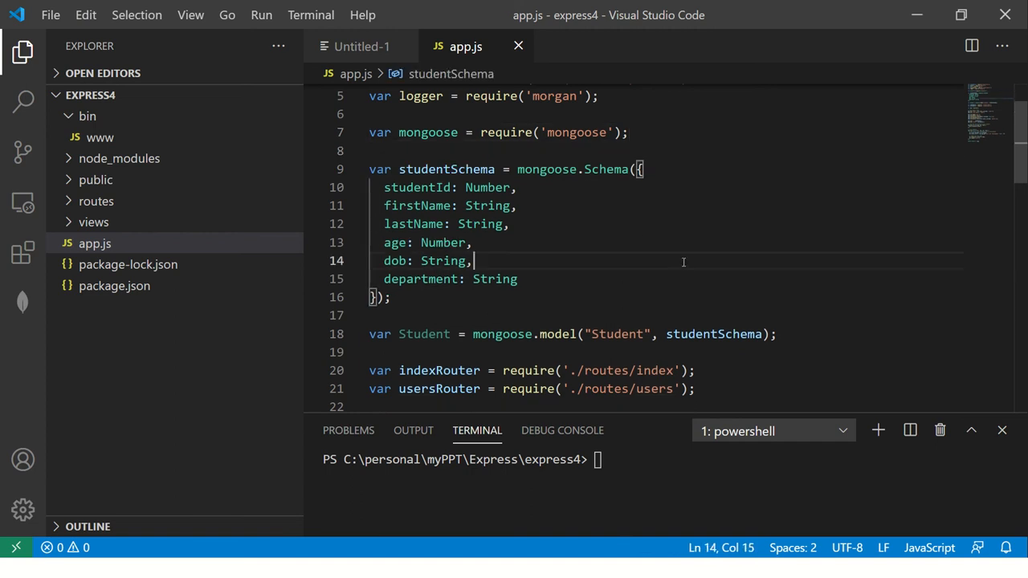
{"action": "scroll", "scroll_direction": "down", "scroll_amount": 3}
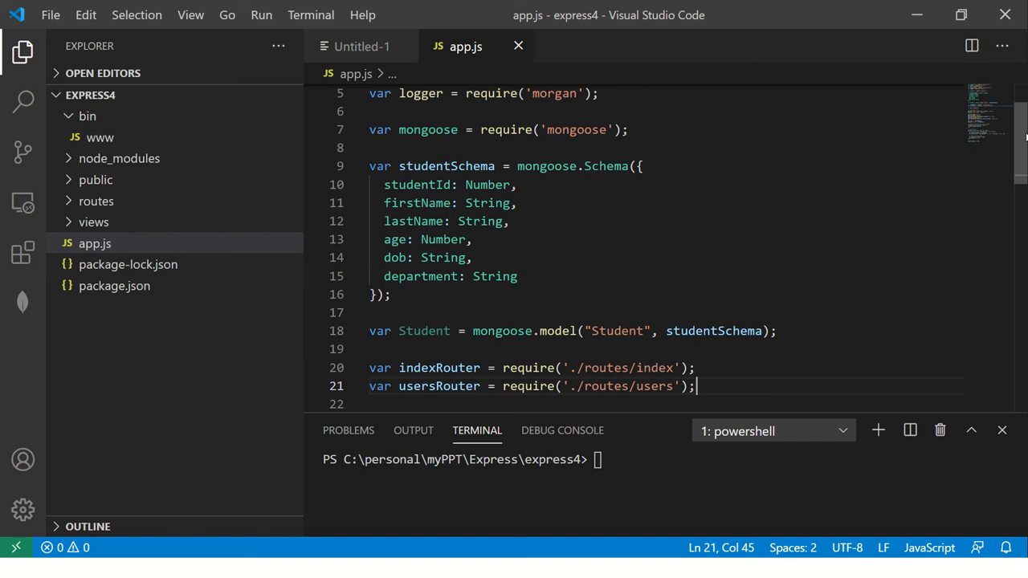
{"action": "mouse_move", "coordinate": [141, 382]}
{"action": "type", "text": "models"}
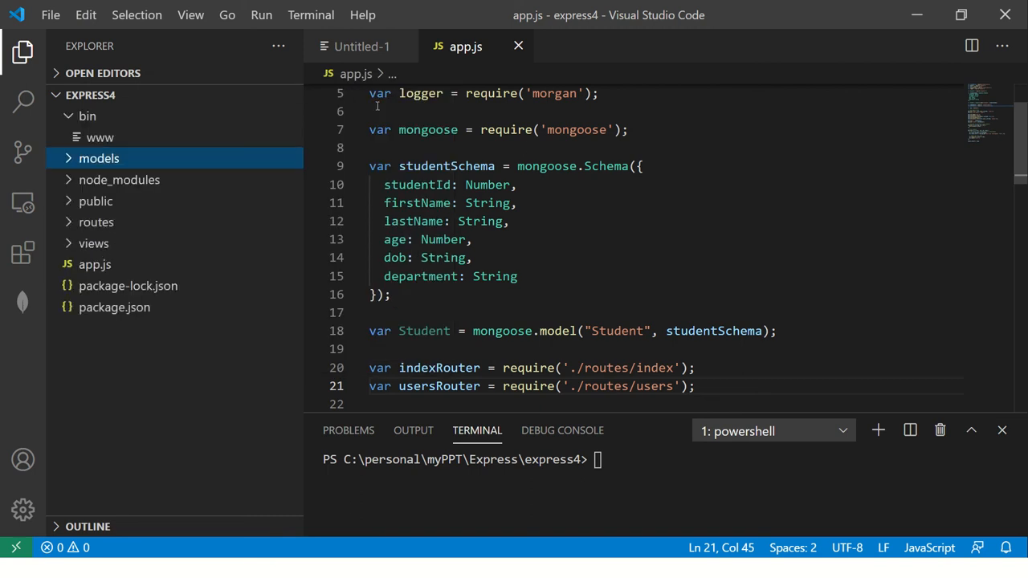
Cut the Student schema and model from app.js and create a new file in models
{"action": "left_click", "coordinate": [392, 294]}
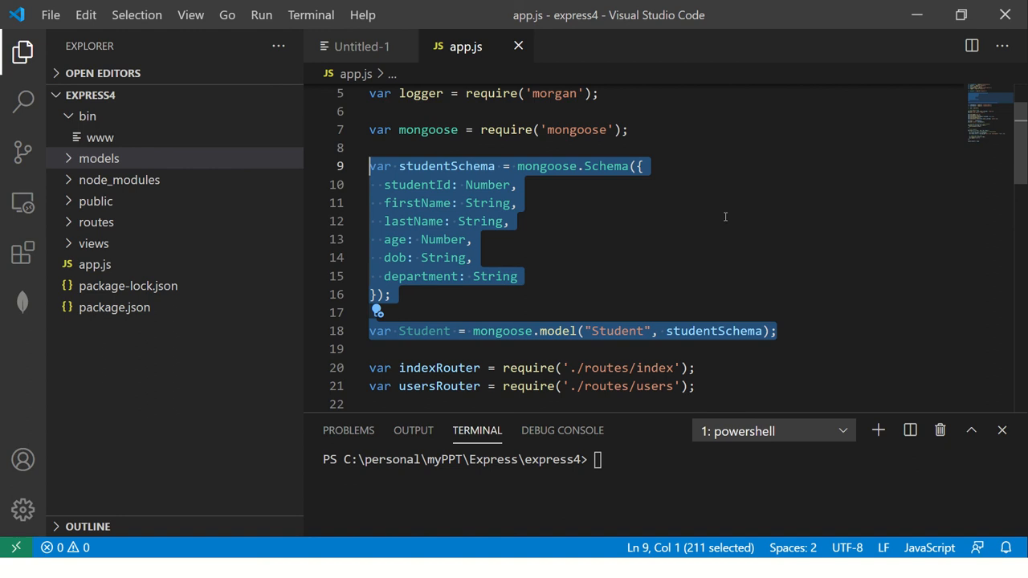
{"action": "key", "text": "Delete"}
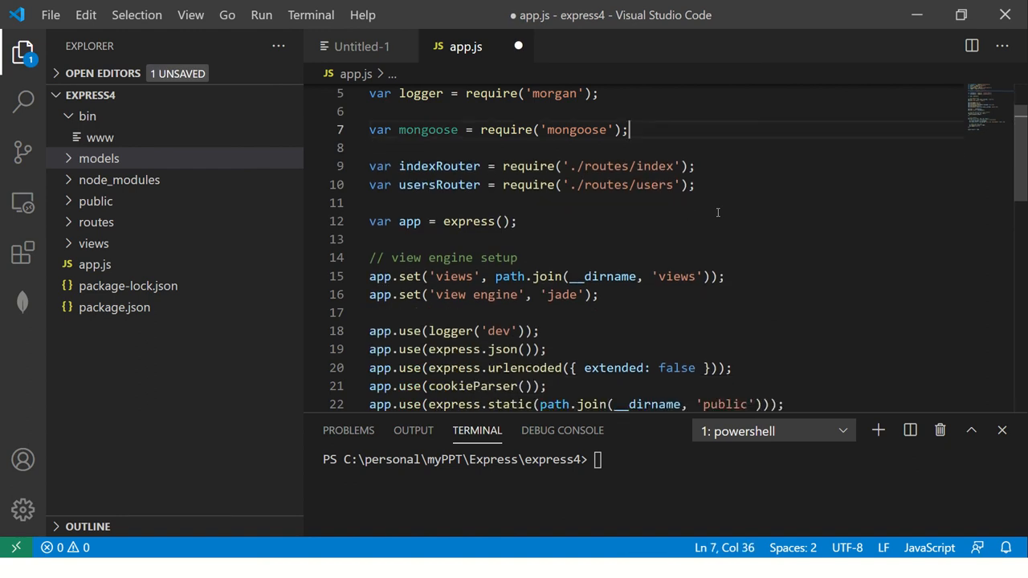
{"action": "right_click", "coordinate": [100, 159]}
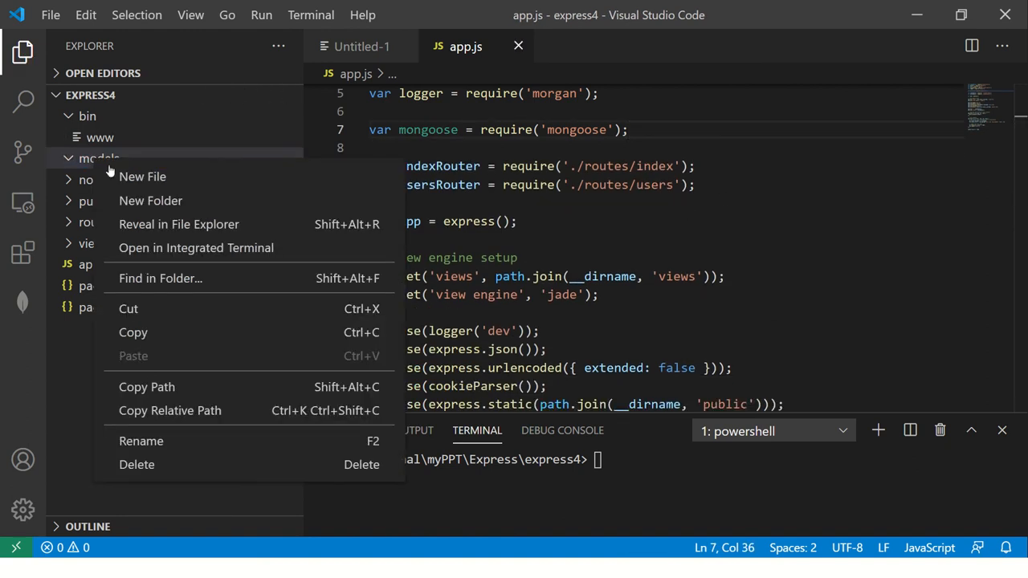
{"action": "left_click", "coordinate": [142, 175]}
{"action": "type", "text": "student.model.js"}
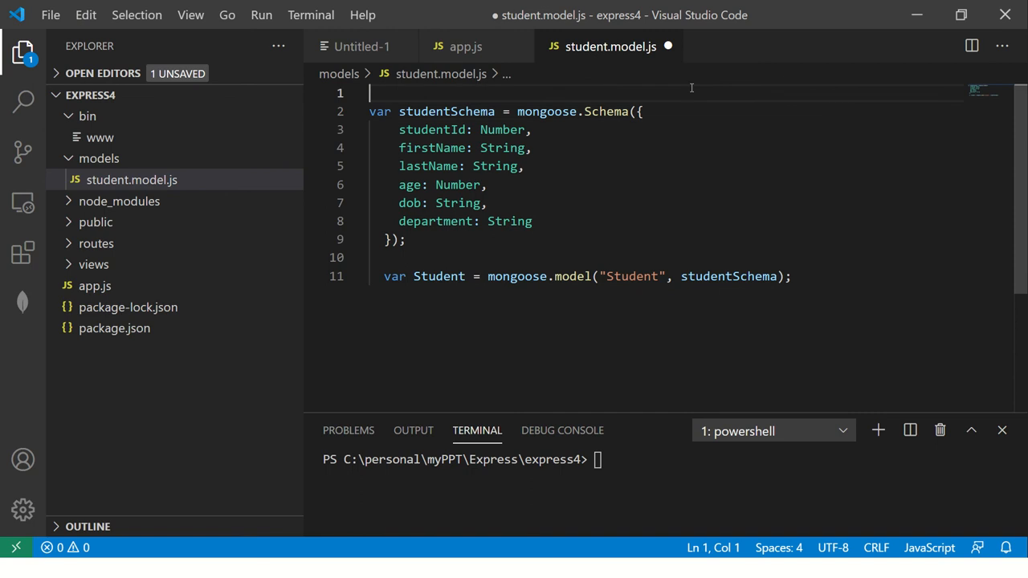
Add const mongoose = require('mongoose') at the top of student.model.js
{"action": "type", "text": "const"}
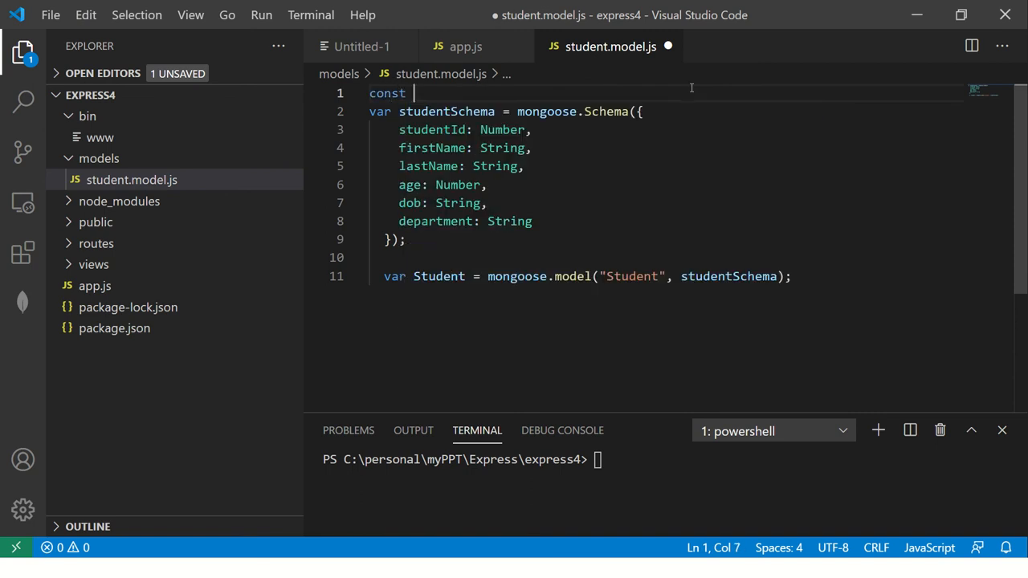
{"action": "type", "text": "mongoose ="}
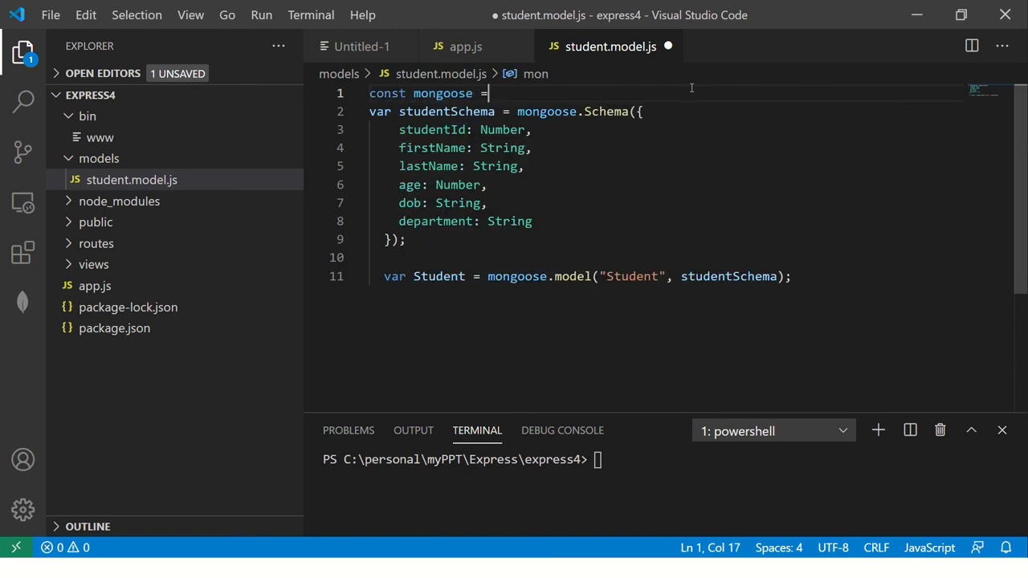
{"action": "type", "text": "require"}
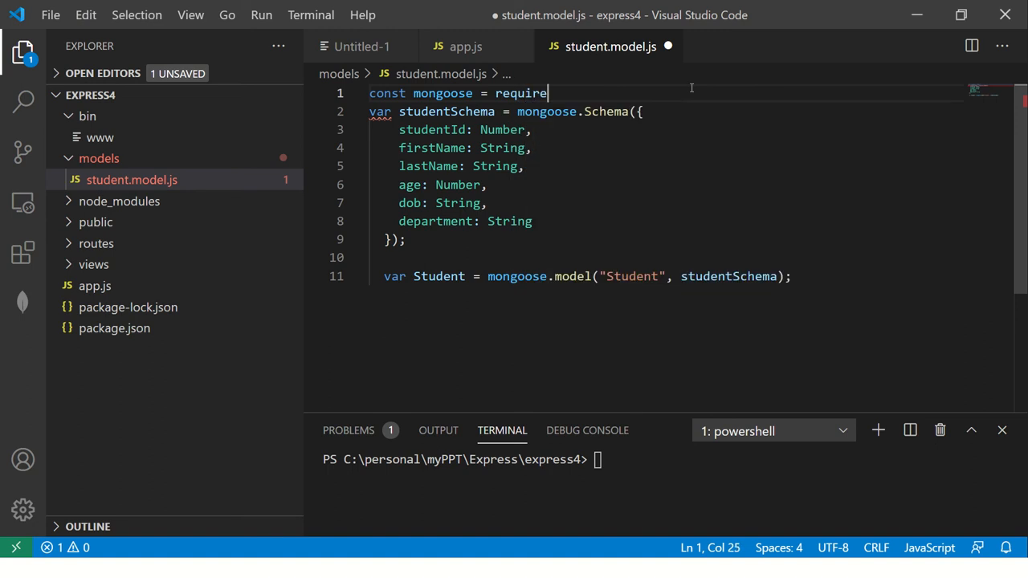
{"action": "type", "text": "('m'"}
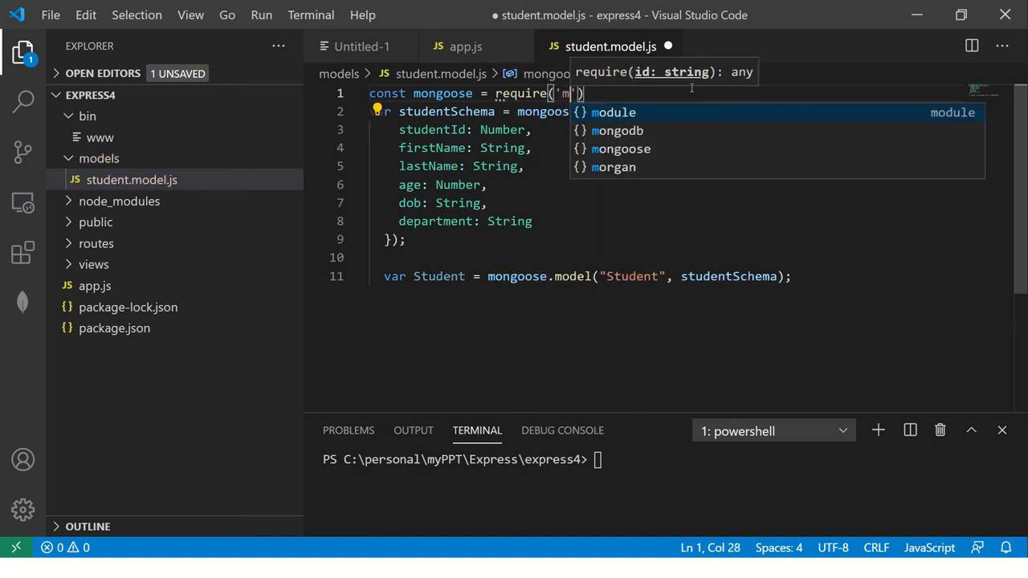
{"action": "type", "text": "ongoose"}
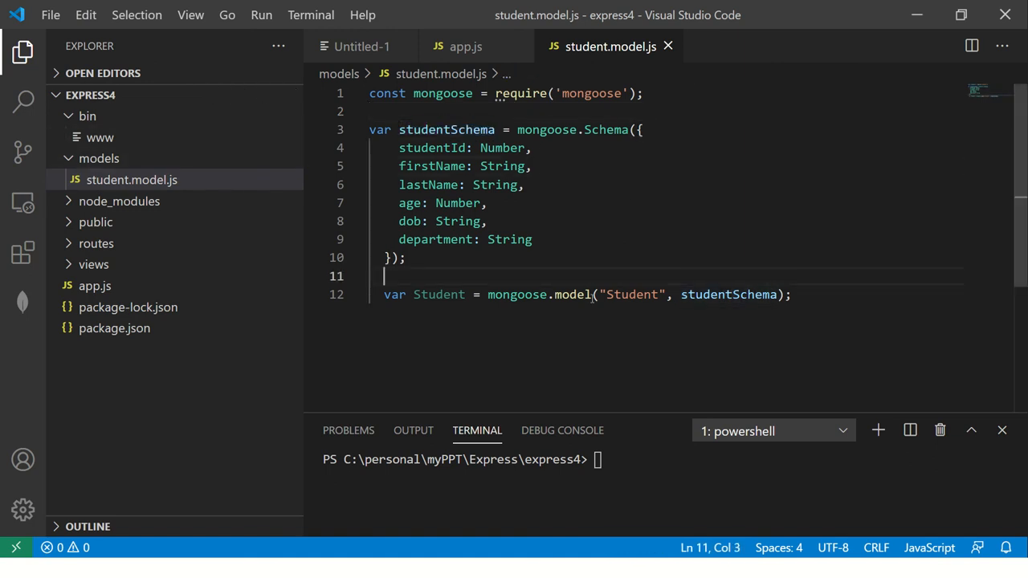
{"action": "mouse_move", "coordinate": [572, 294]}
{"action": "type", "text": "Model"}
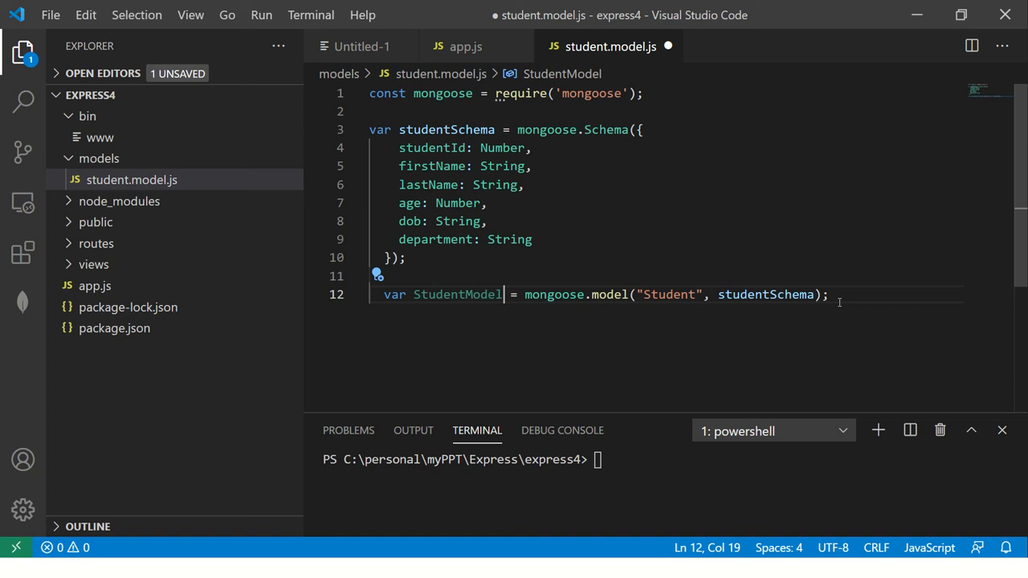
Export the model with module.exports = StudentModel and save student.model.js
{"action": "key", "text": "enter"}
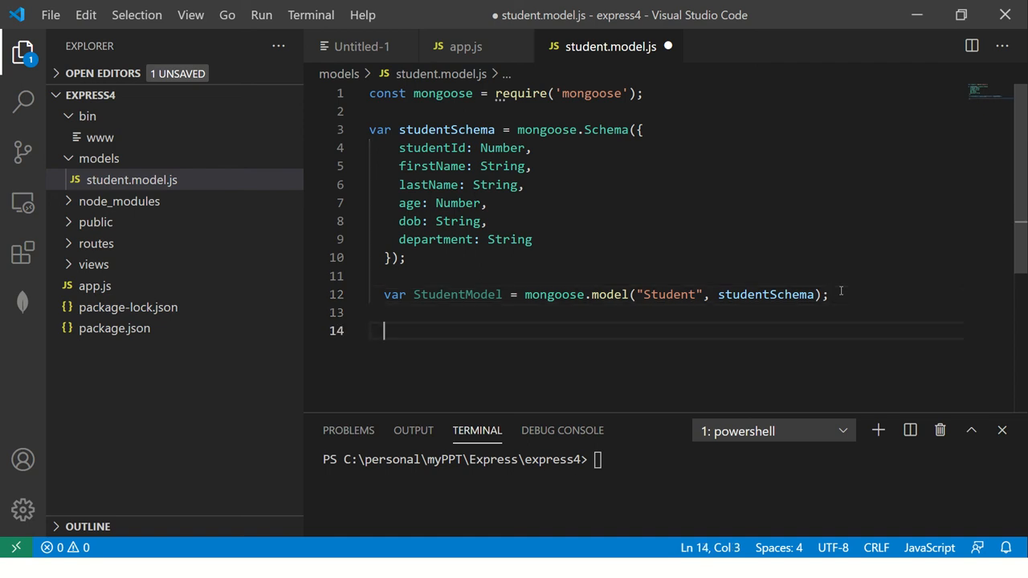
{"action": "type", "text": "module"}
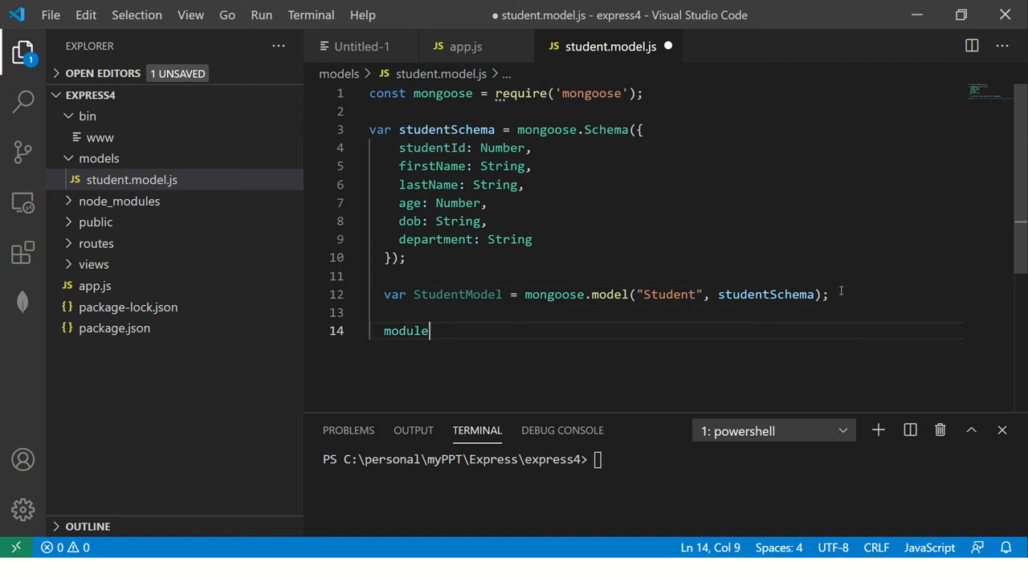
{"action": "type", "text": ".exports ="}
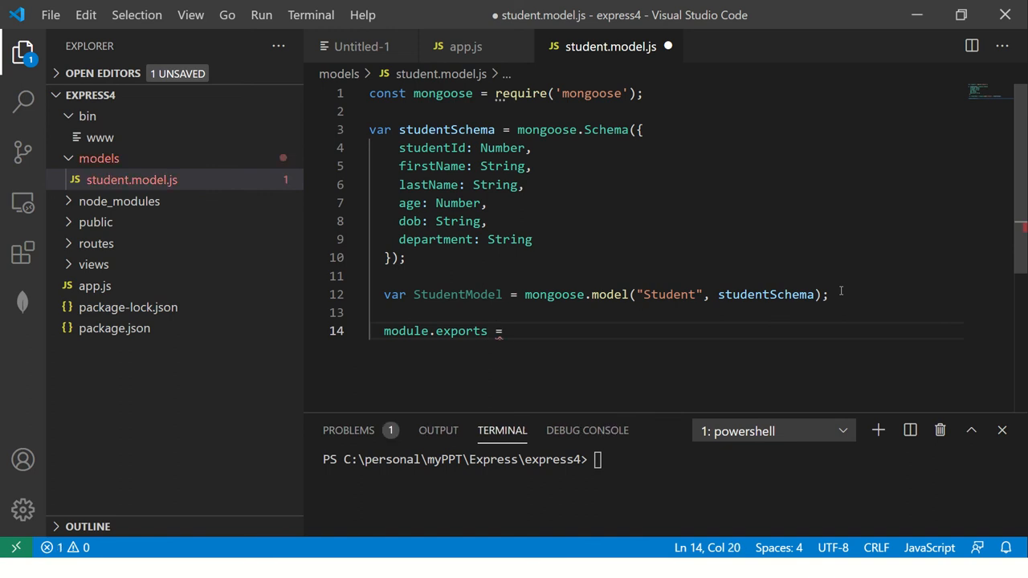
{"action": "type", "text": "StudentModel;"}
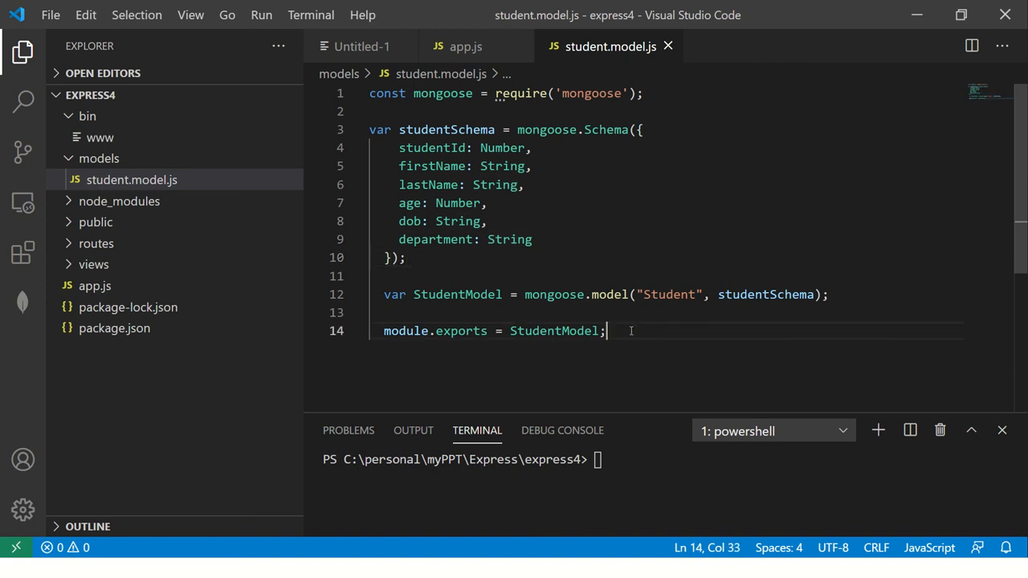
{"action": "left_click", "coordinate": [497, 185]}
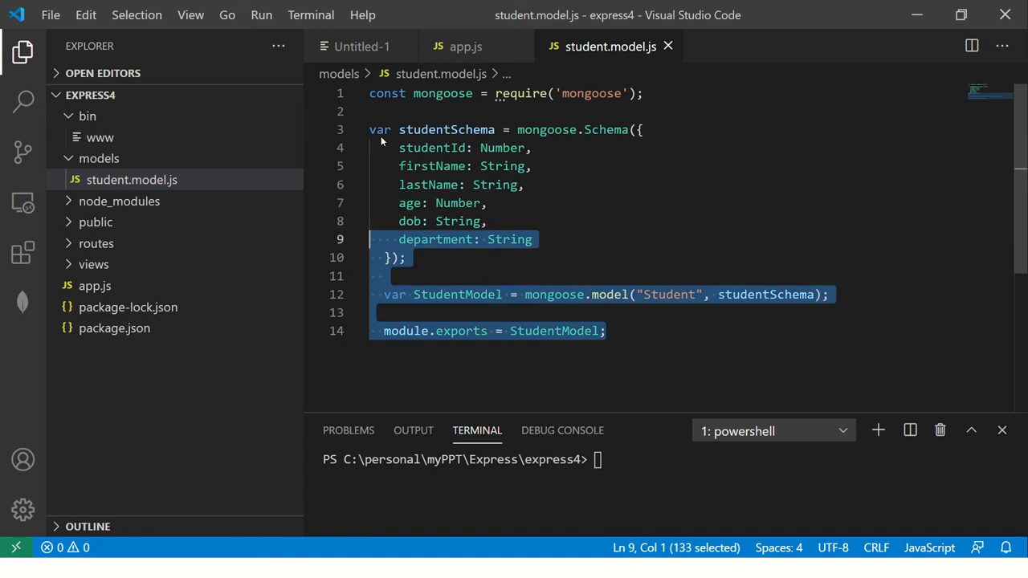
{"action": "left_click", "coordinate": [466, 45]}
{"action": "type", "text": "var studentModel="}
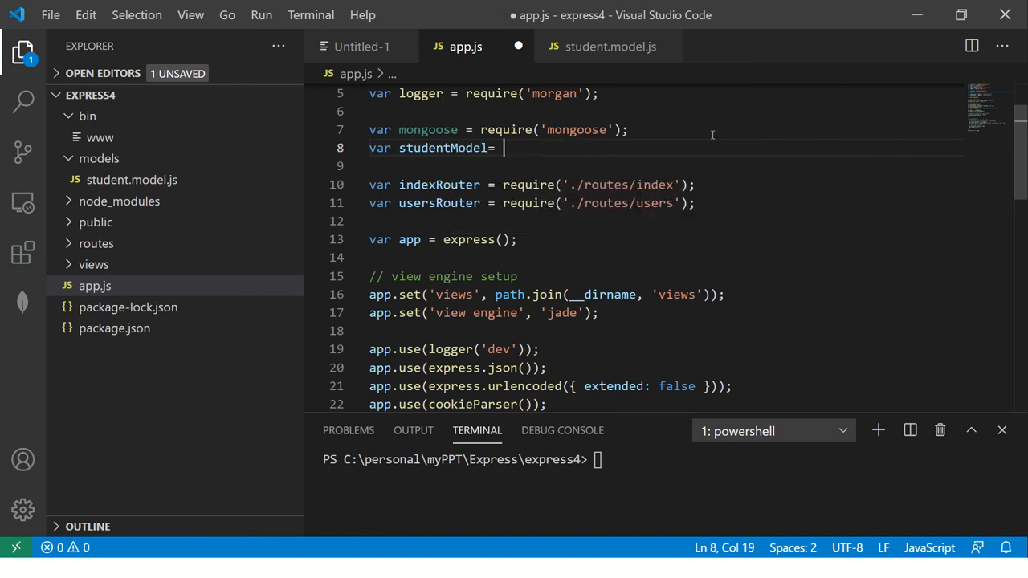
Add var studentModel = require('./models/student.model'); in app.js and save it
{"action": "type", "text": "require()"}
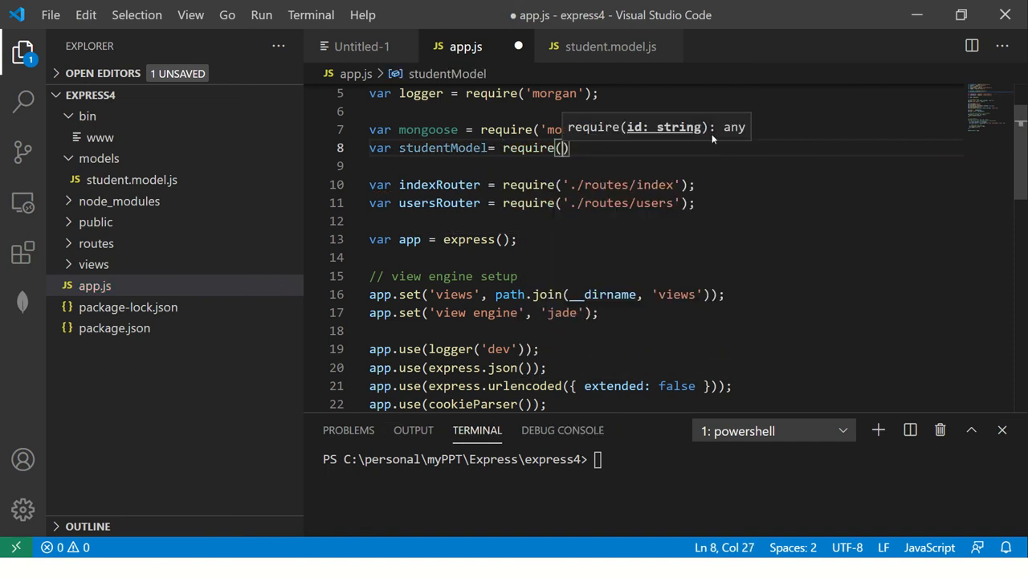
{"action": "type", "text": "'./"}
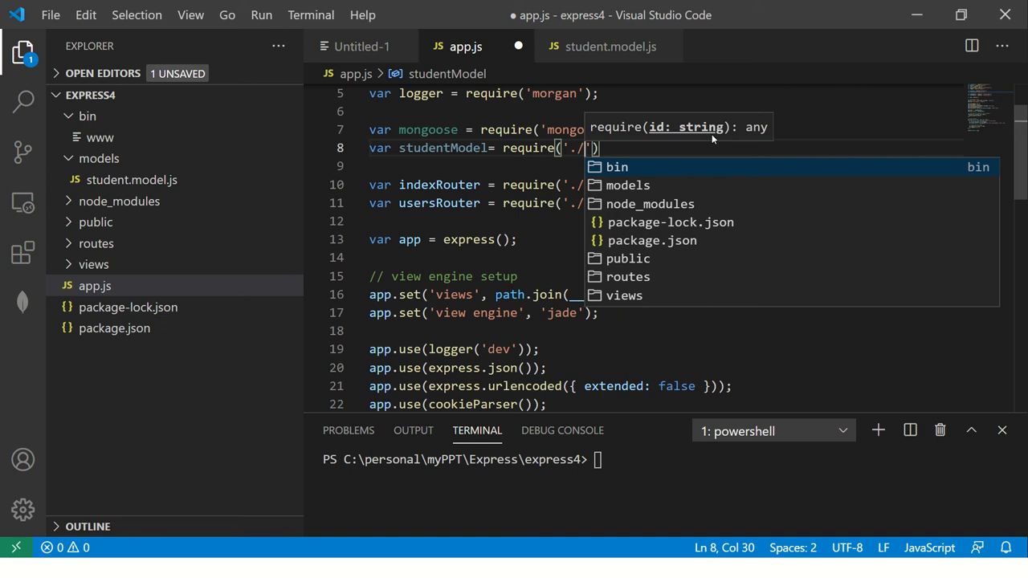
{"action": "type", "text": "models/student.model"}
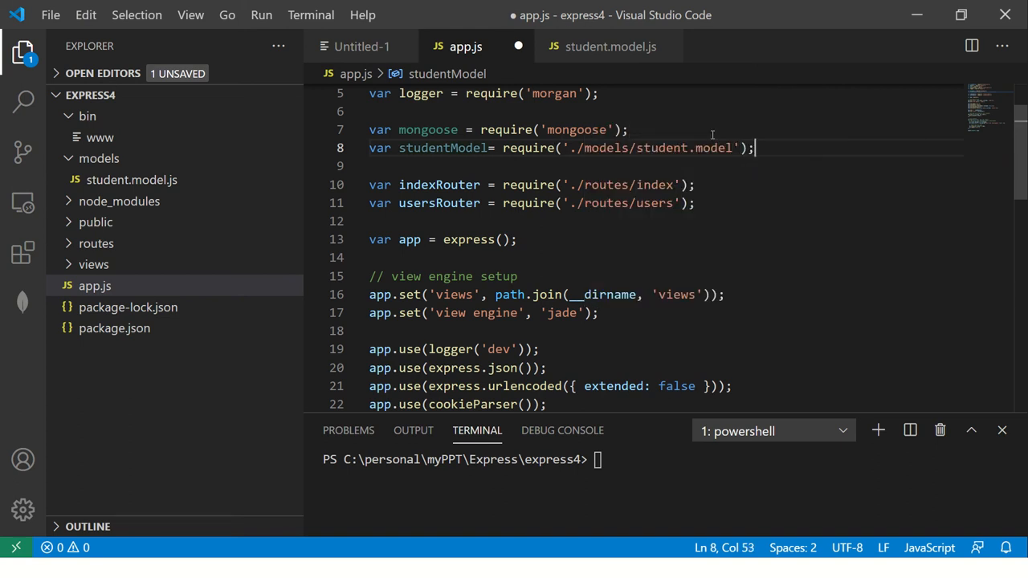
{"action": "double_click", "coordinate": [441, 148]}
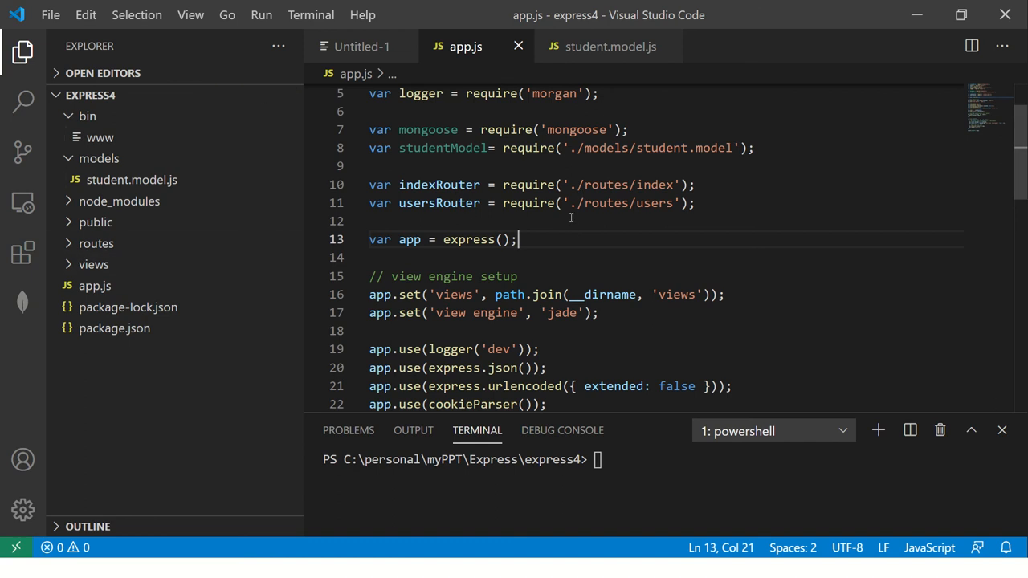
{"action": "left_click", "coordinate": [385, 222]}
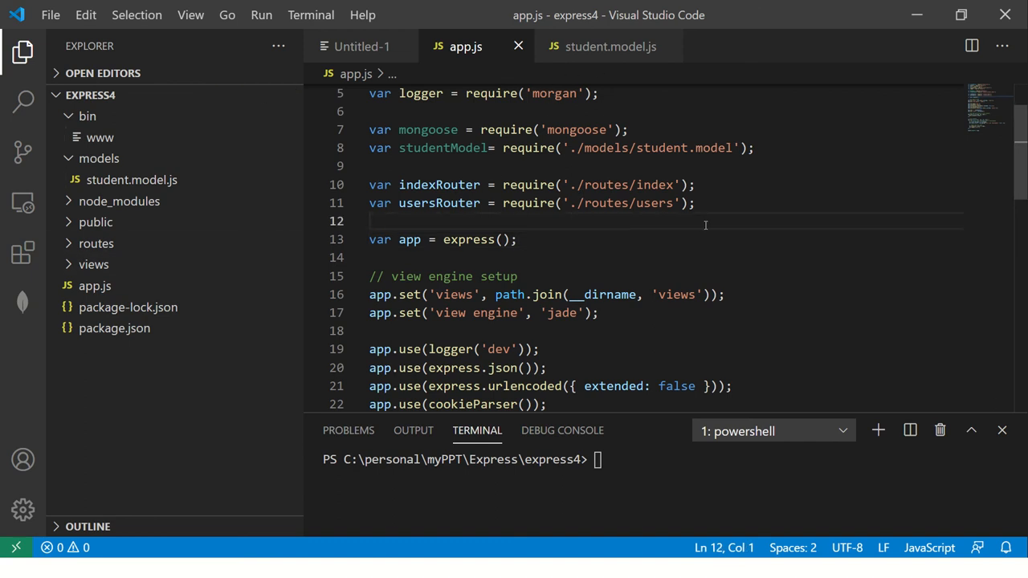
{"action": "mouse_move", "coordinate": [640, 196]}
{"action": "type", "text": "Step #1 - Create"}
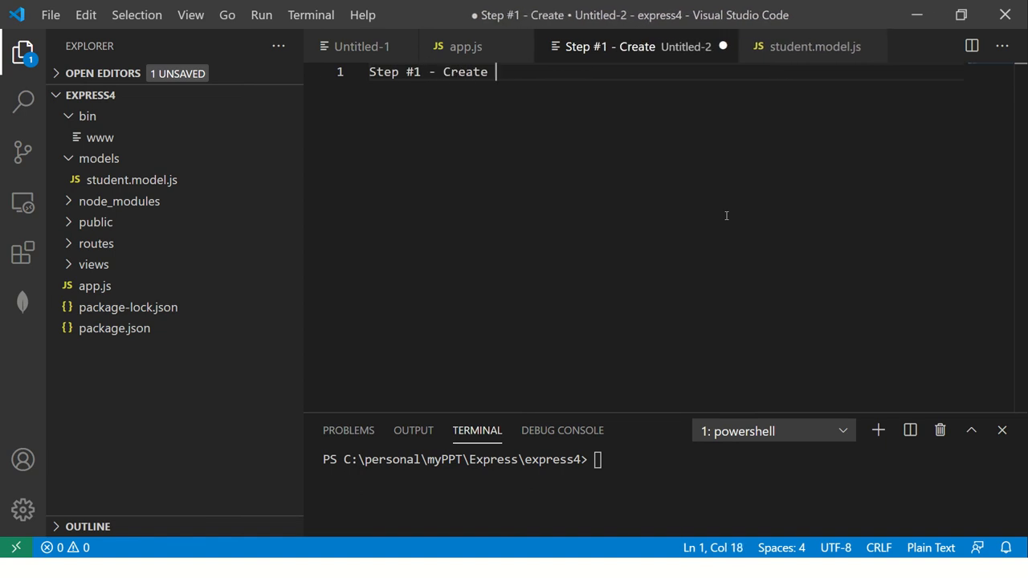
Write the heading 'Step #1 - Create Express Generator app' and leave blank lines below it
{"action": "type", "text": "Express Ge"}
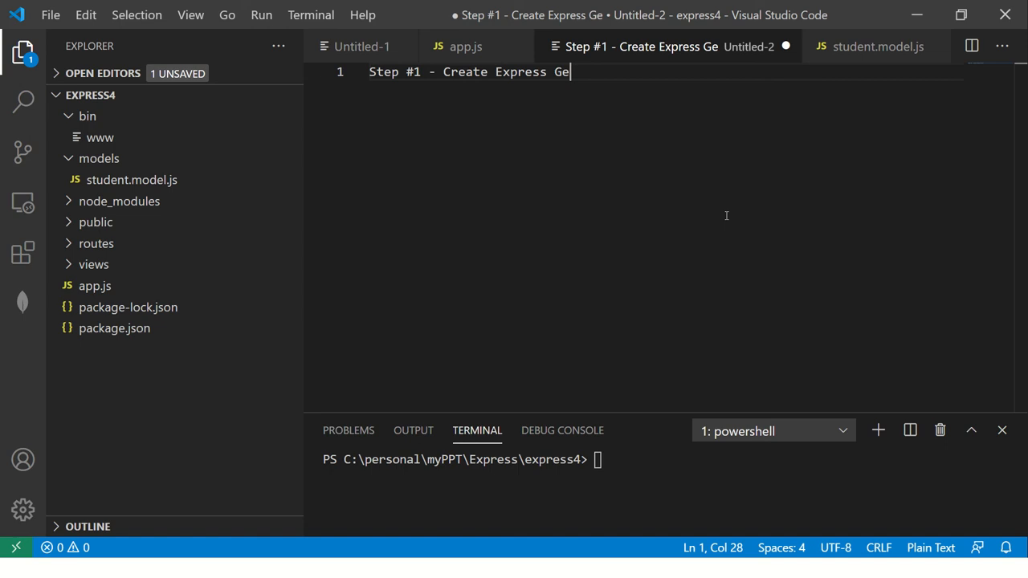
{"action": "type", "text": "nerator app"}
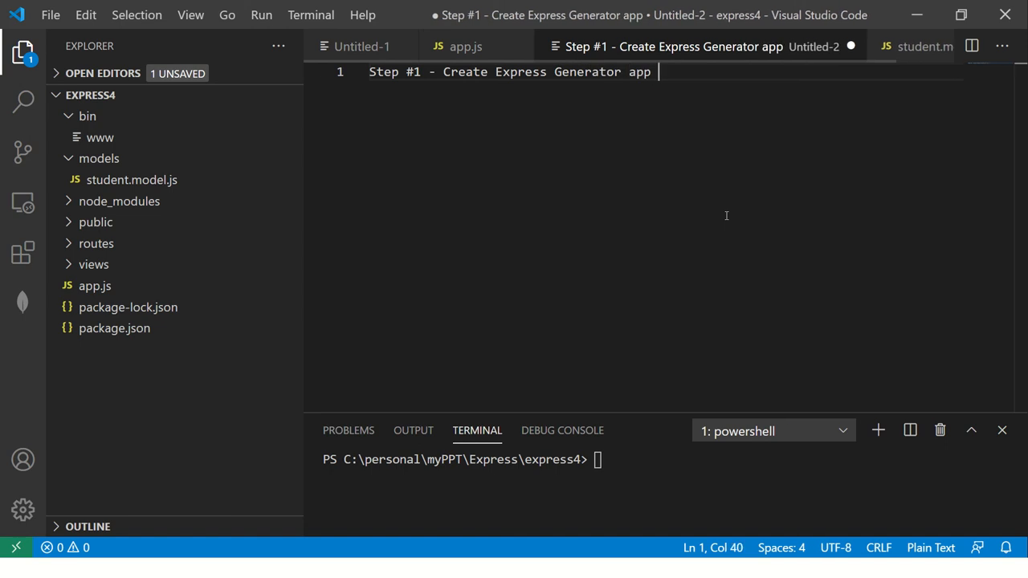
{"action": "key", "text": "Enter"}
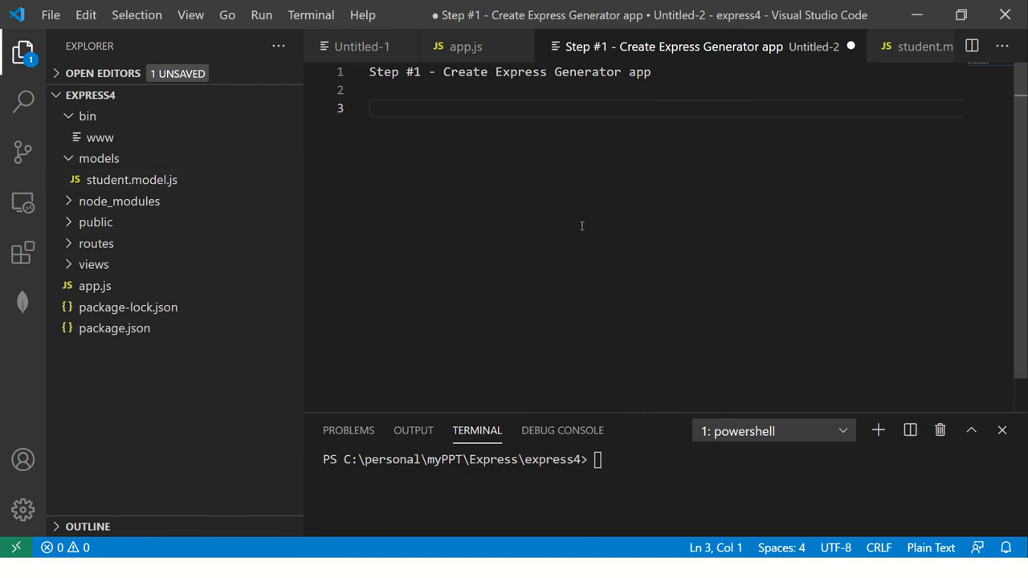
{"action": "mouse_move", "coordinate": [553, 130]}
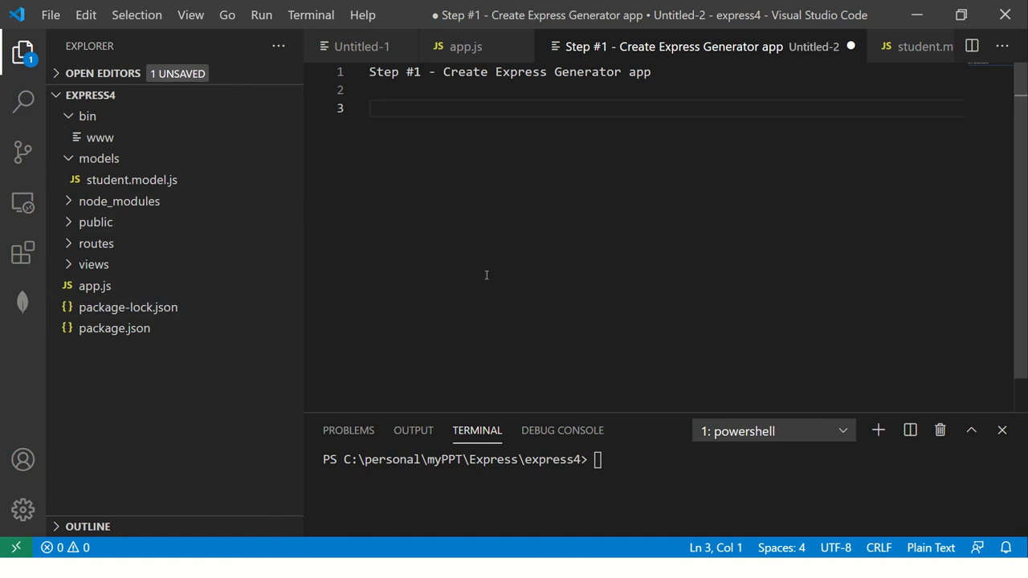
{"action": "mouse_move", "coordinate": [452, 201]}
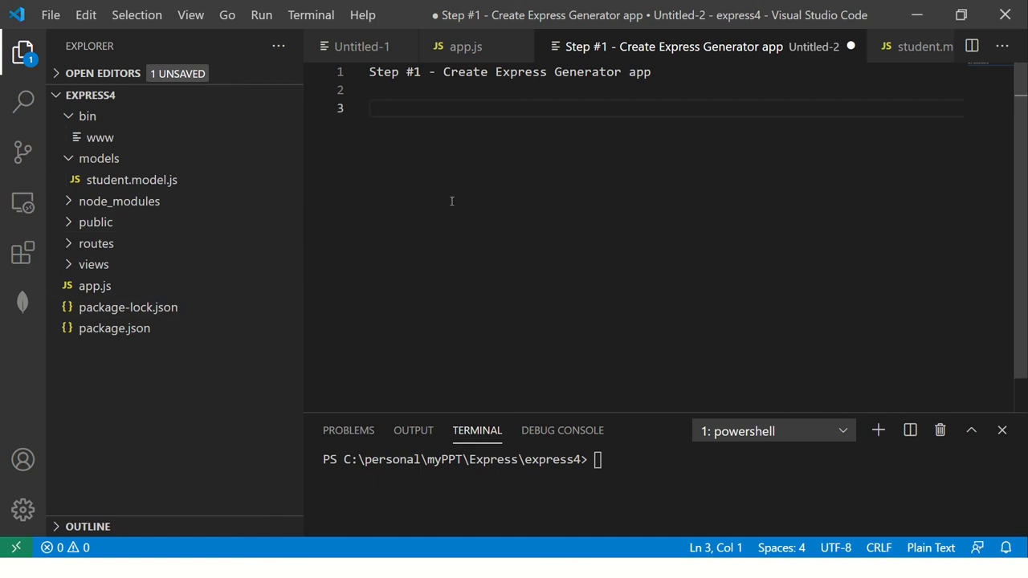
{"action": "mouse_move", "coordinate": [429, 138]}
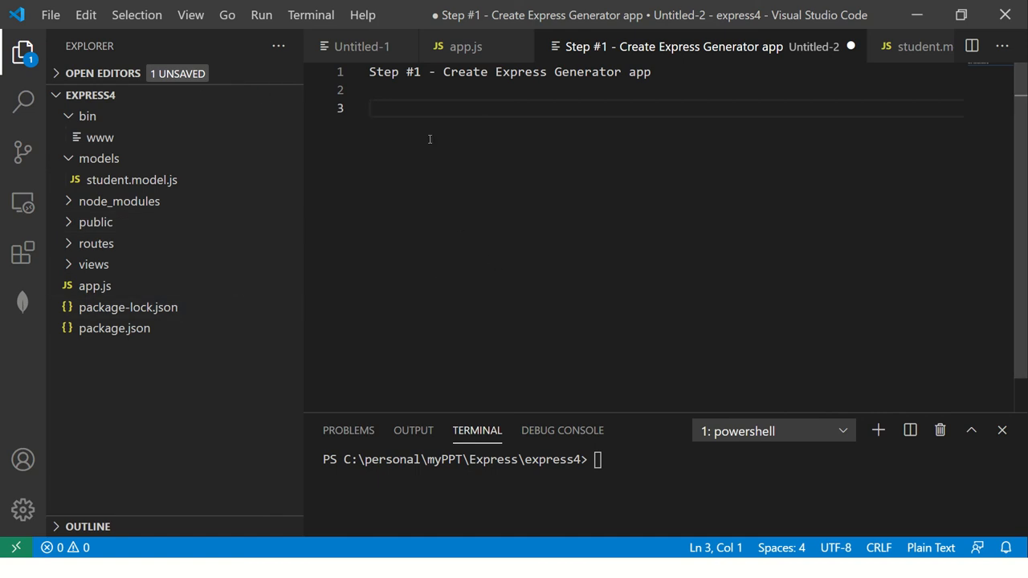
{"action": "mouse_move", "coordinate": [521, 118]}
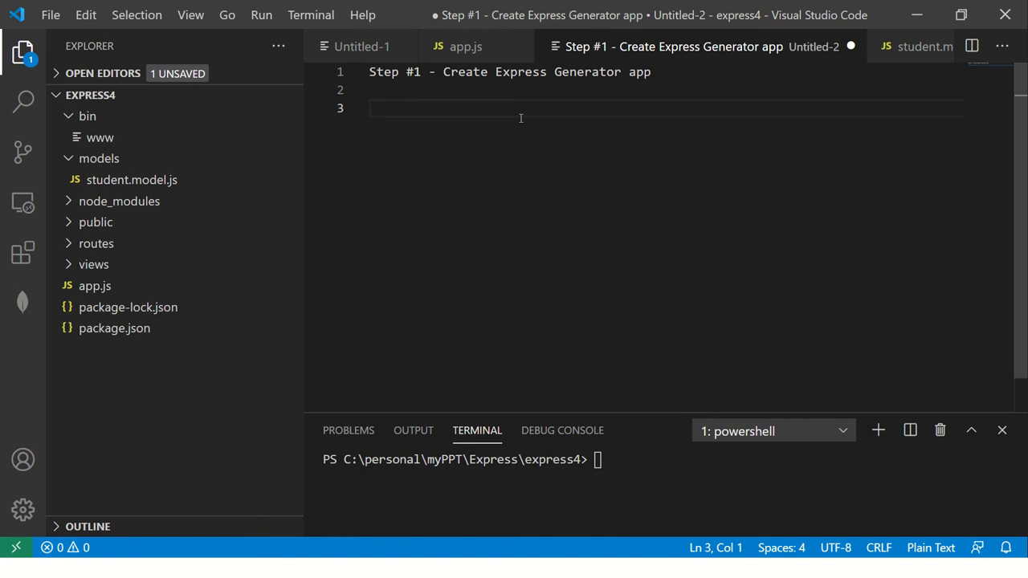
Add the line 'Step #2 - Install Mongoose Library' to the note
{"action": "type", "text": "Step #"}
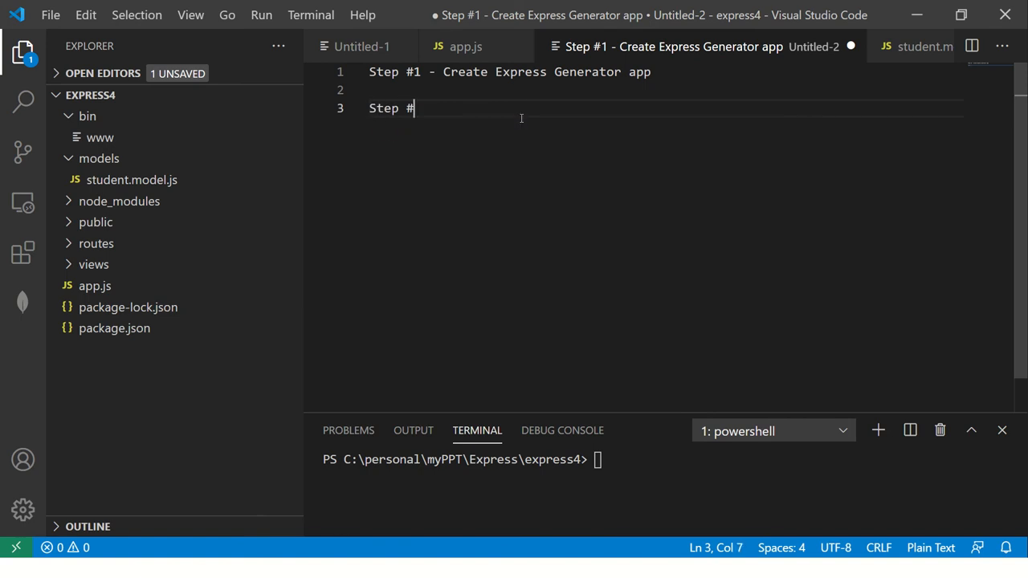
{"action": "type", "text": "2 -"}
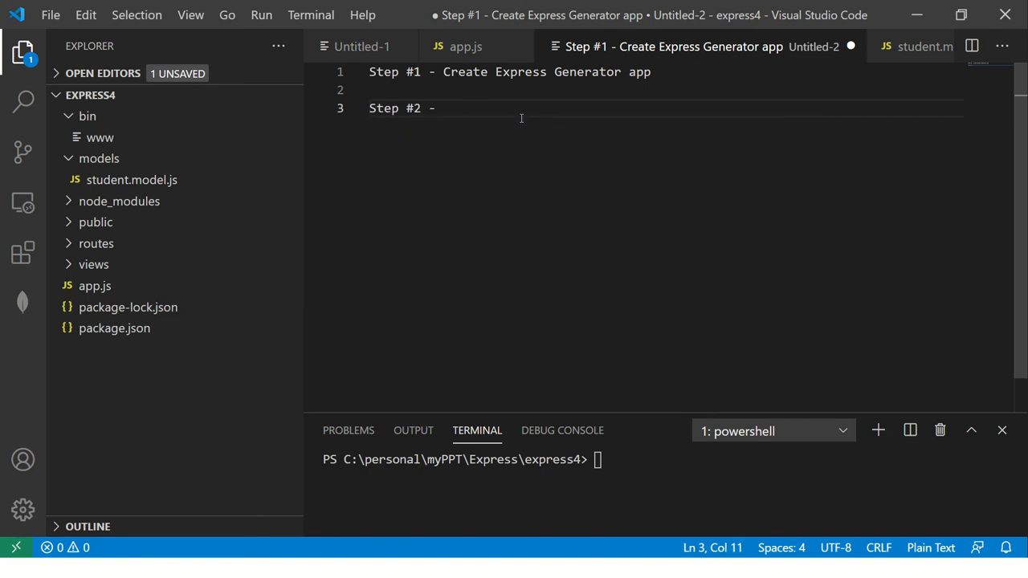
{"action": "type", "text": "Install Mong"}
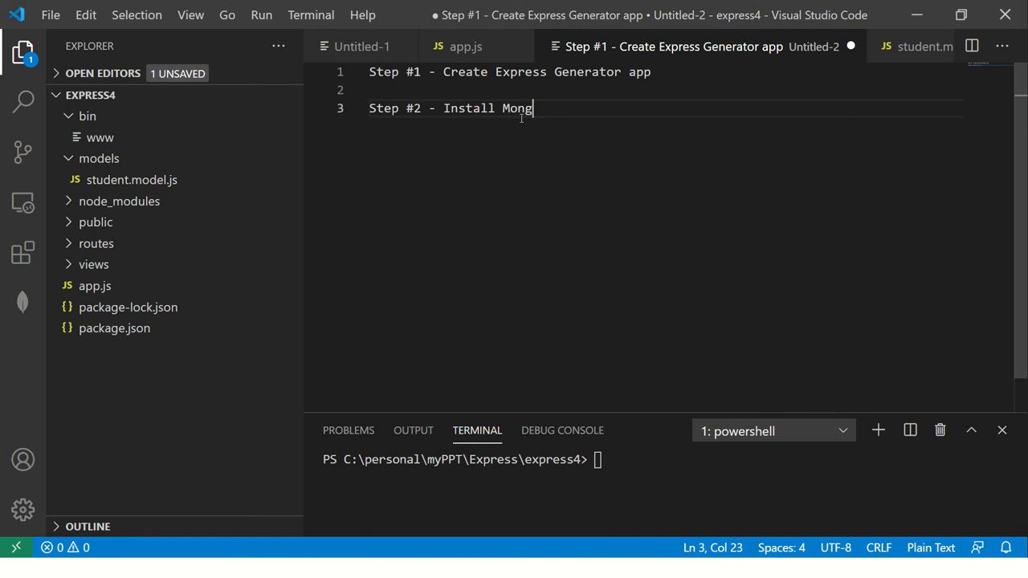
{"action": "type", "text": "oose Library"}
{"action": "type", "text": "Step"}
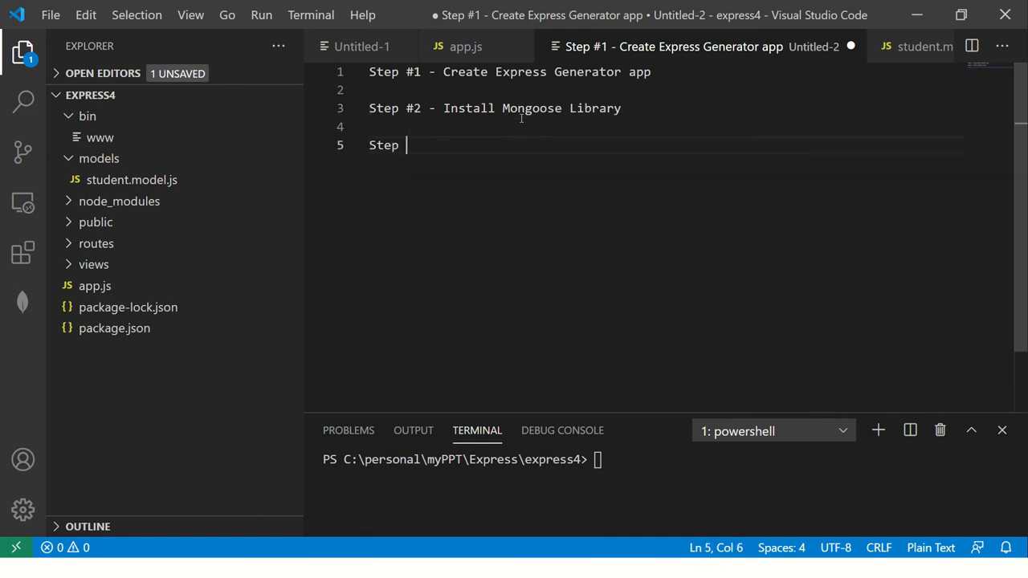
Add 'Step #3 - Import it (Mongoose) in app.js' to the note
{"action": "type", "text": "#3 - Impo"}
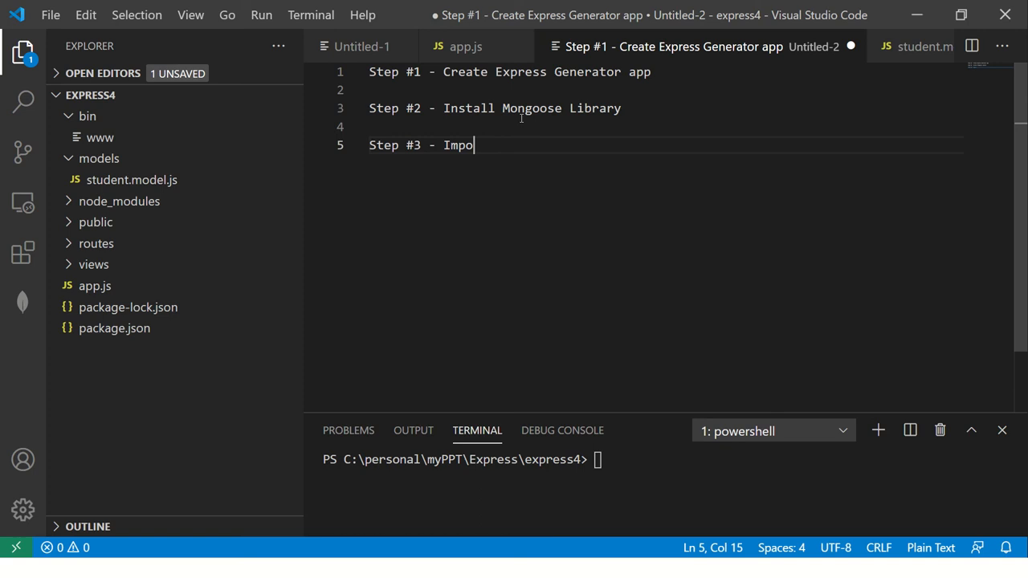
{"action": "type", "text": "rt it"}
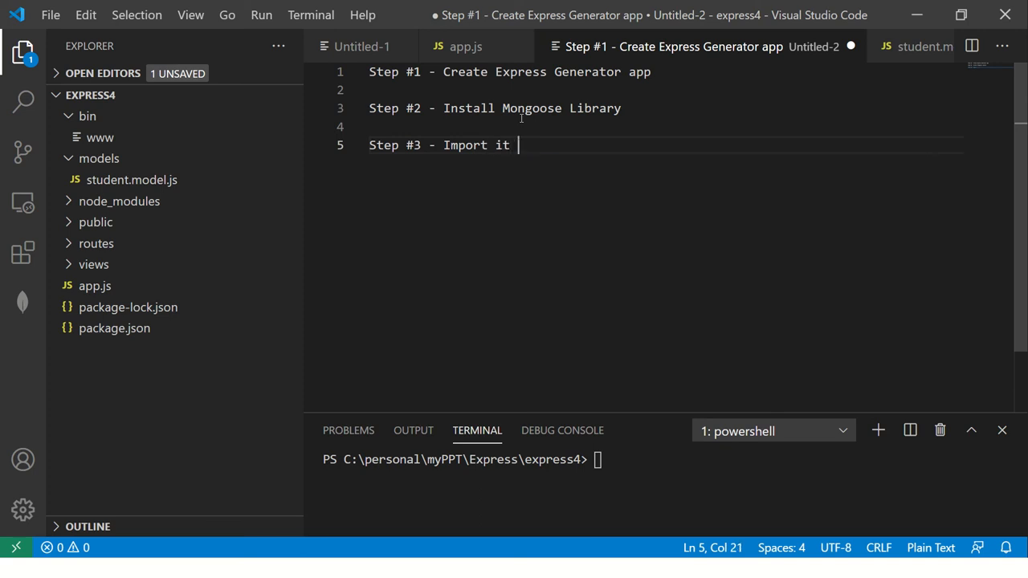
{"action": "type", "text": "Mongoose Library in our"}
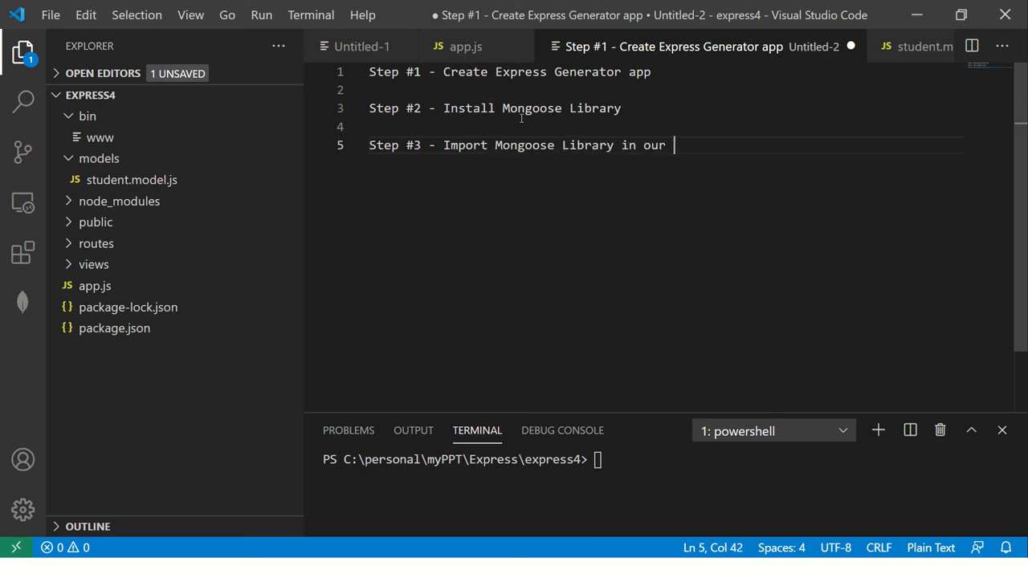
{"action": "type", "text": "app.js"}
{"action": "type", "text": "Step #"}
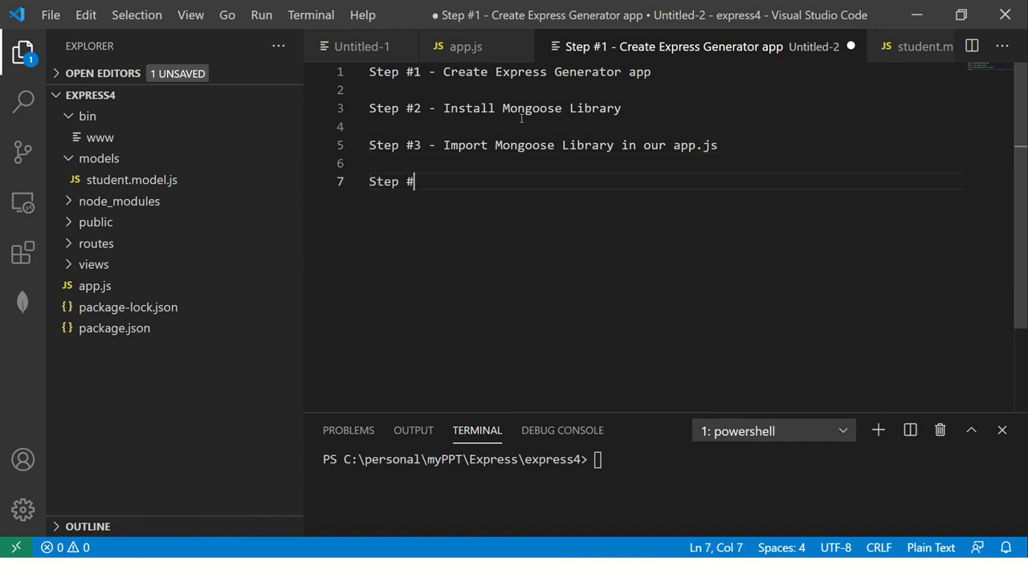
Add 'Step #4 - Create a Models folder' to the note
{"action": "type", "text": "4 - Create a"}
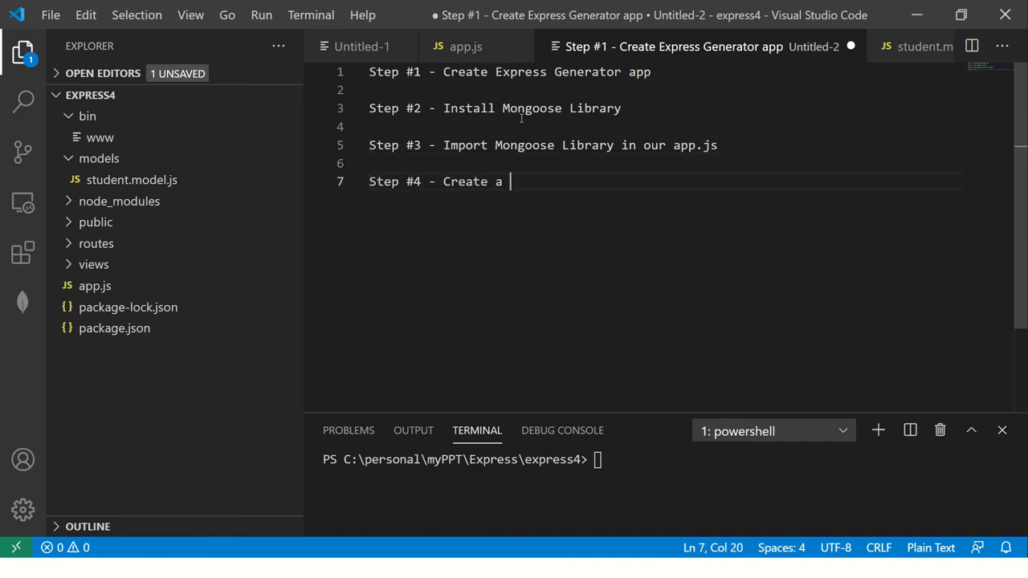
{"action": "type", "text": "Models folder"}
{"action": "type", "text": "Step #5 - Create a Schema for y"}
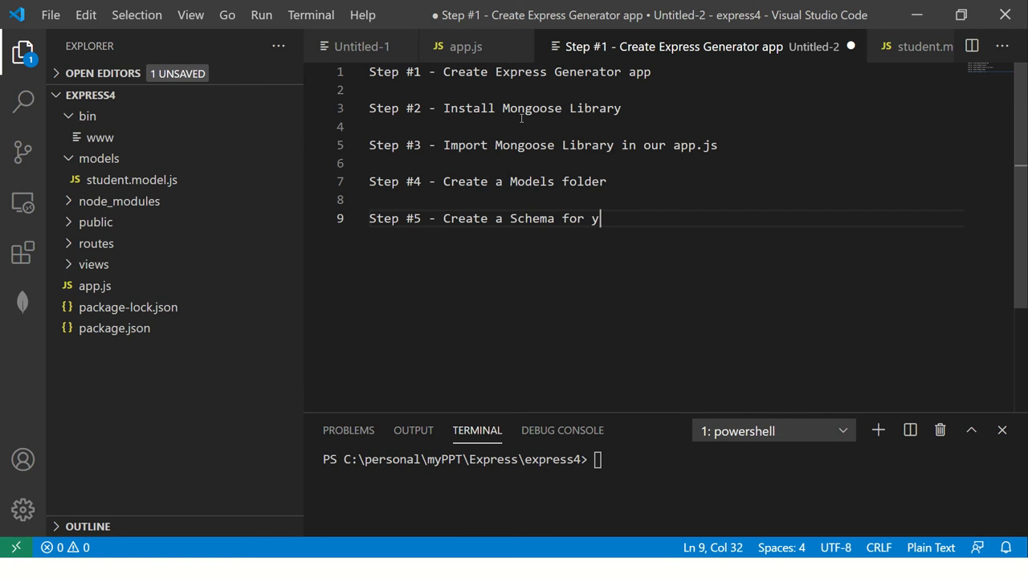
Finish Step #5 about the schema for our collection with the sub-line '- collection = students'
{"action": "type", "text": "our collection"}
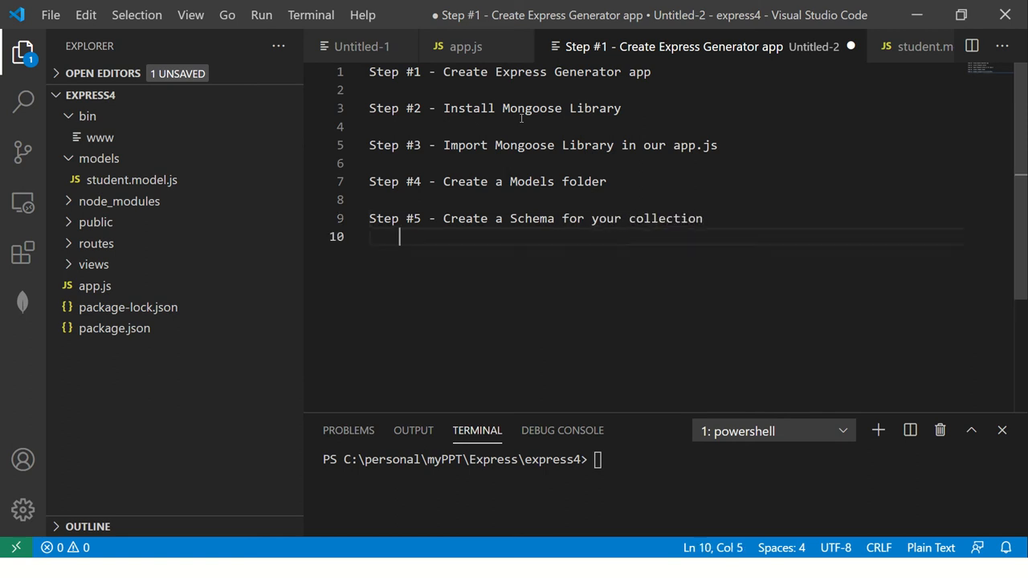
{"action": "type", "text": "- collection -"}
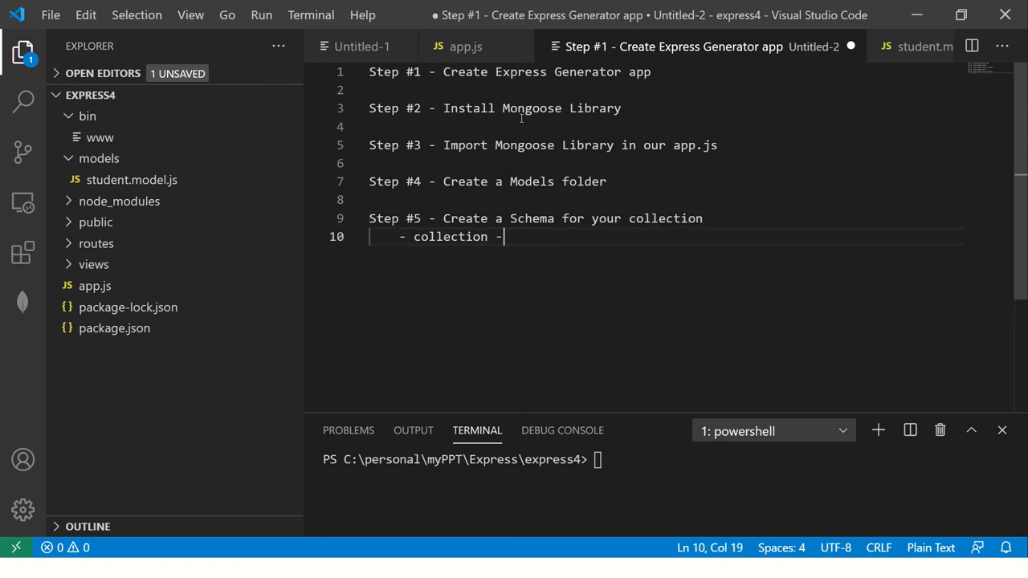
{"action": "key", "text": "Backspace"}
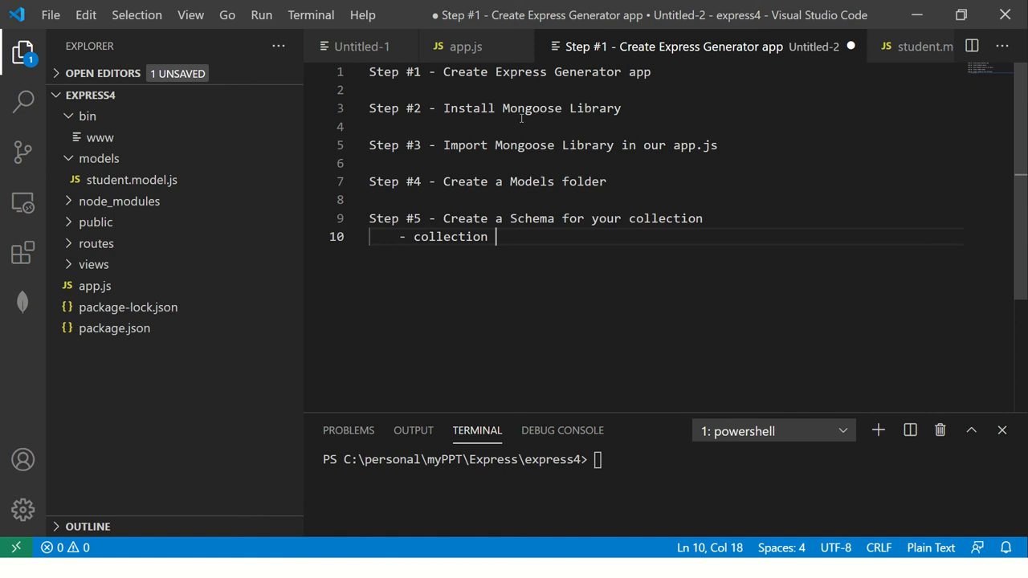
{"action": "type", "text": "= students"}
{"action": "type", "text": "Step #6 -"}
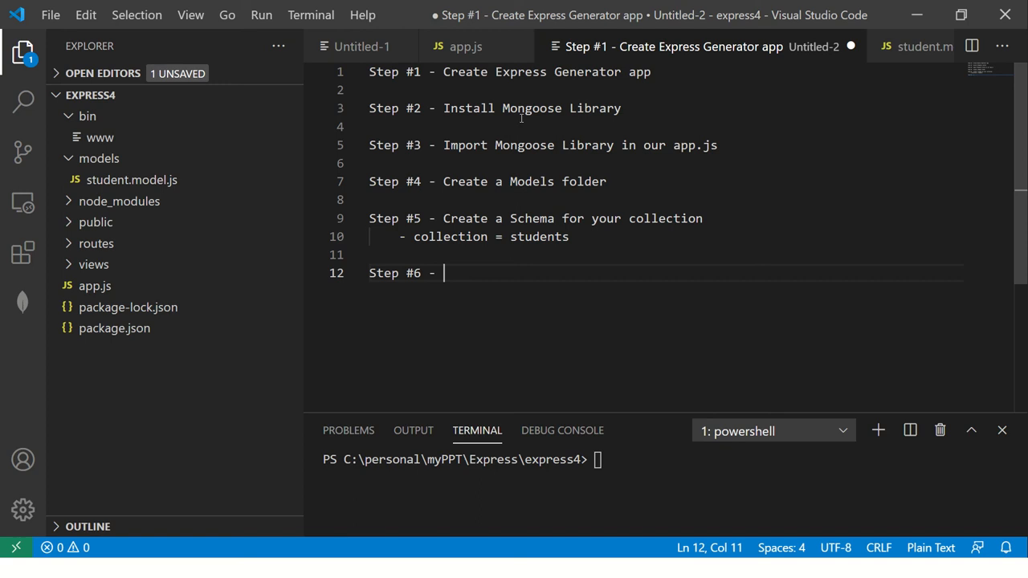
Add Step #6: create a Mongoose Model from the schema and collection
{"action": "type", "text": "Create"}
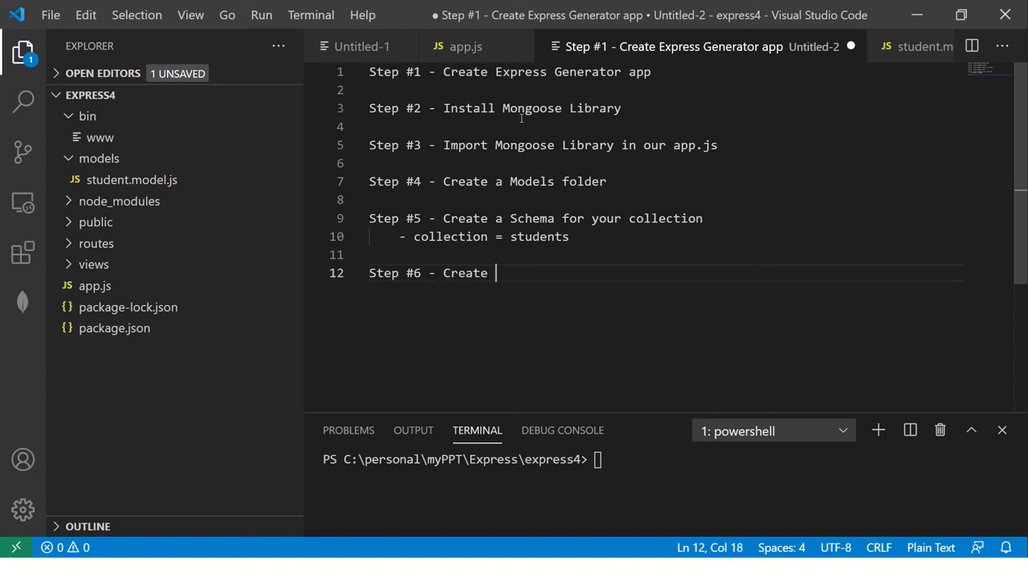
{"action": "type", "text": "a Mongoose Model of the same"}
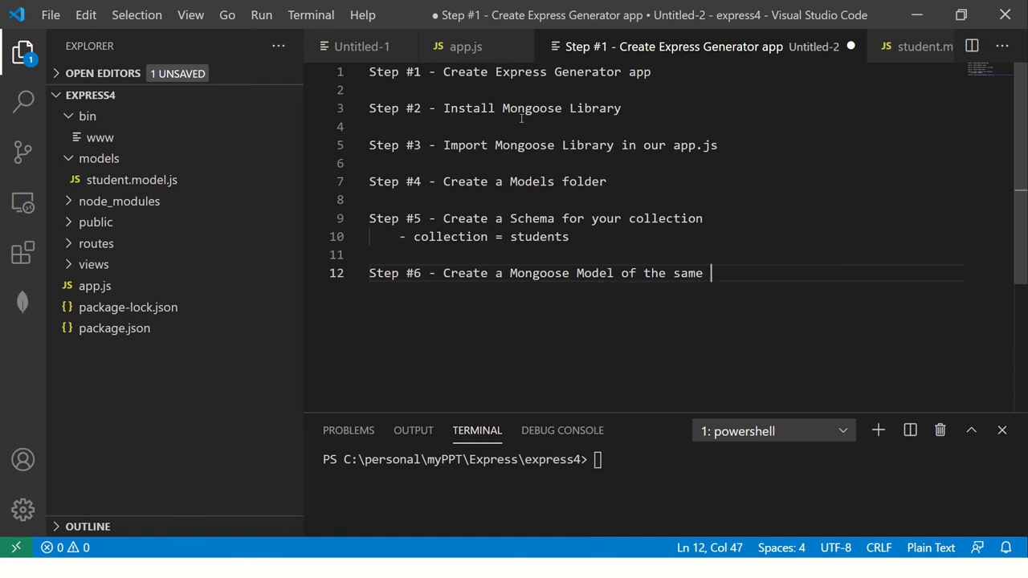
{"action": "type", "text": "schema collectio"}
{"action": "type", "text": "Step #7 - Import the"}
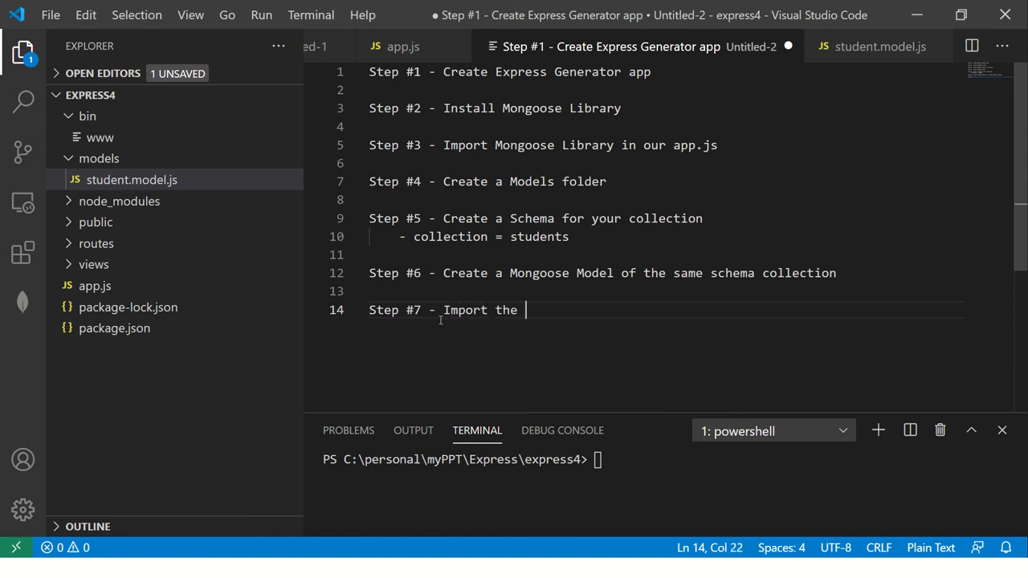
Add Step #7: import the newly created Model into App.js
{"action": "type", "text": "newly created"}
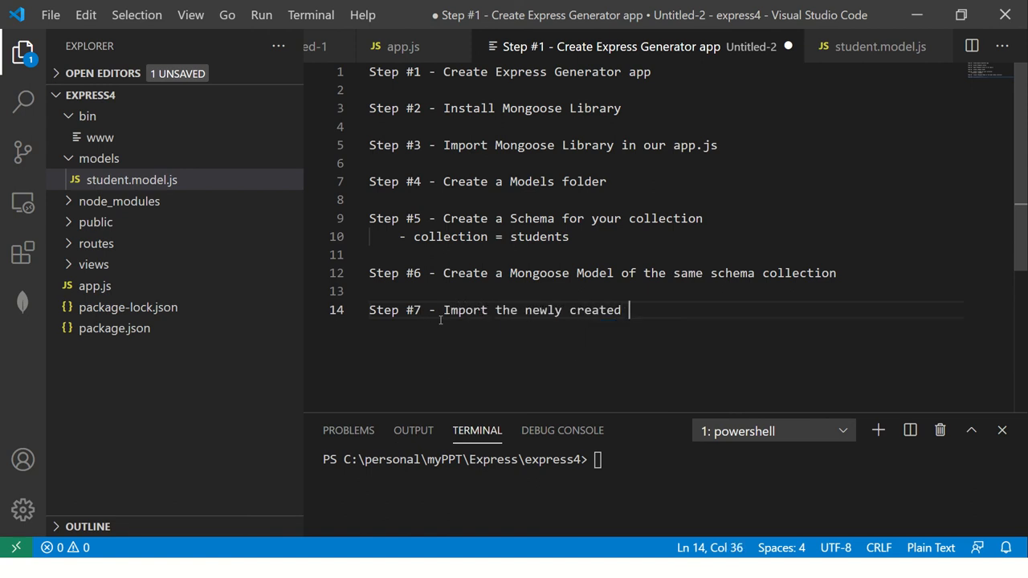
{"action": "type", "text": "Model into App.js"}
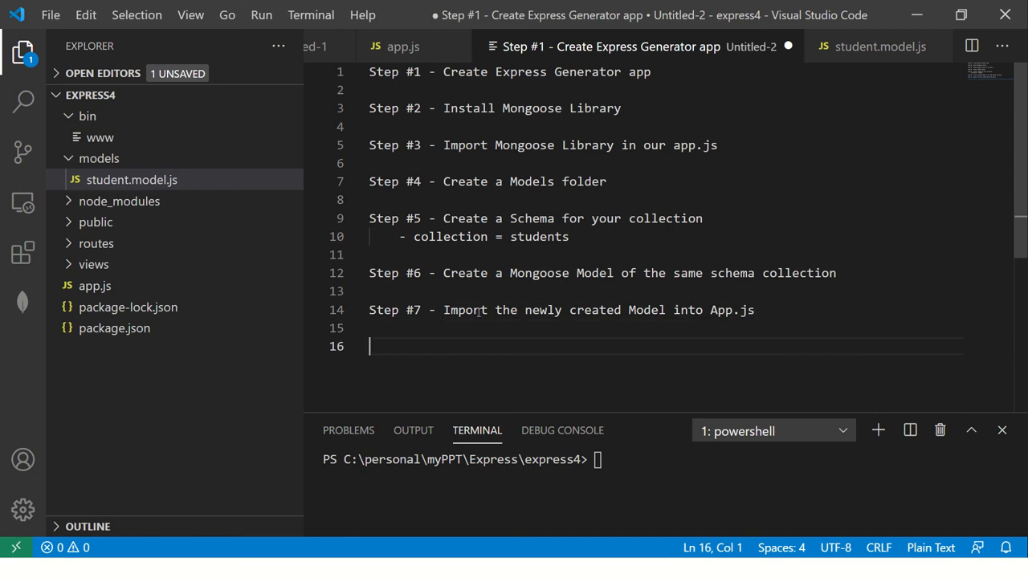
{"action": "mouse_move", "coordinate": [232, 206]}
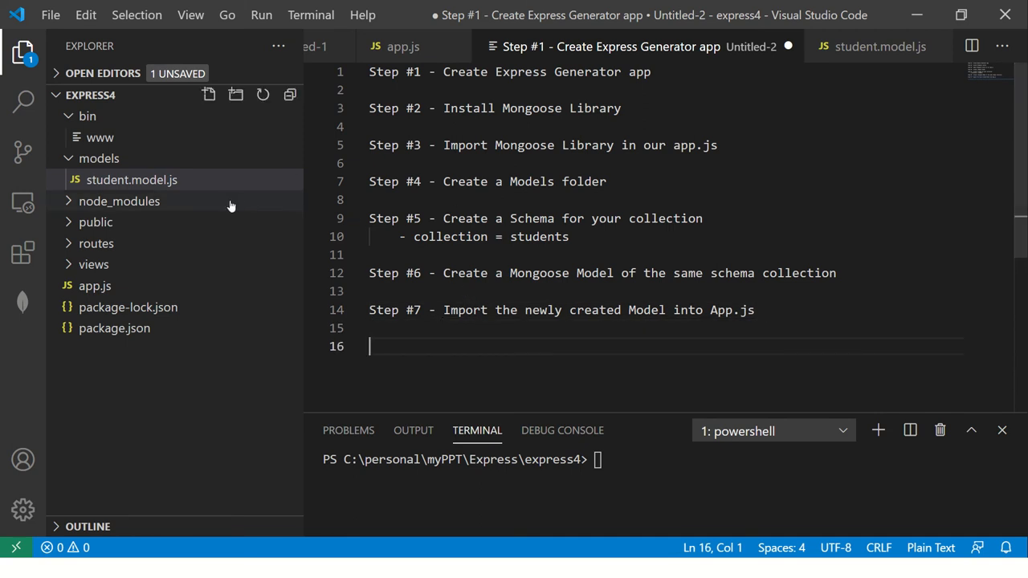
{"action": "left_click", "coordinate": [878, 47]}
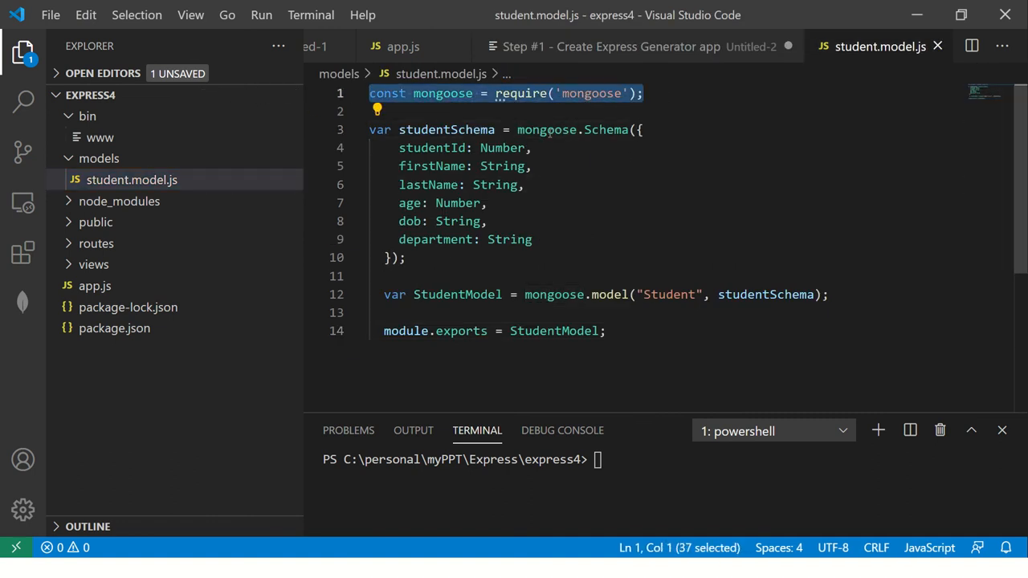
{"action": "left_click", "coordinate": [530, 166]}
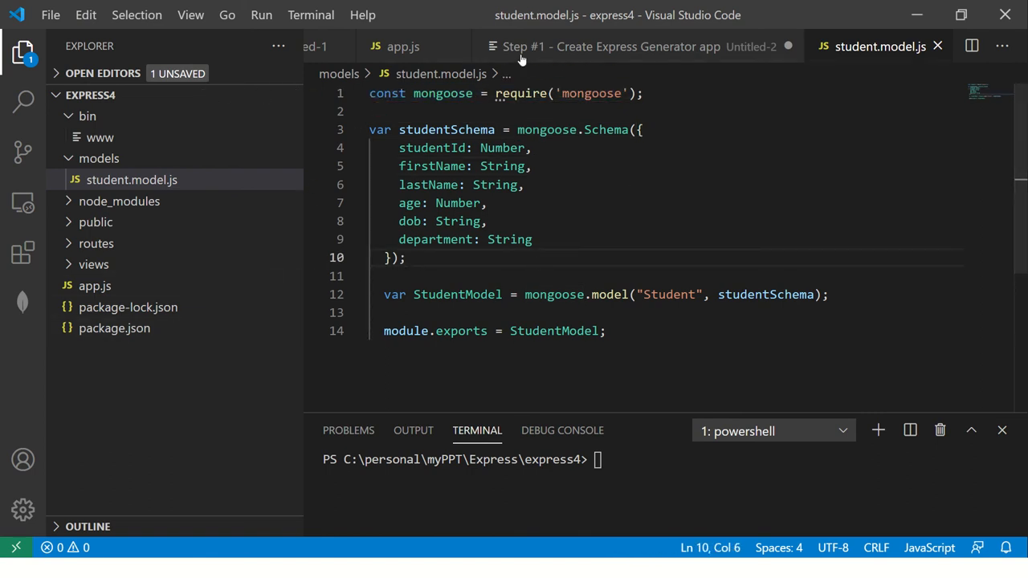
{"action": "left_click", "coordinate": [603, 45]}
{"action": "type", "text": "Step #8 - C"}
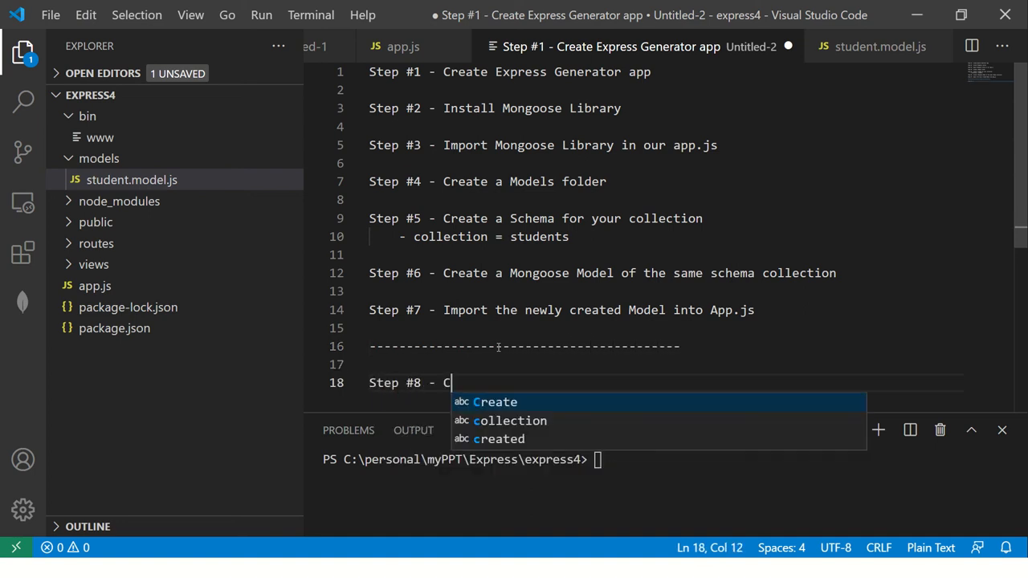
Begin Step #8 with the text 'Create/POST method fo'
{"action": "type", "text": "reate/"}
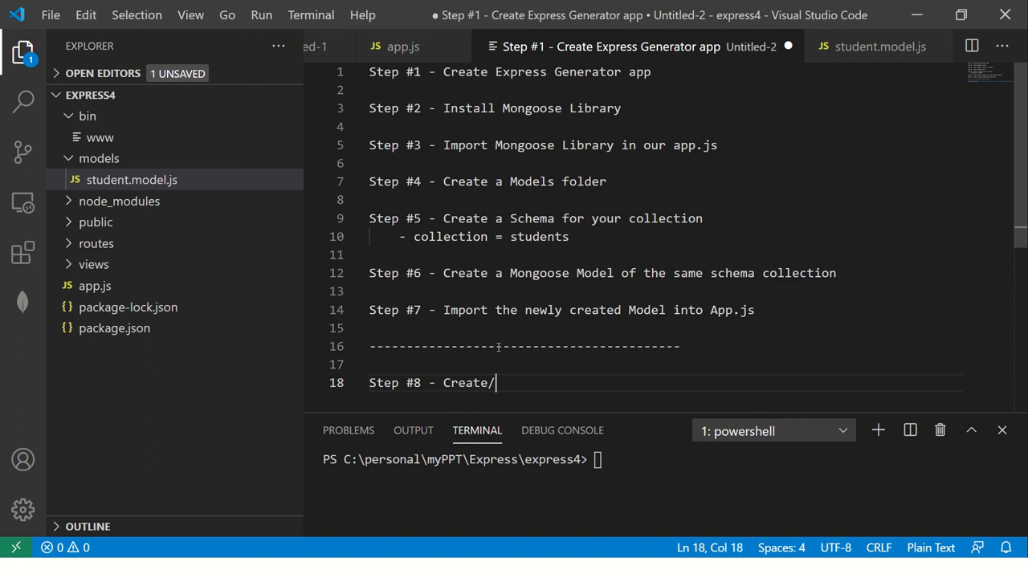
{"action": "type", "text": "POST method fo"}
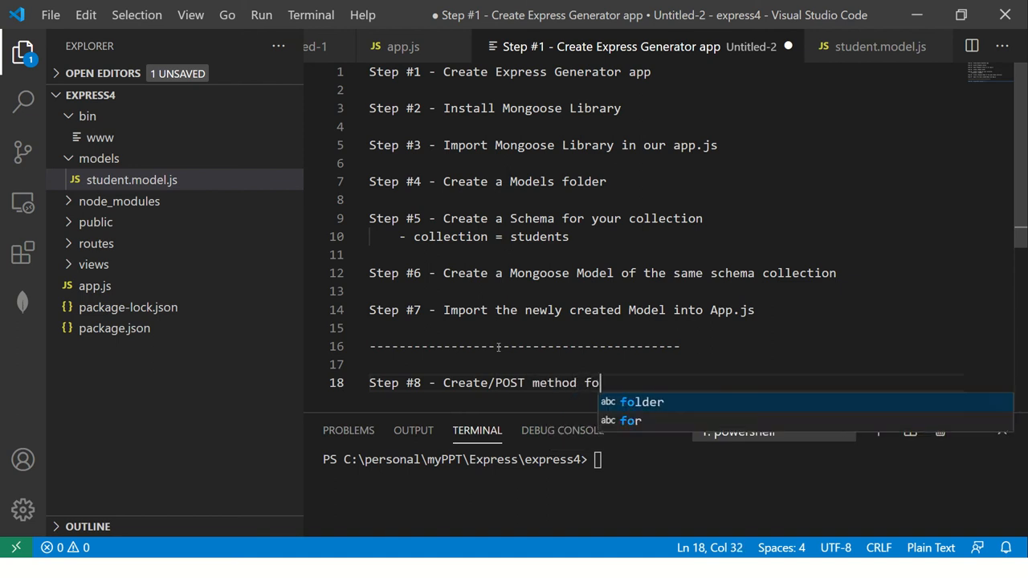